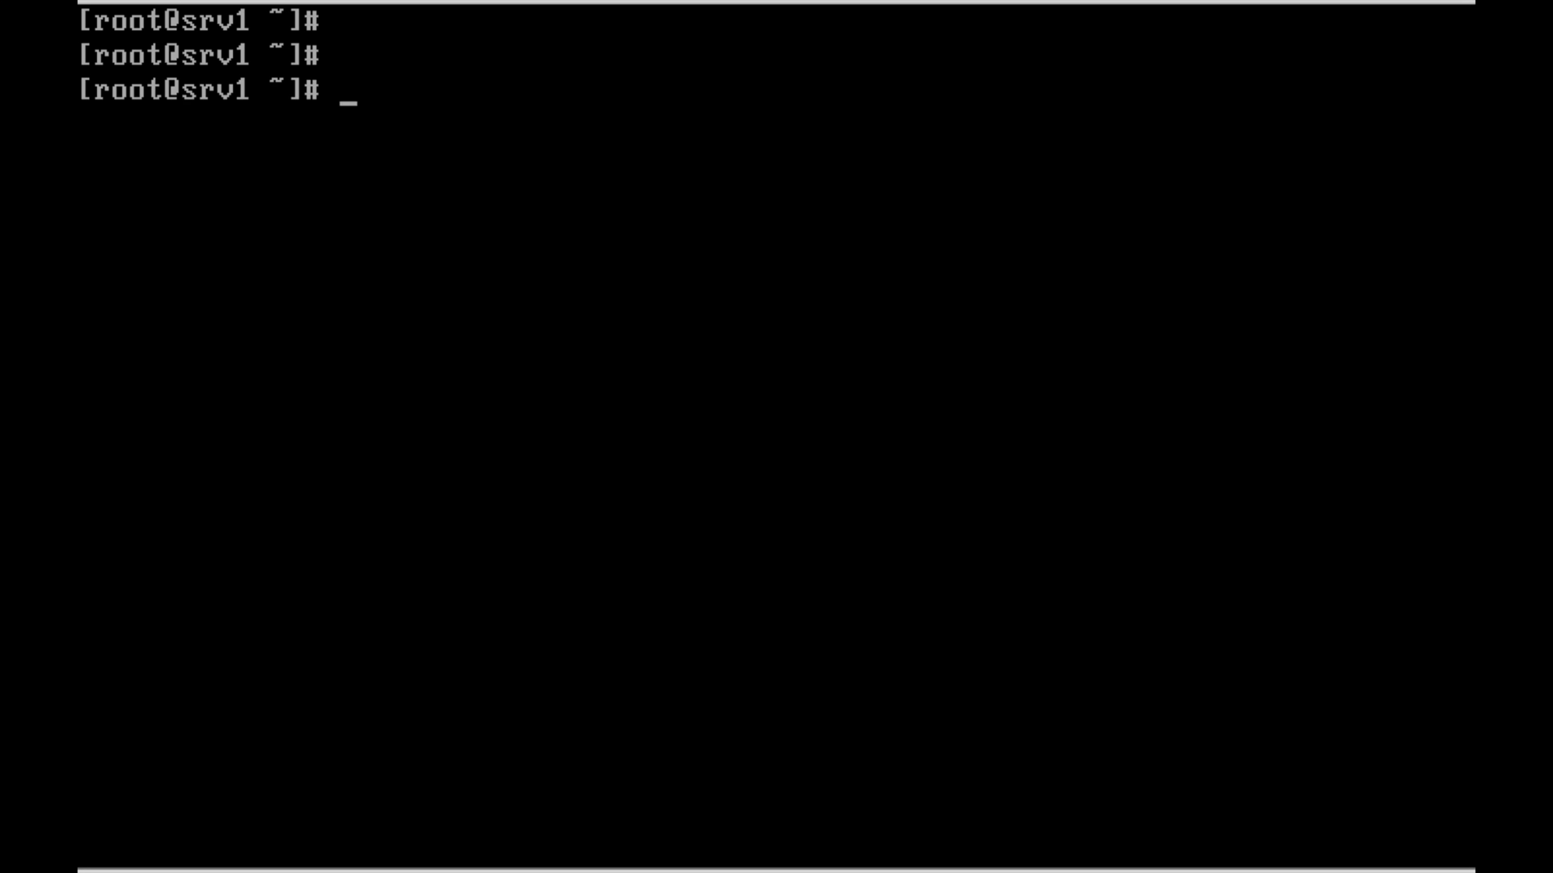
Run nmcli device to list enp0s3 and enp0s8 connected and lo unmanaged
{"action": "type", "text": "nmcli"}
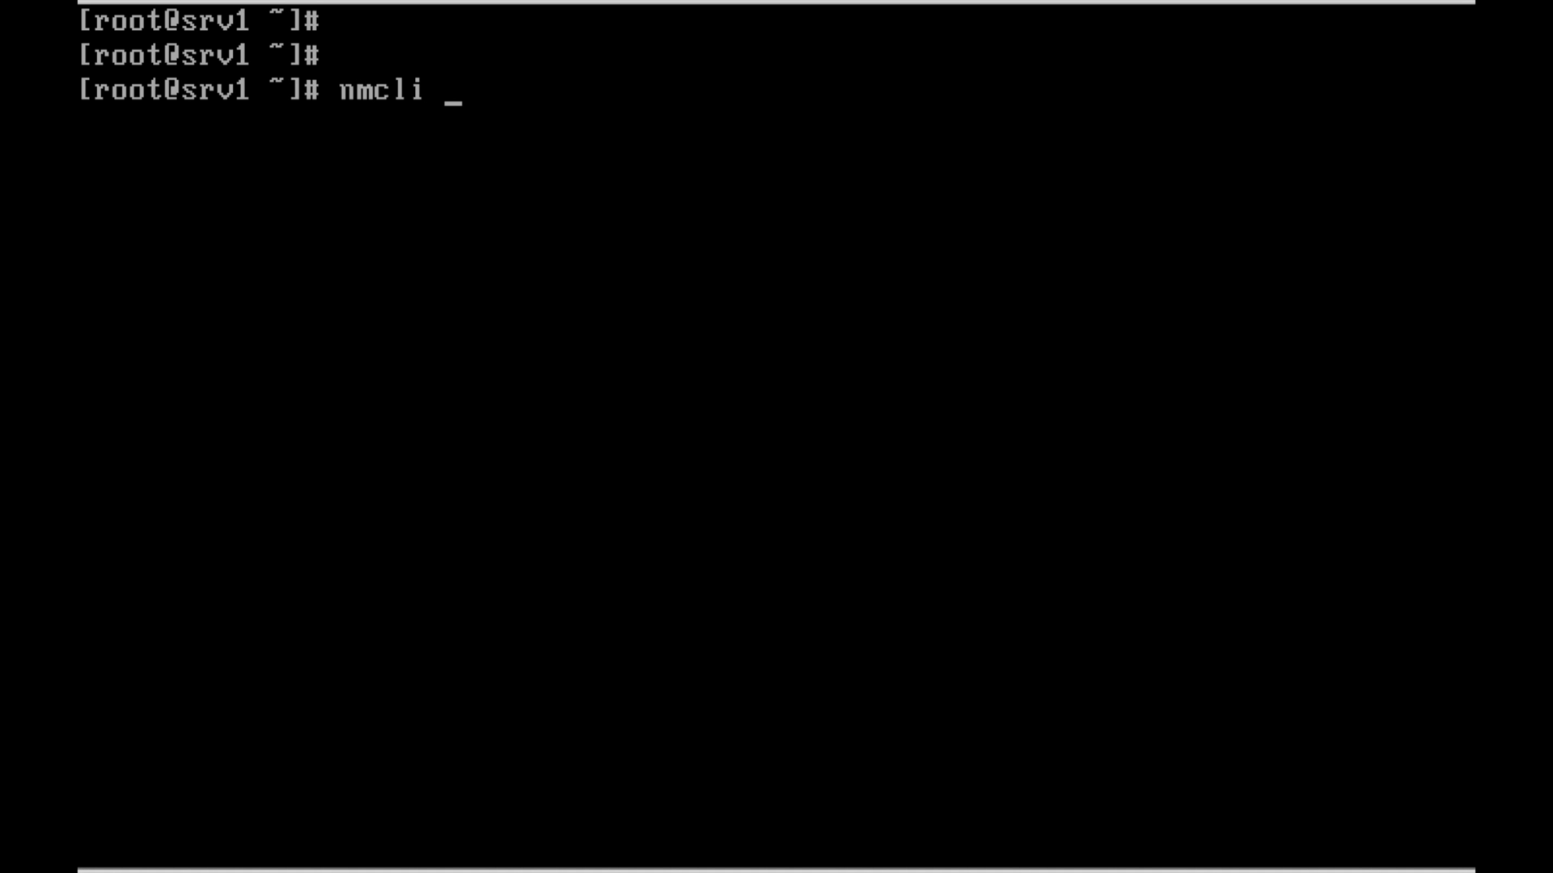
{"action": "type", "text": "device"}
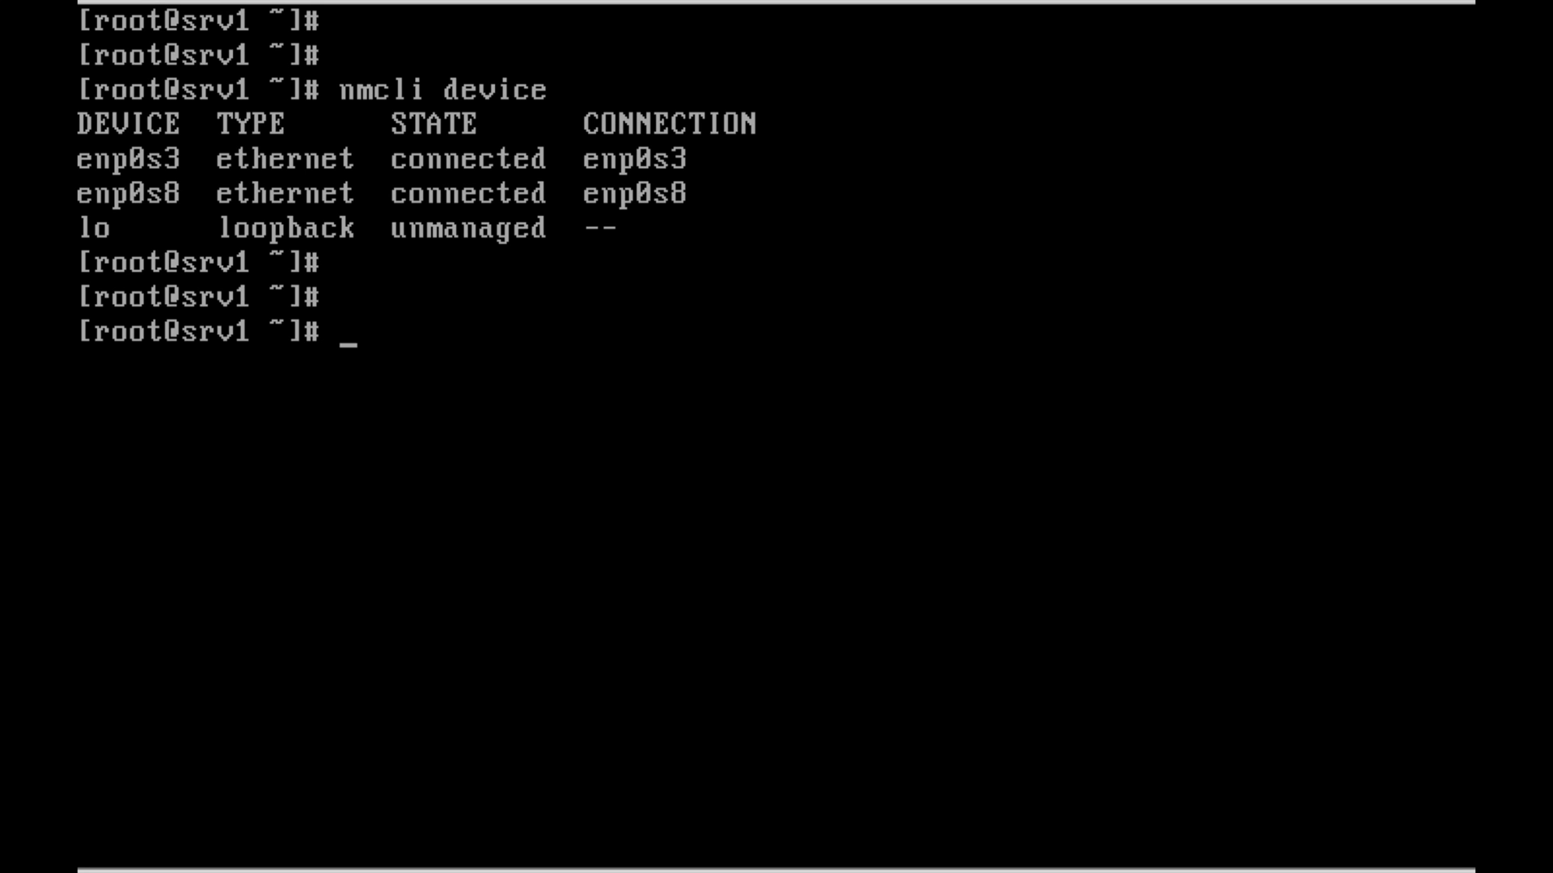
Draft nmcli connection add with con-name enp0s3-ipv6, type ethernet, ifname enp0s3
{"action": "type", "text": "n"}
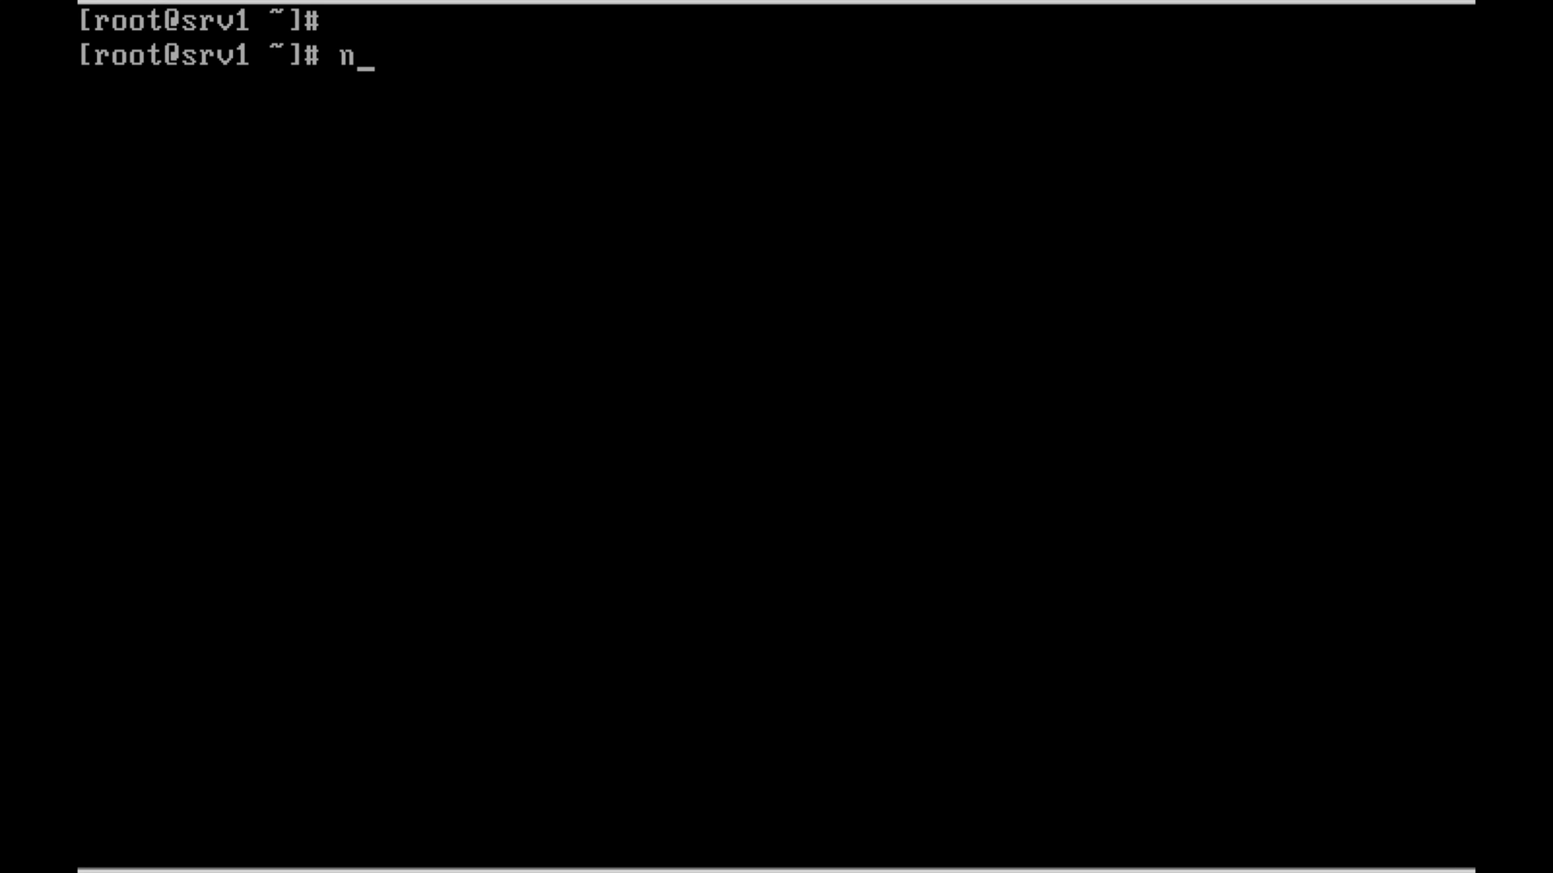
{"action": "type", "text": "m"}
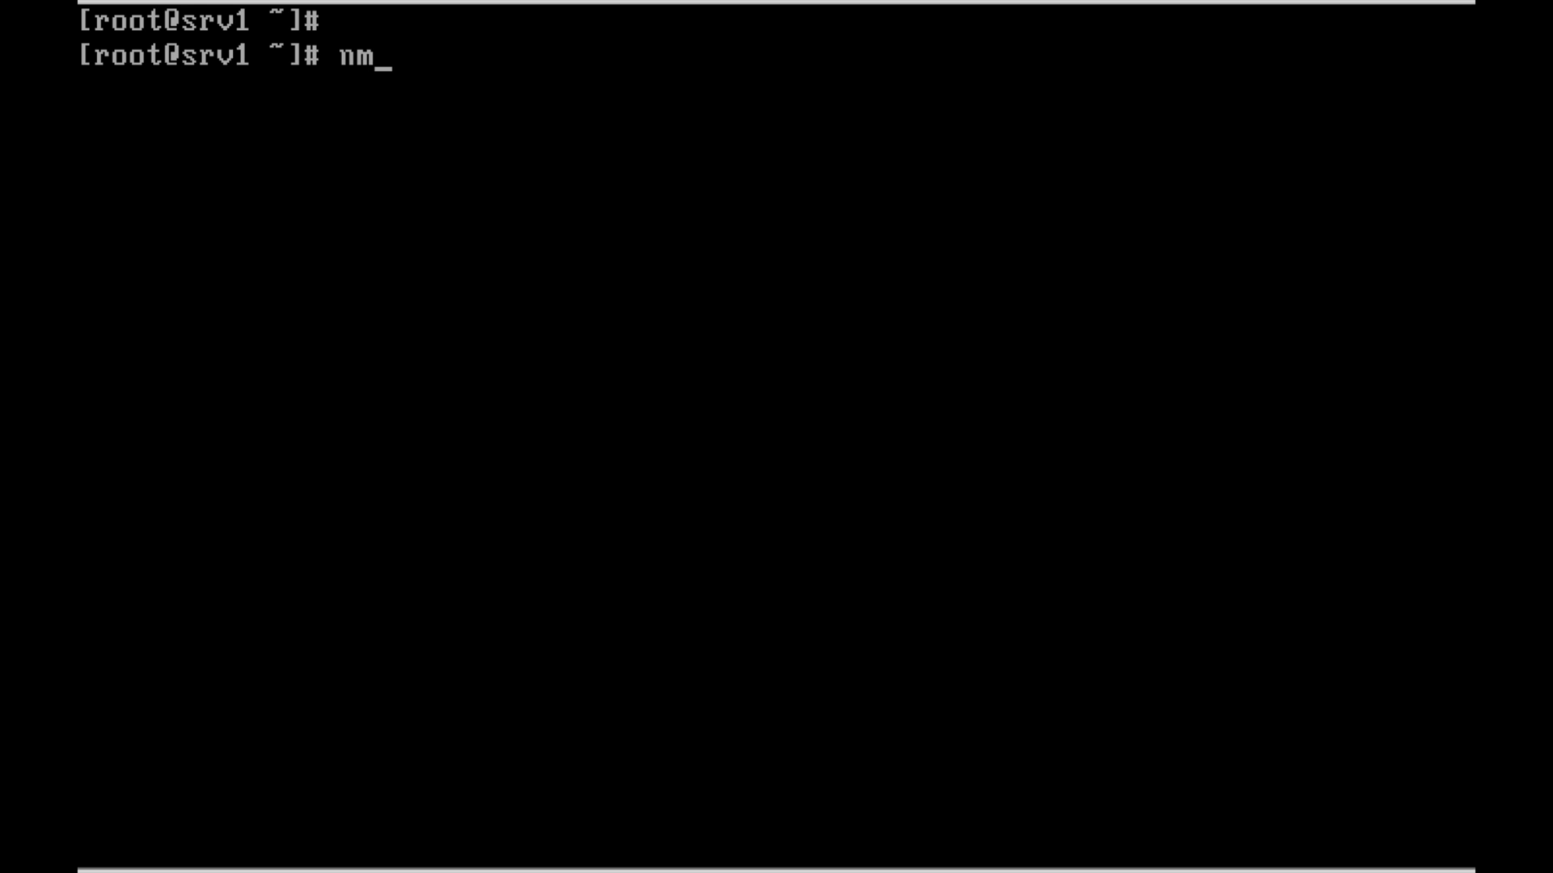
{"action": "type", "text": "cli connection"}
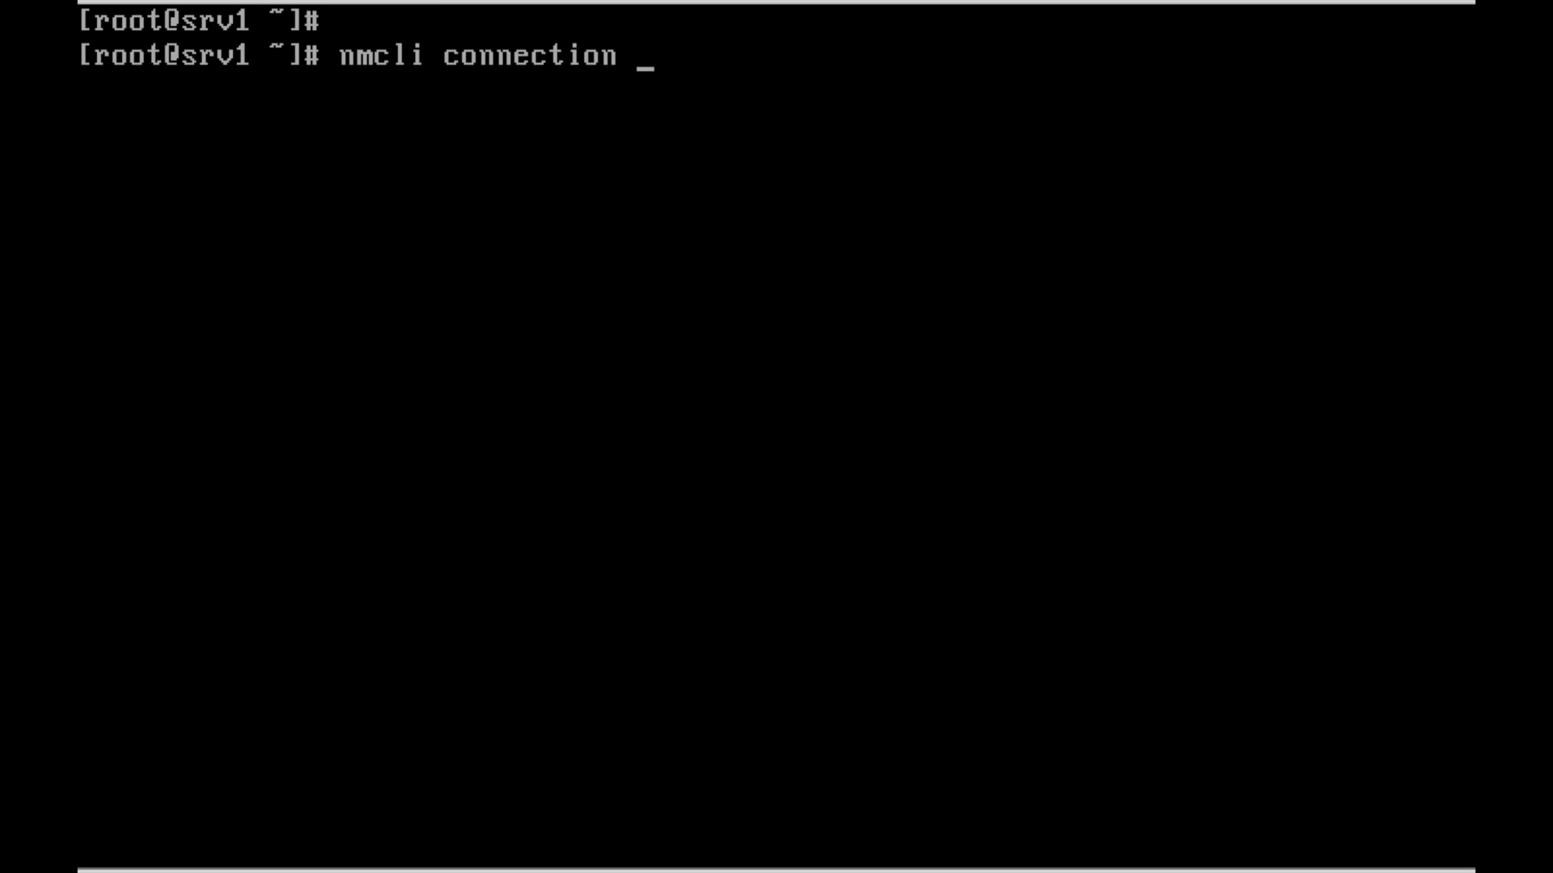
{"action": "type", "text": "add con-name"}
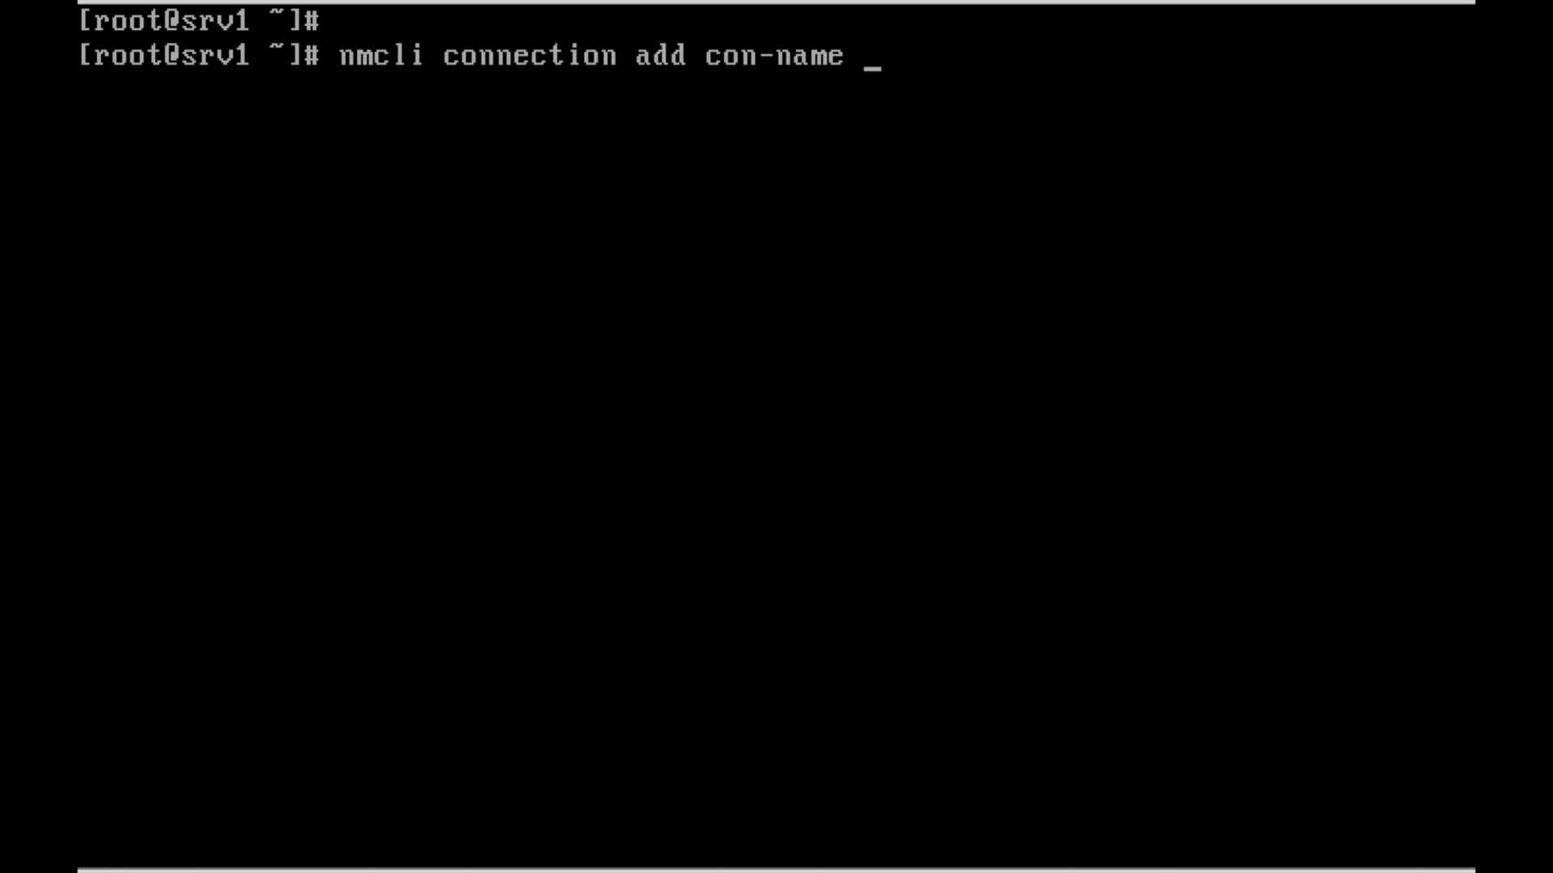
{"action": "type", "text": "en"}
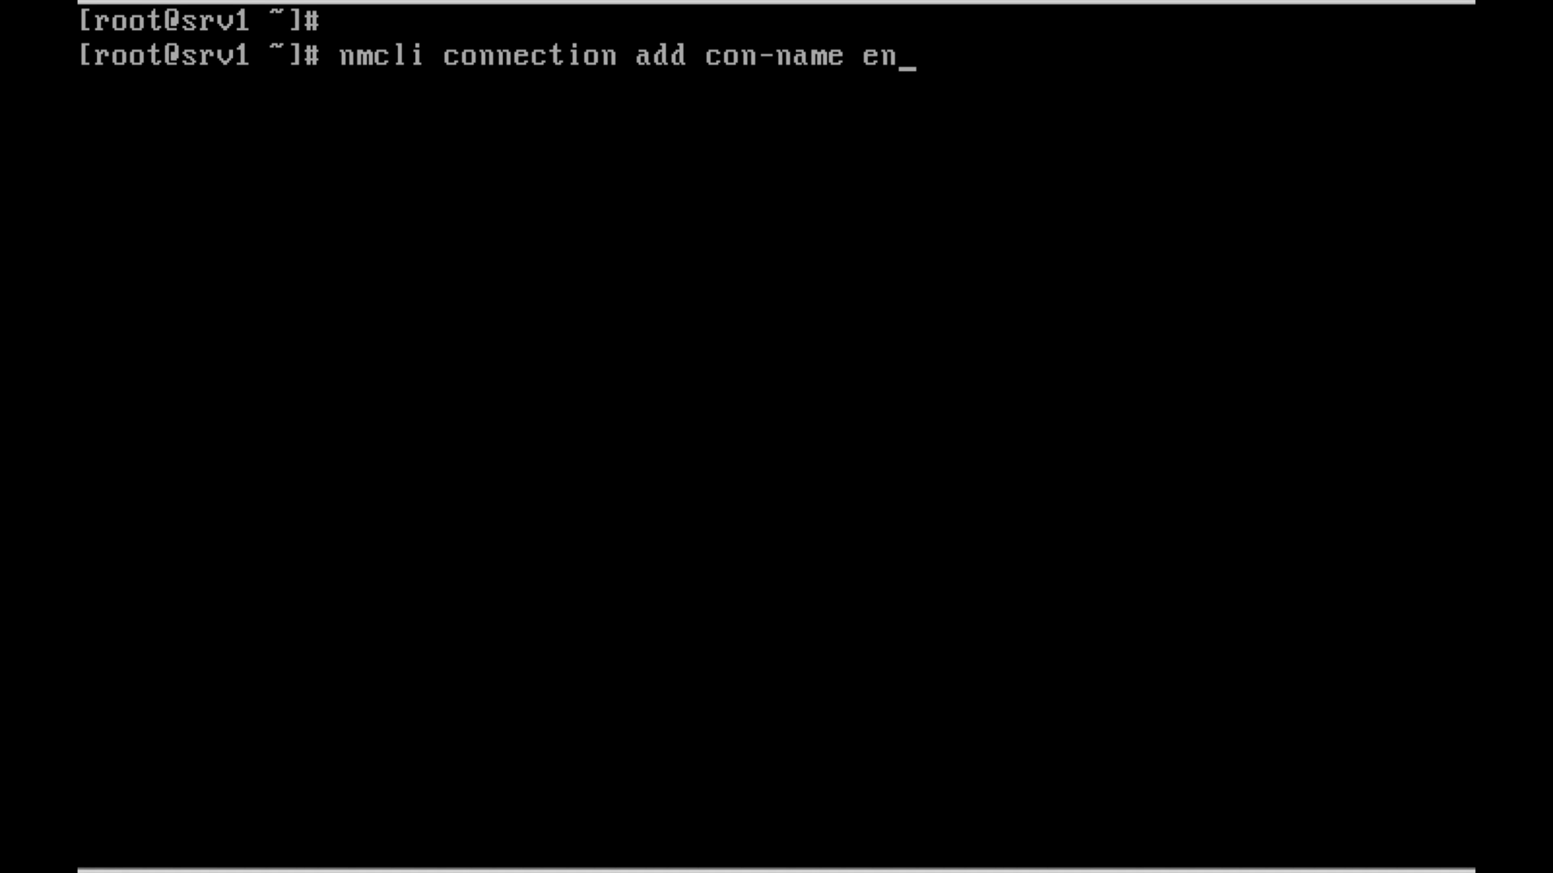
{"action": "type", "text": "p0s3"}
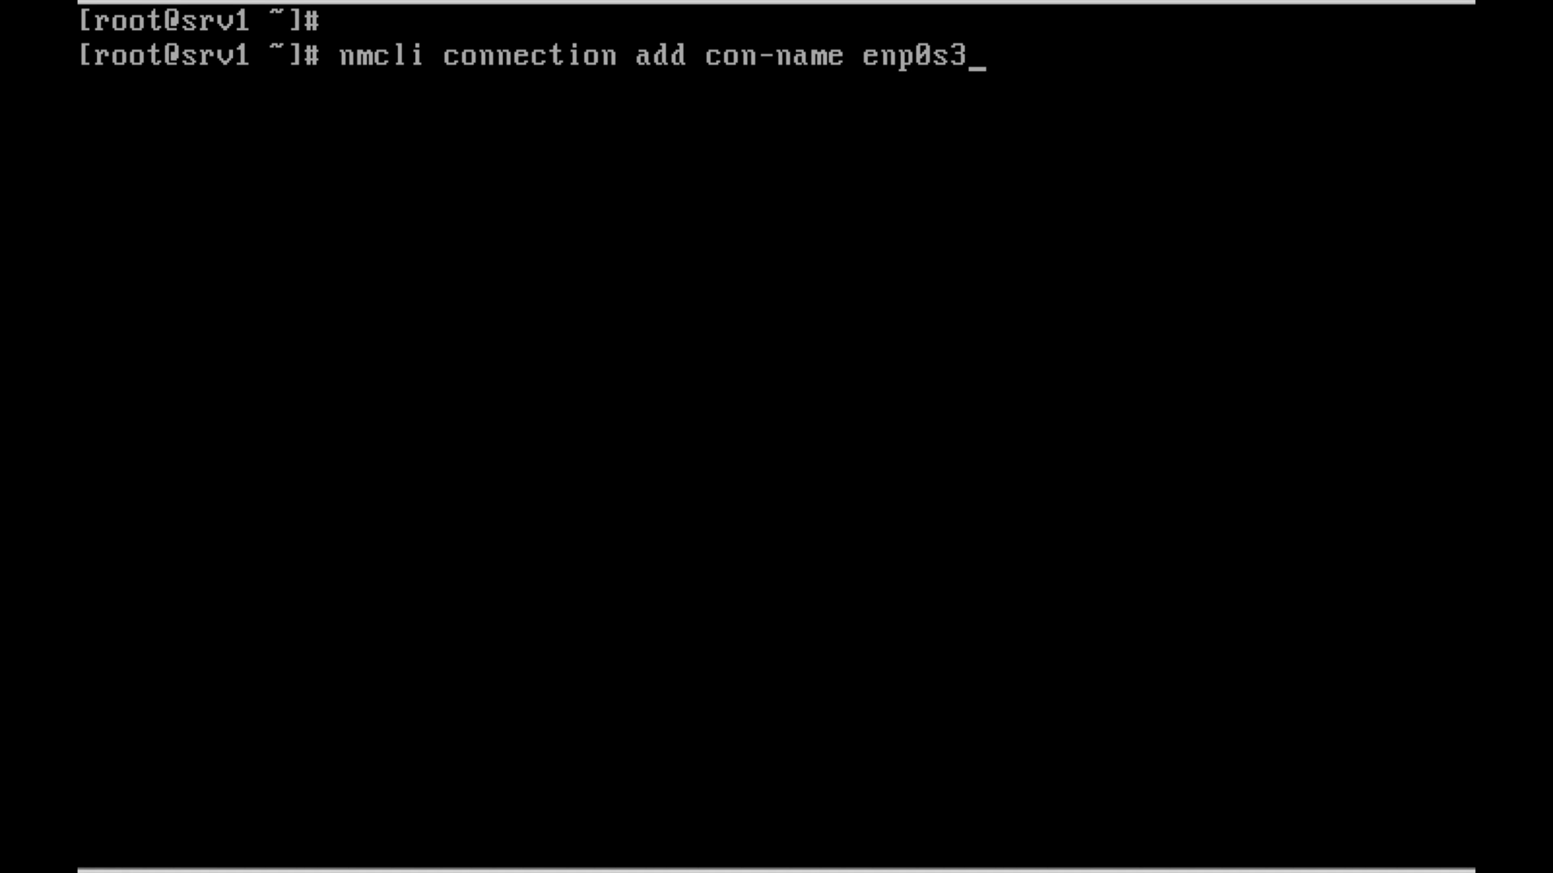
{"action": "type", "text": "-ipv6"}
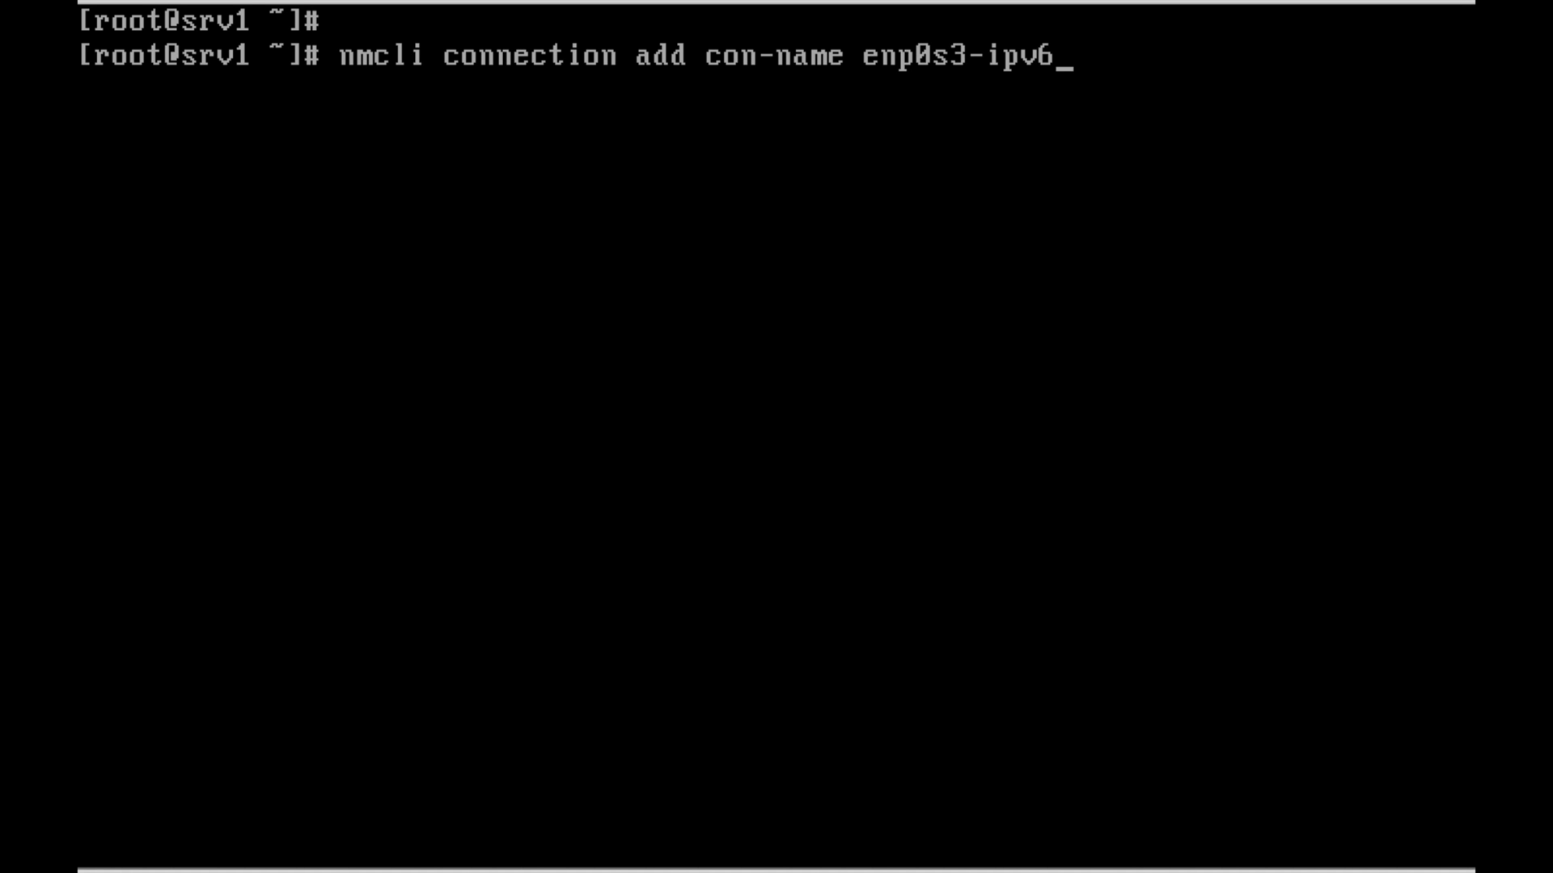
{"action": "type", "text": "type"}
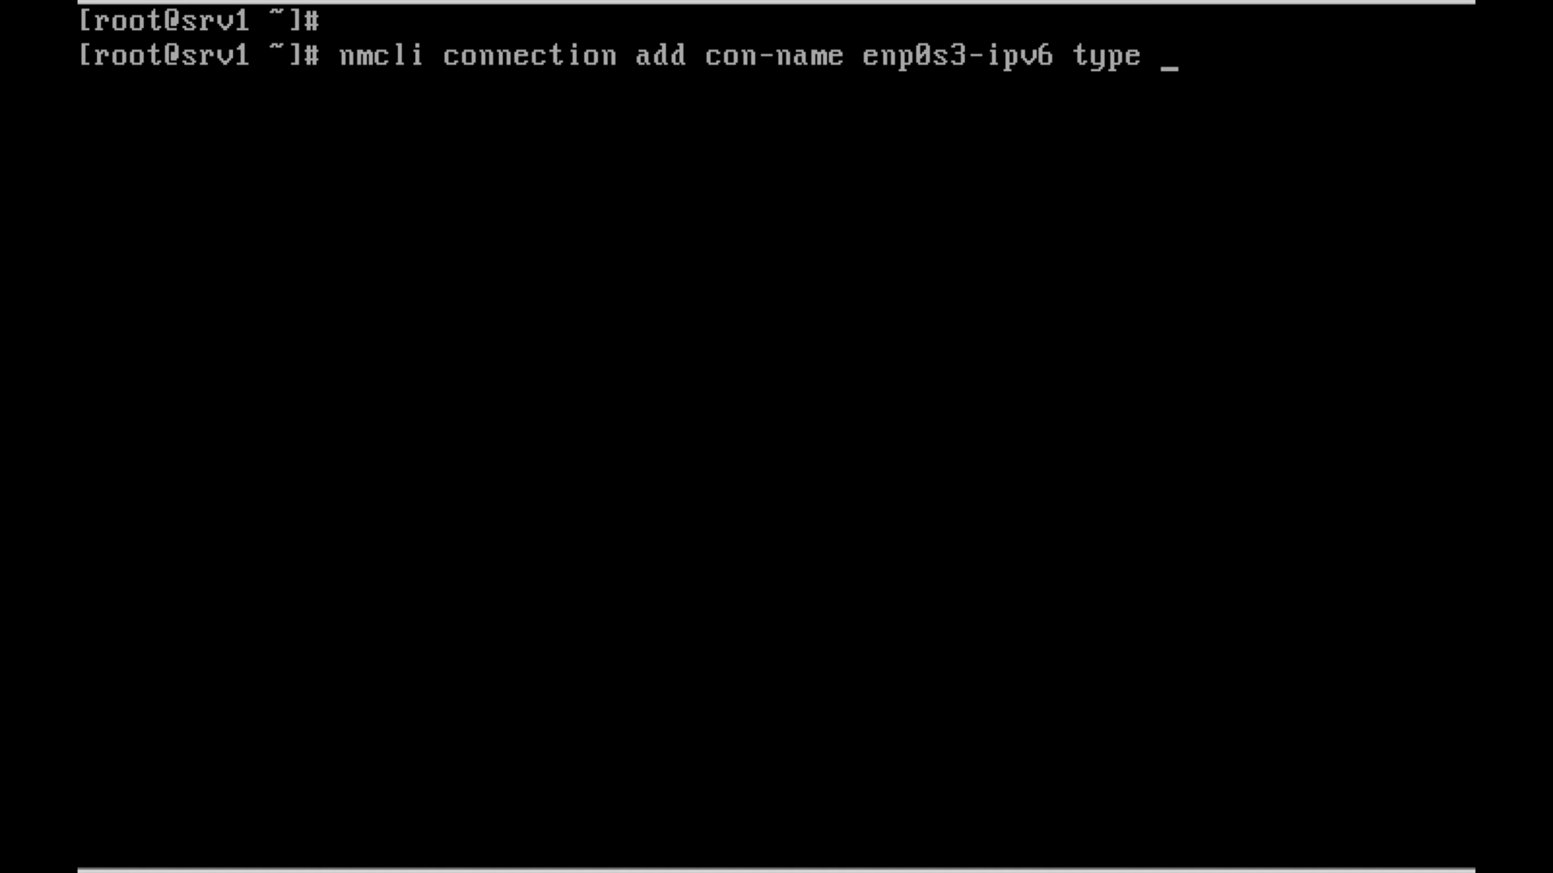
{"action": "type", "text": "ethernet"}
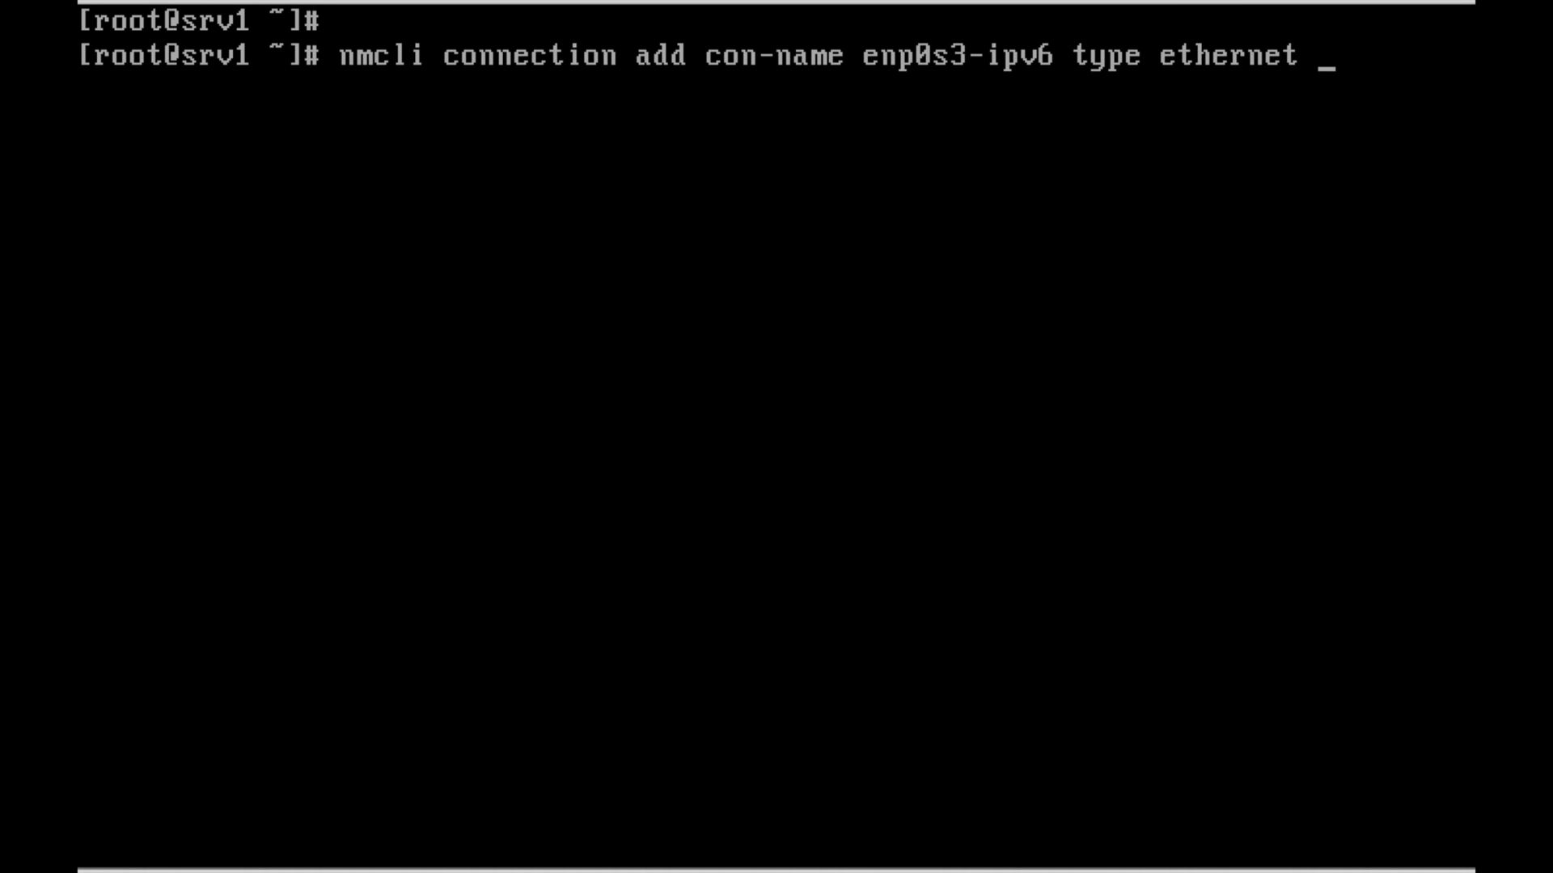
{"action": "type", "text": "ifname en"}
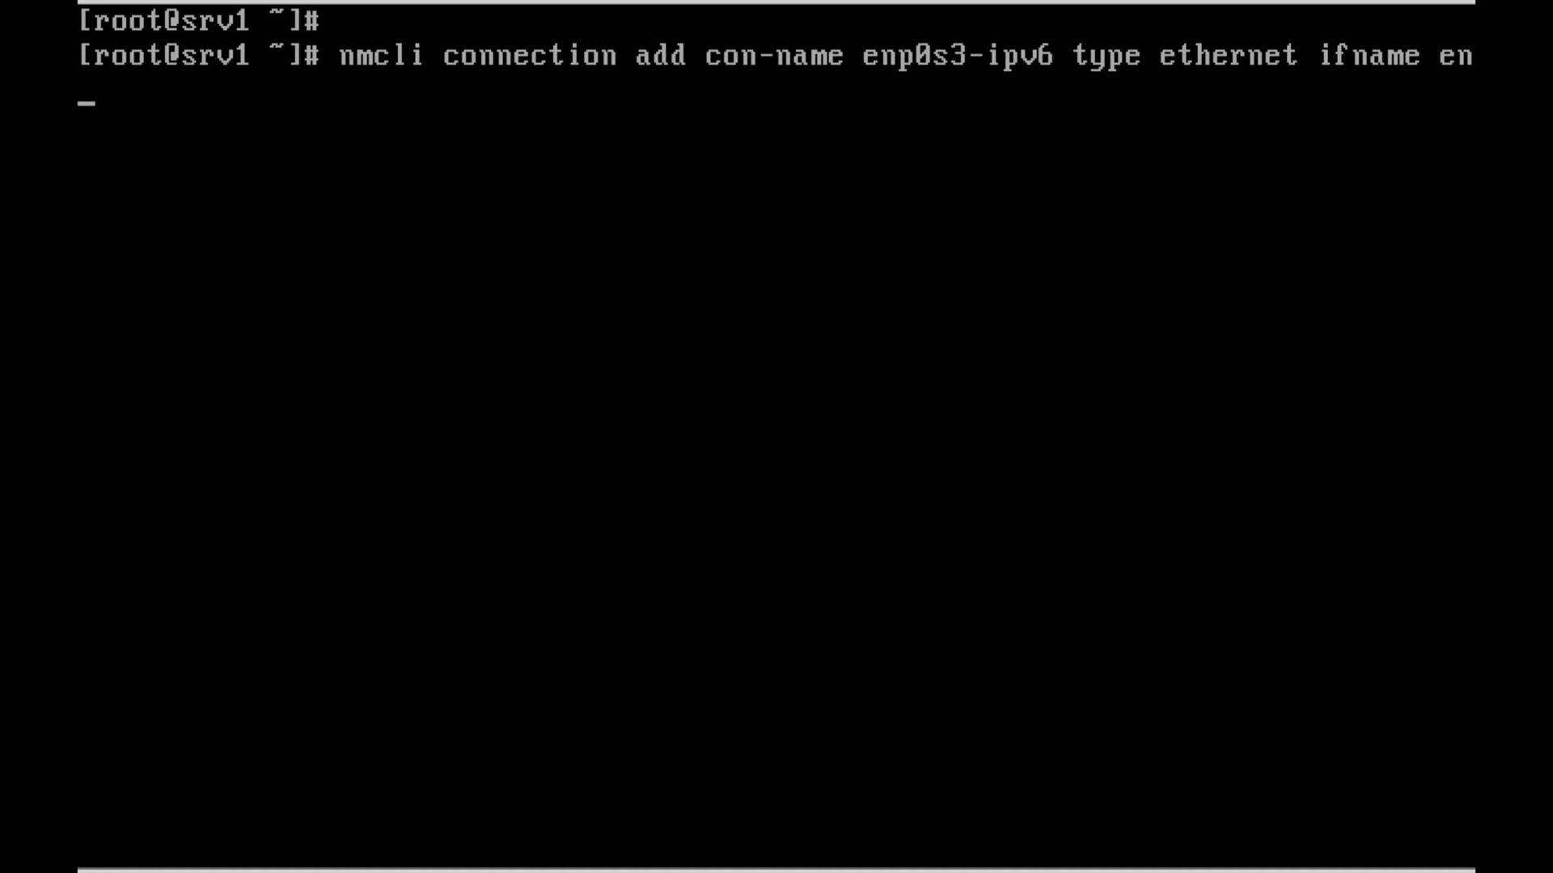
{"action": "type", "text": "p0s3"}
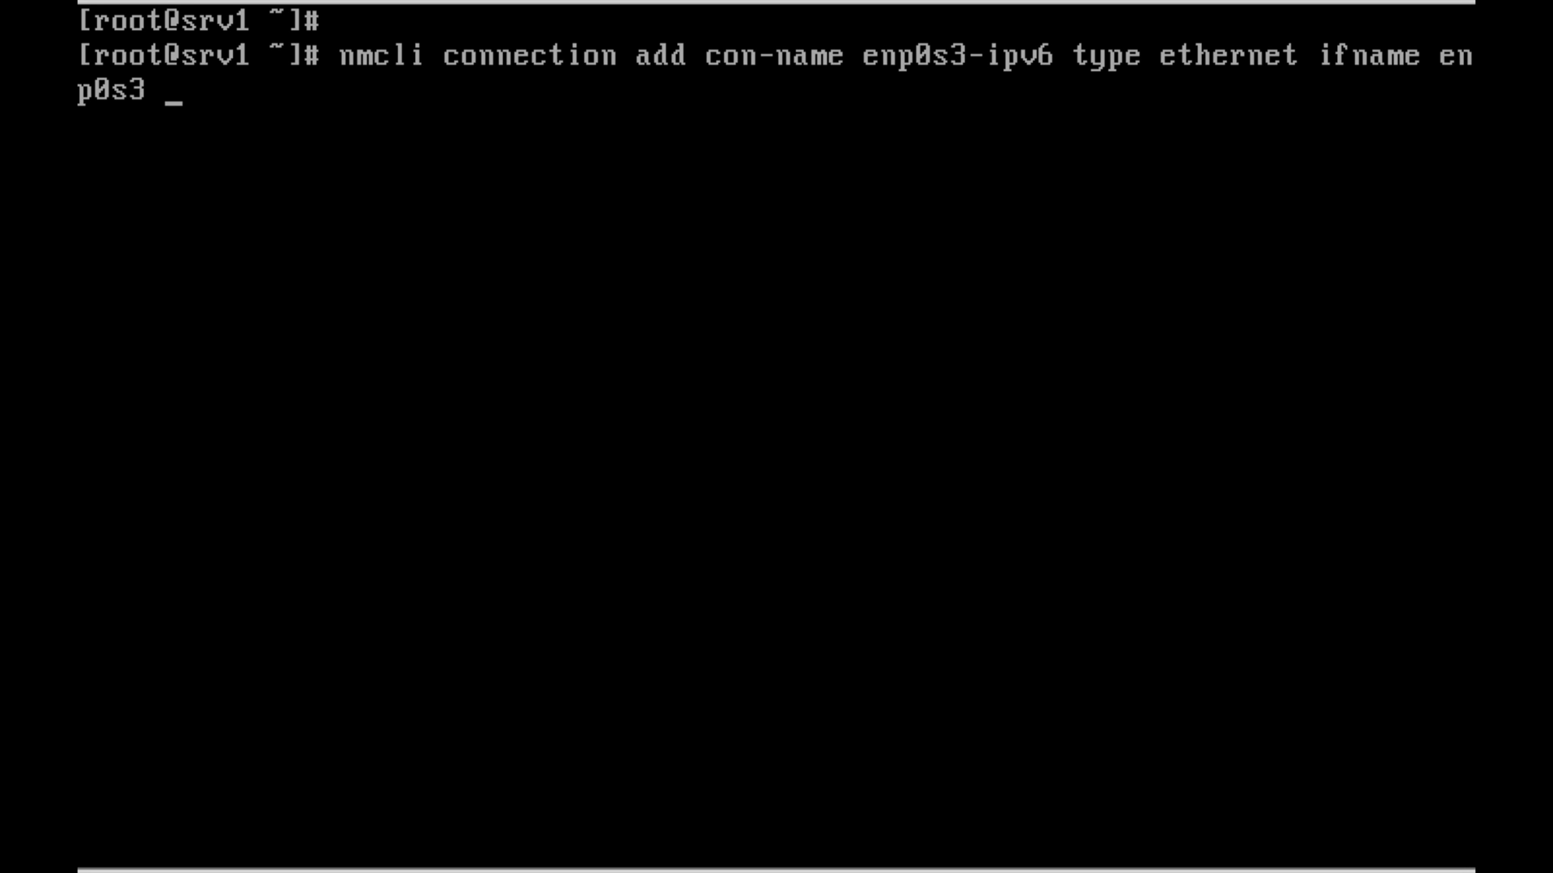
Append the IPv6 address ip6 fe80::c0a8:3865/64 to the add command
{"action": "type", "text": "ip6"}
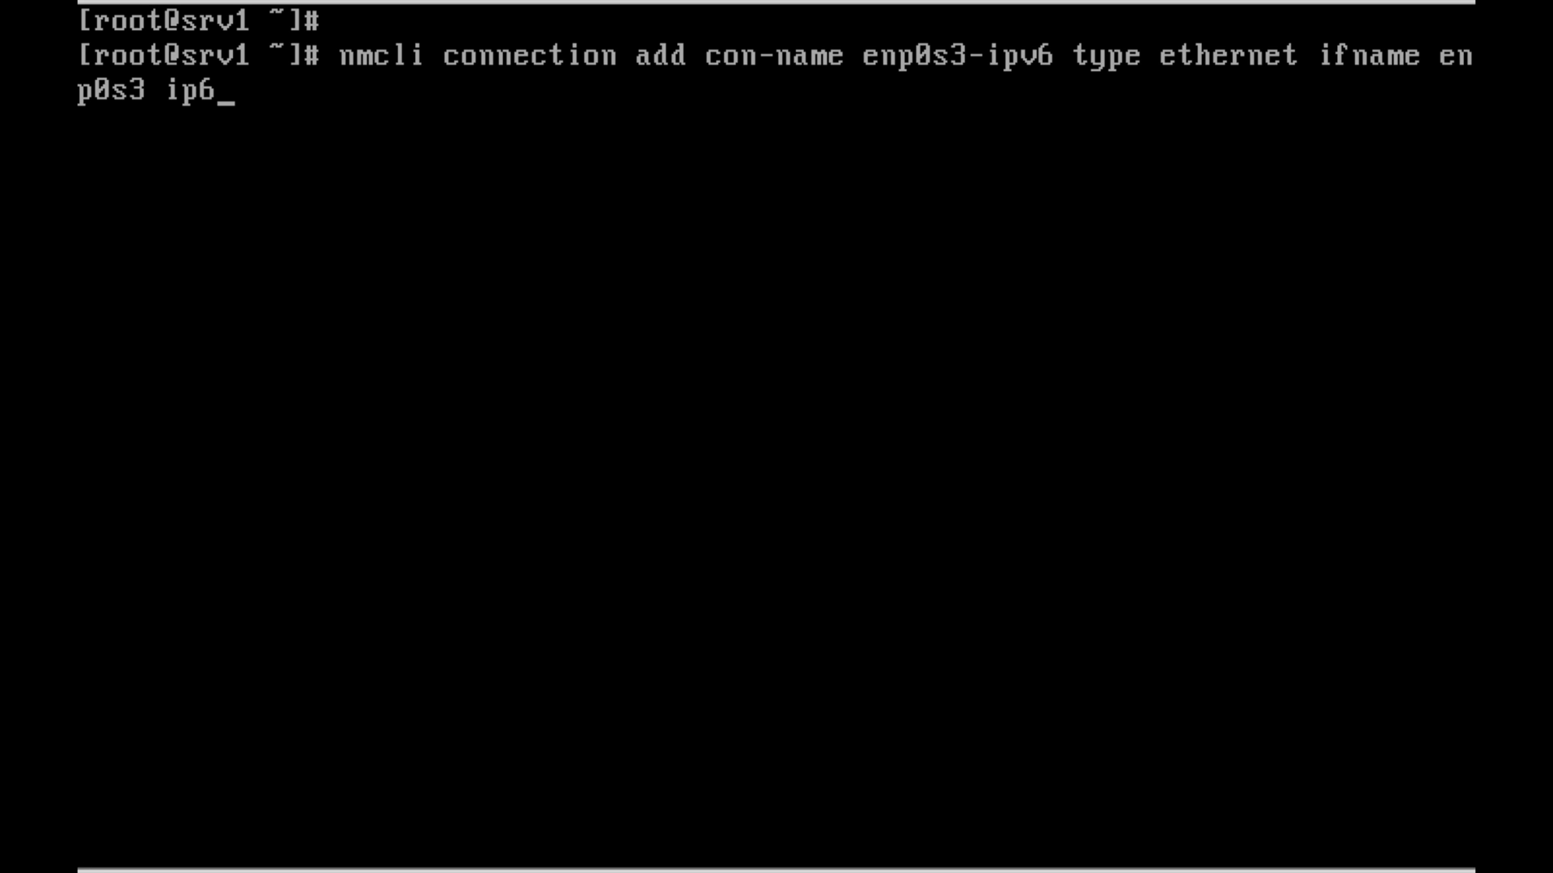
{"action": "type", "text": "fe8"}
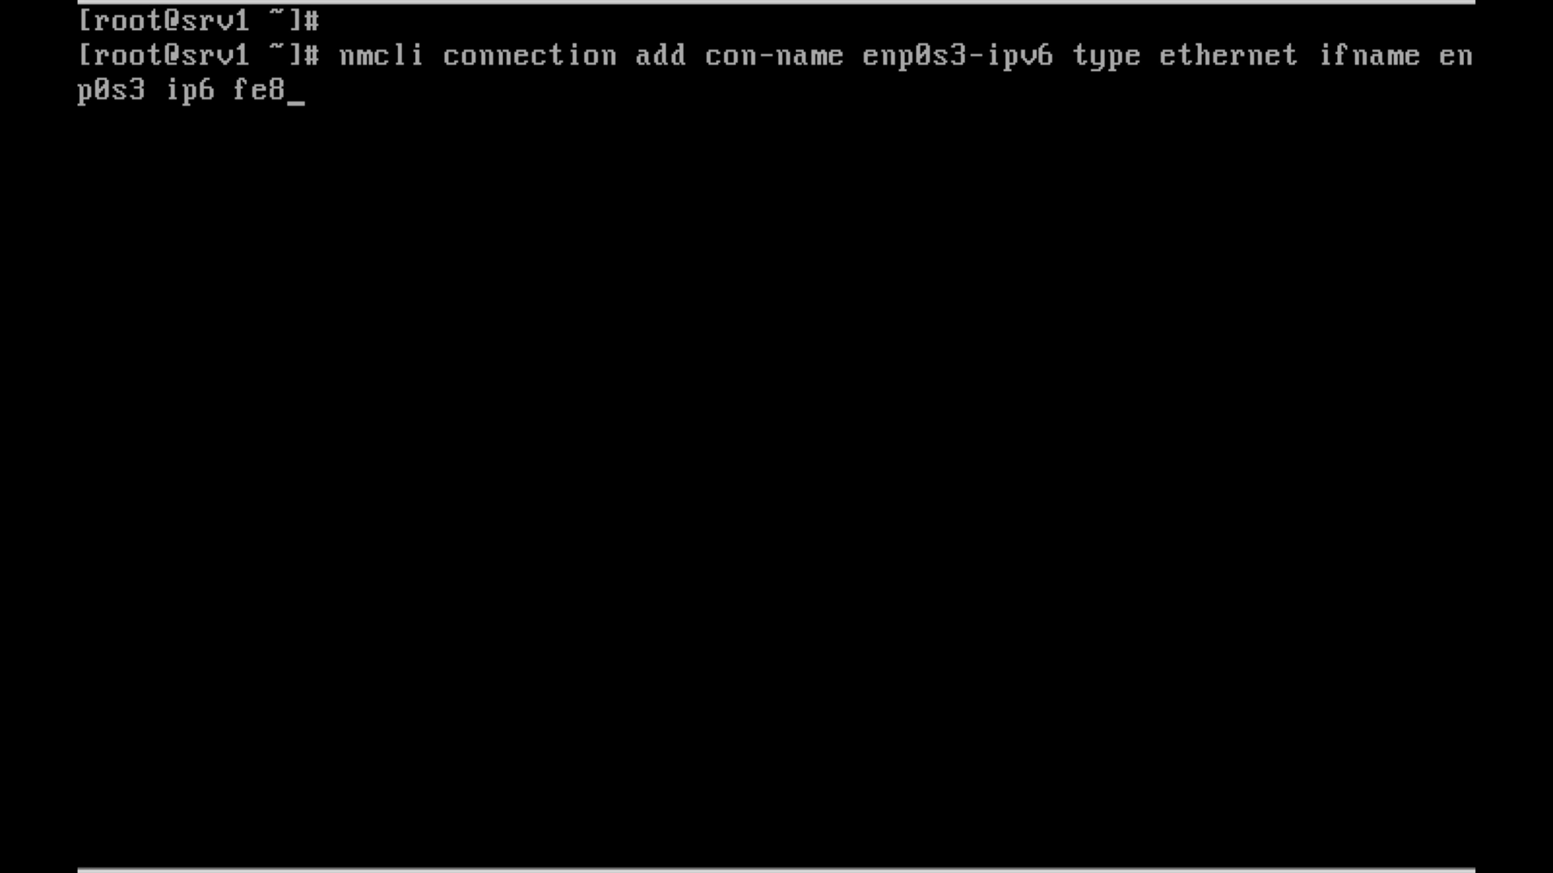
{"action": "type", "text": "0"}
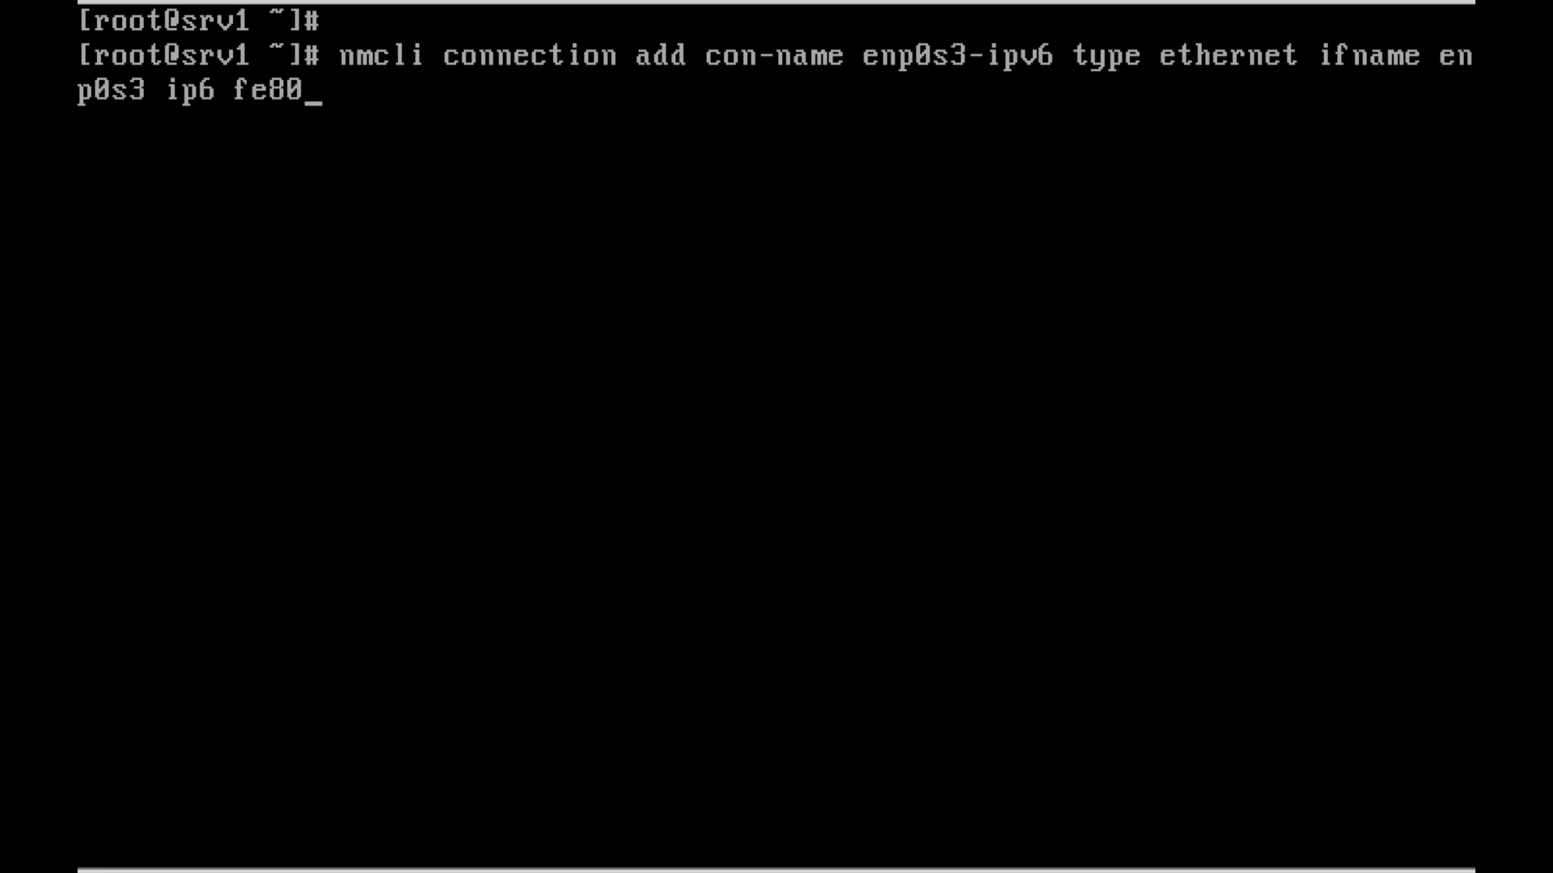
{"action": "type", "text": "::"}
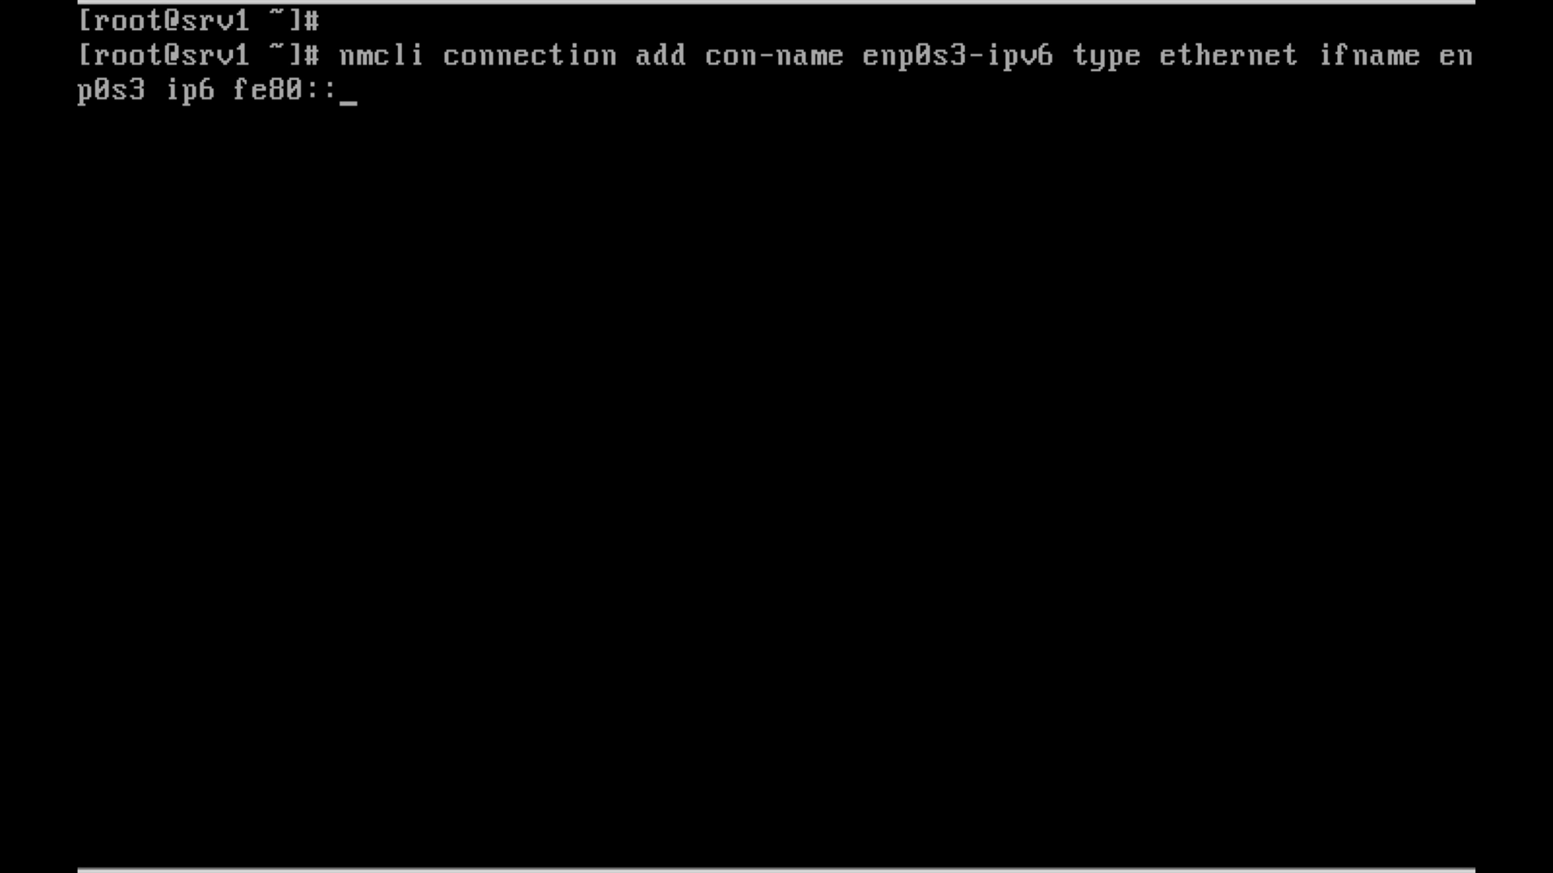
{"action": "type", "text": "c0"}
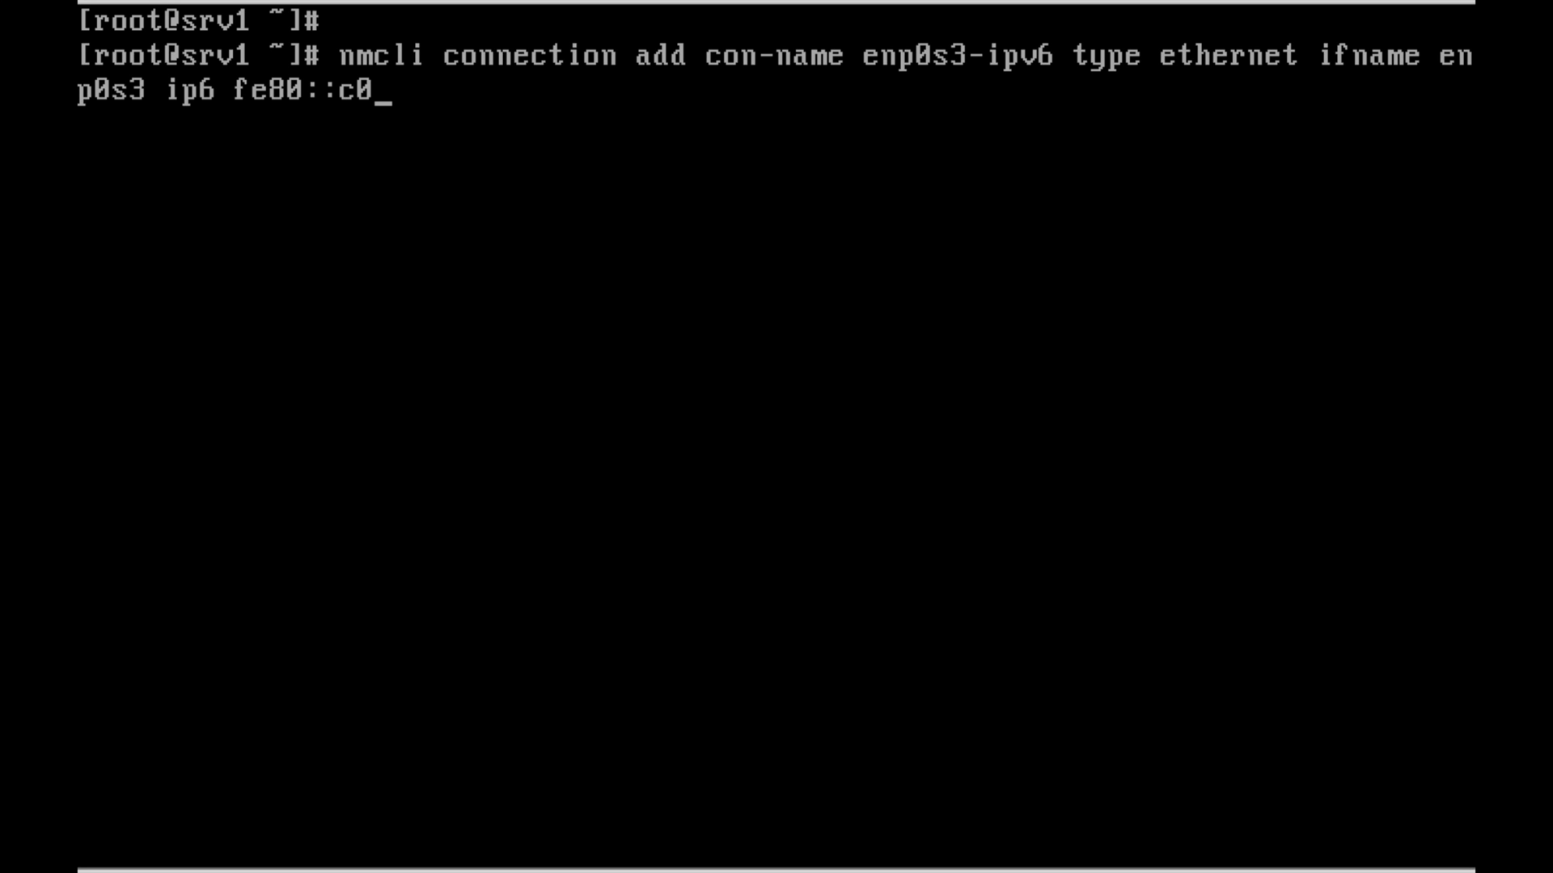
{"action": "type", "text": "a8"}
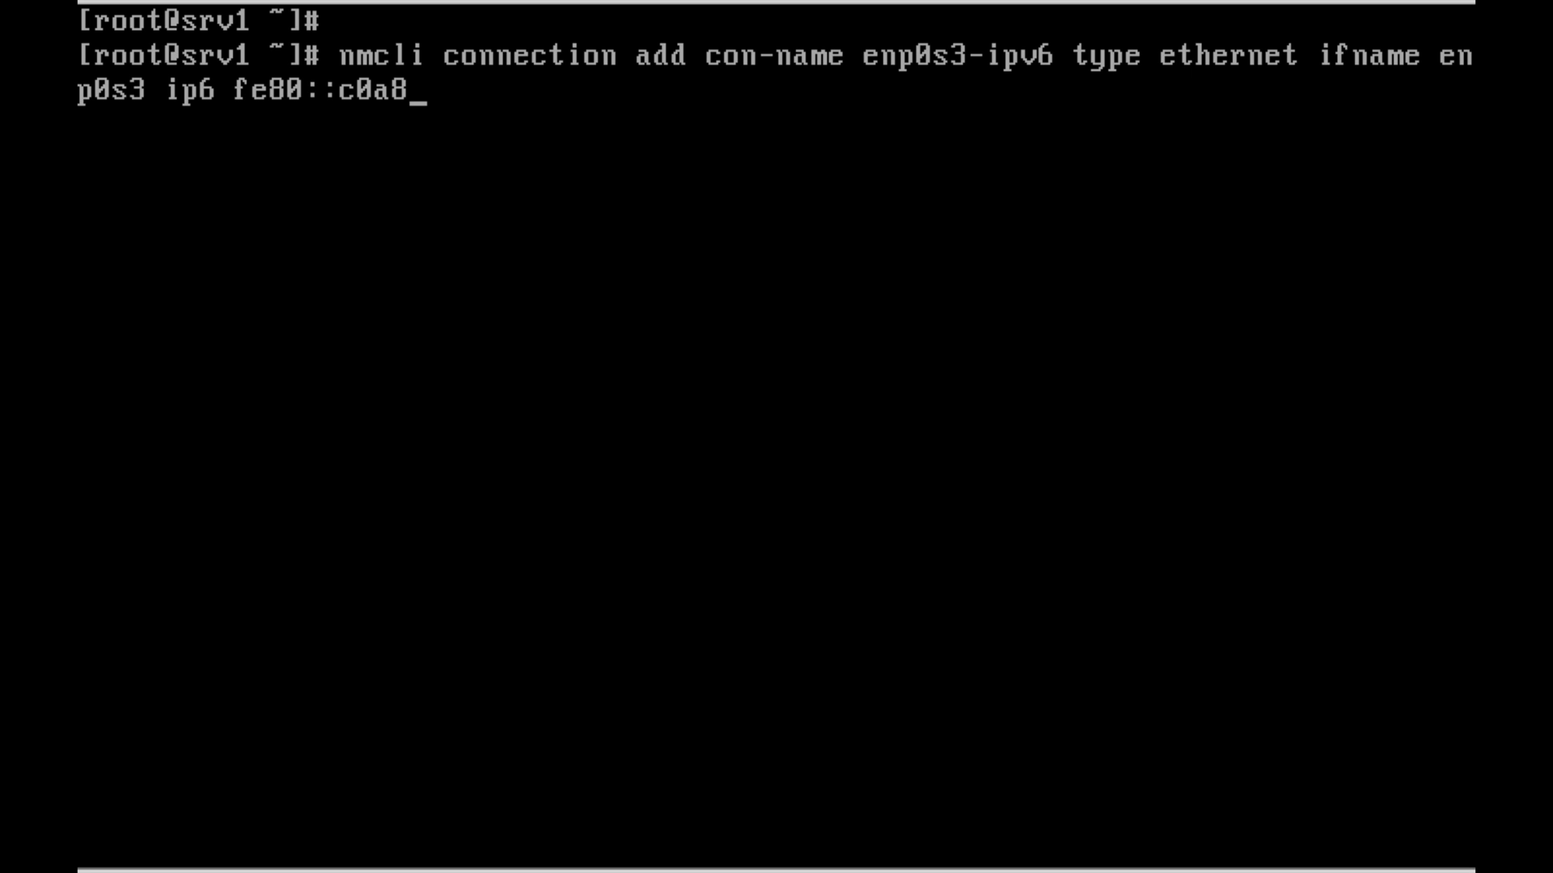
{"action": "type", "text": ":"}
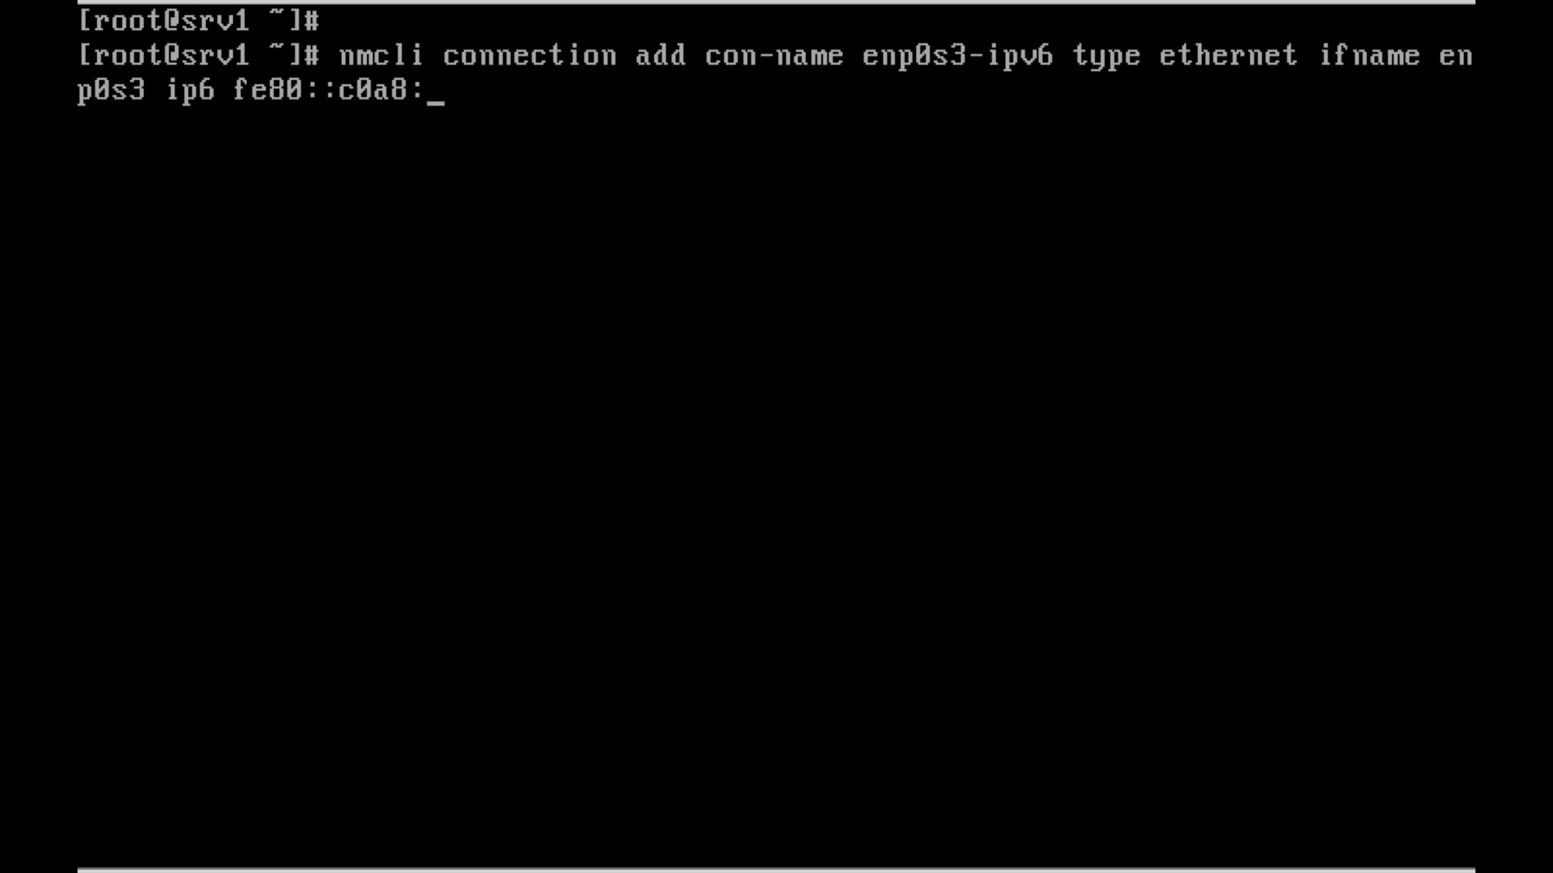
{"action": "type", "text": "38"}
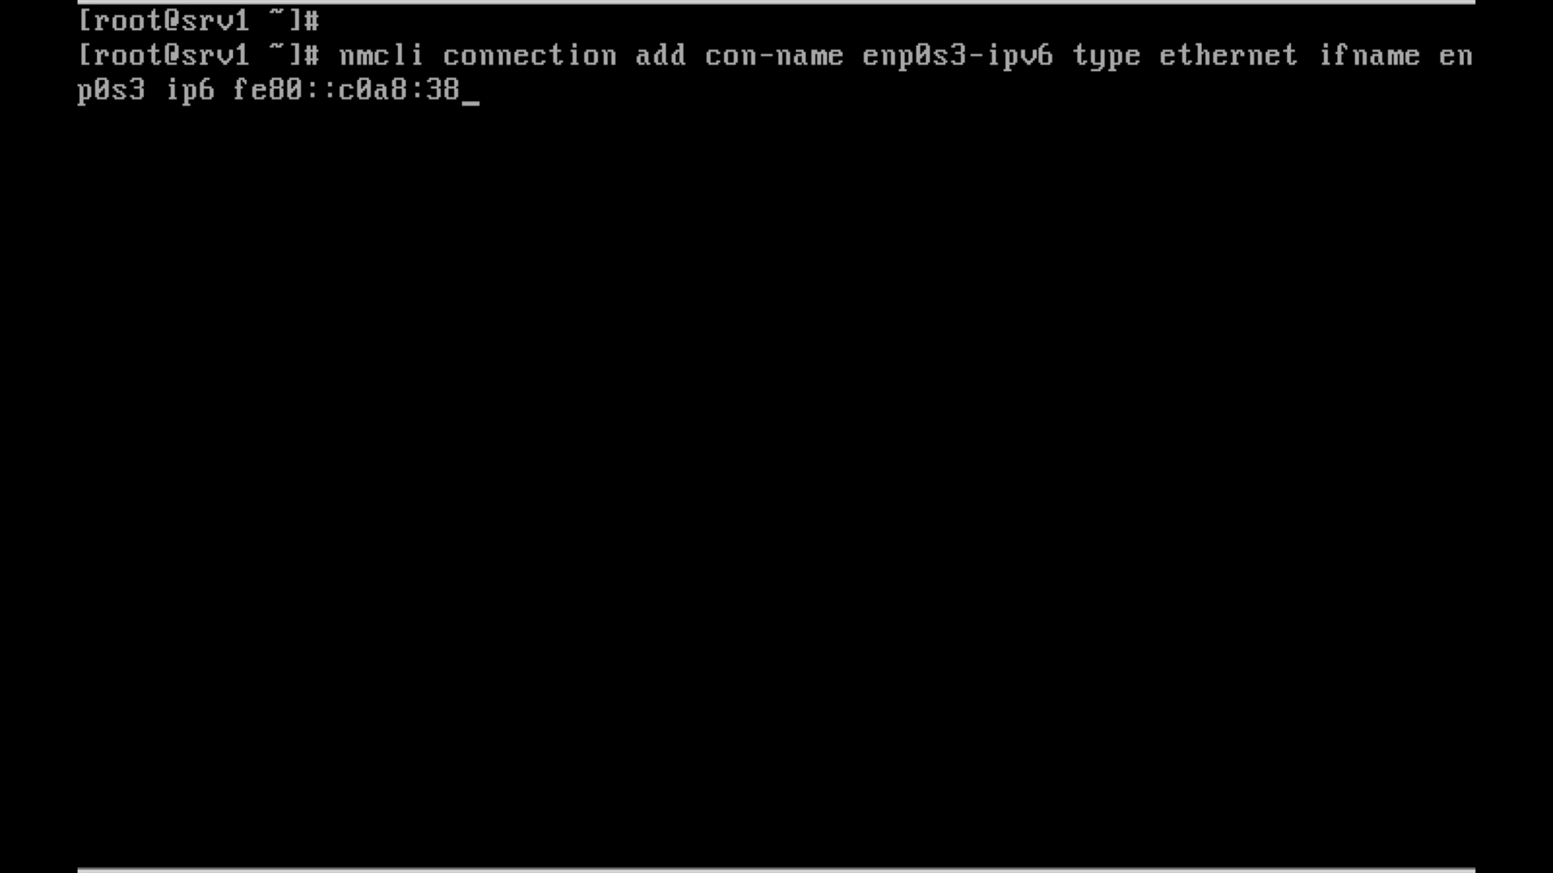
{"action": "type", "text": "65/64 g"}
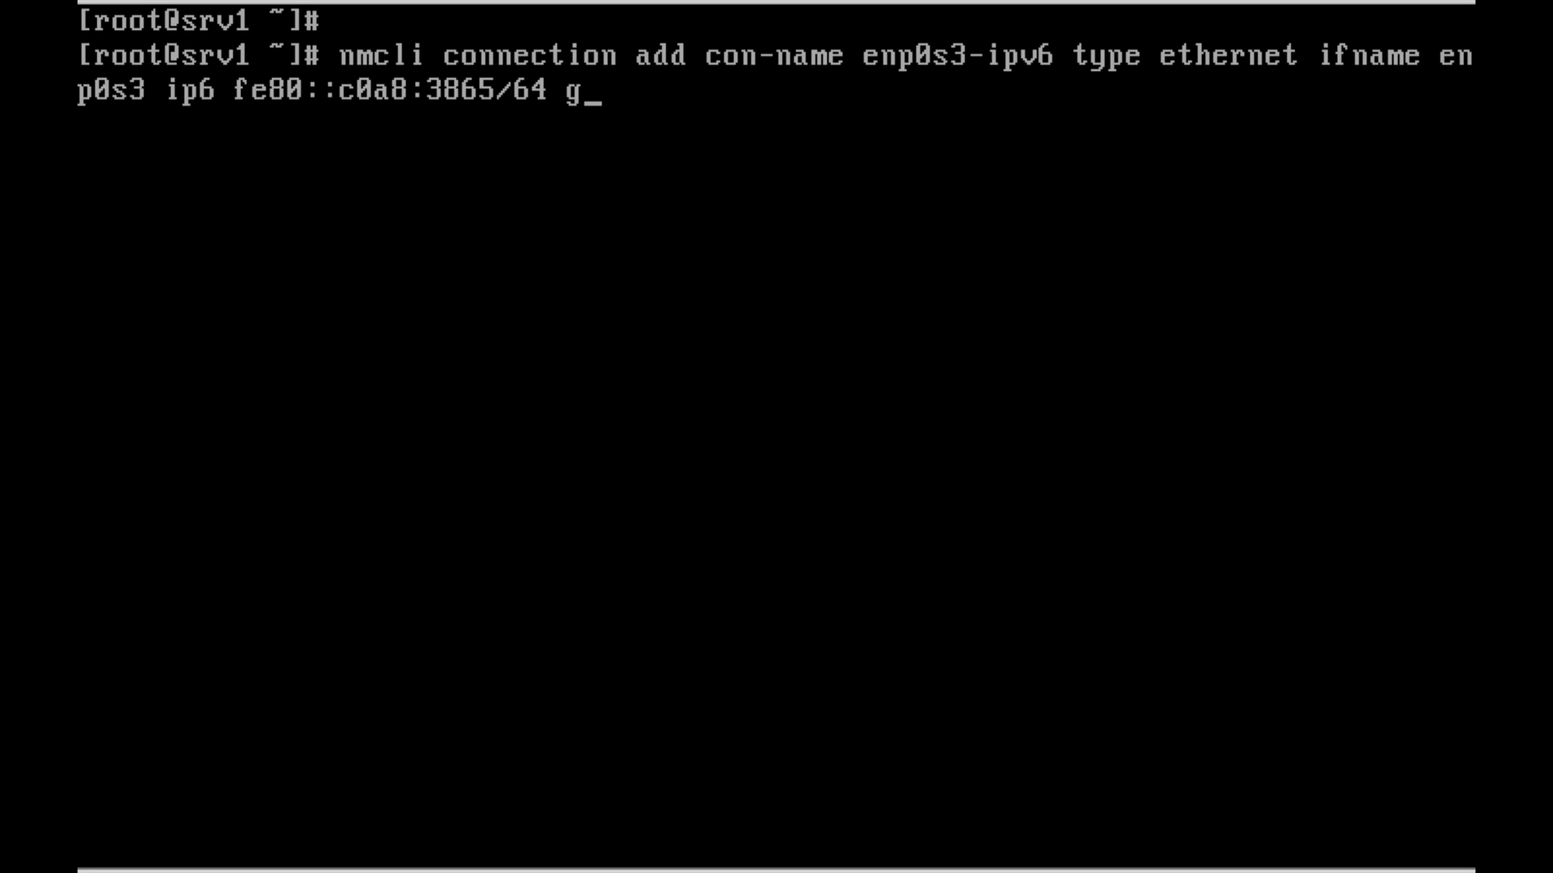
Append the IPv6 gateway gw6 fe80:c0a8::01 and begin the ip4 option
{"action": "type", "text": "w6 f"}
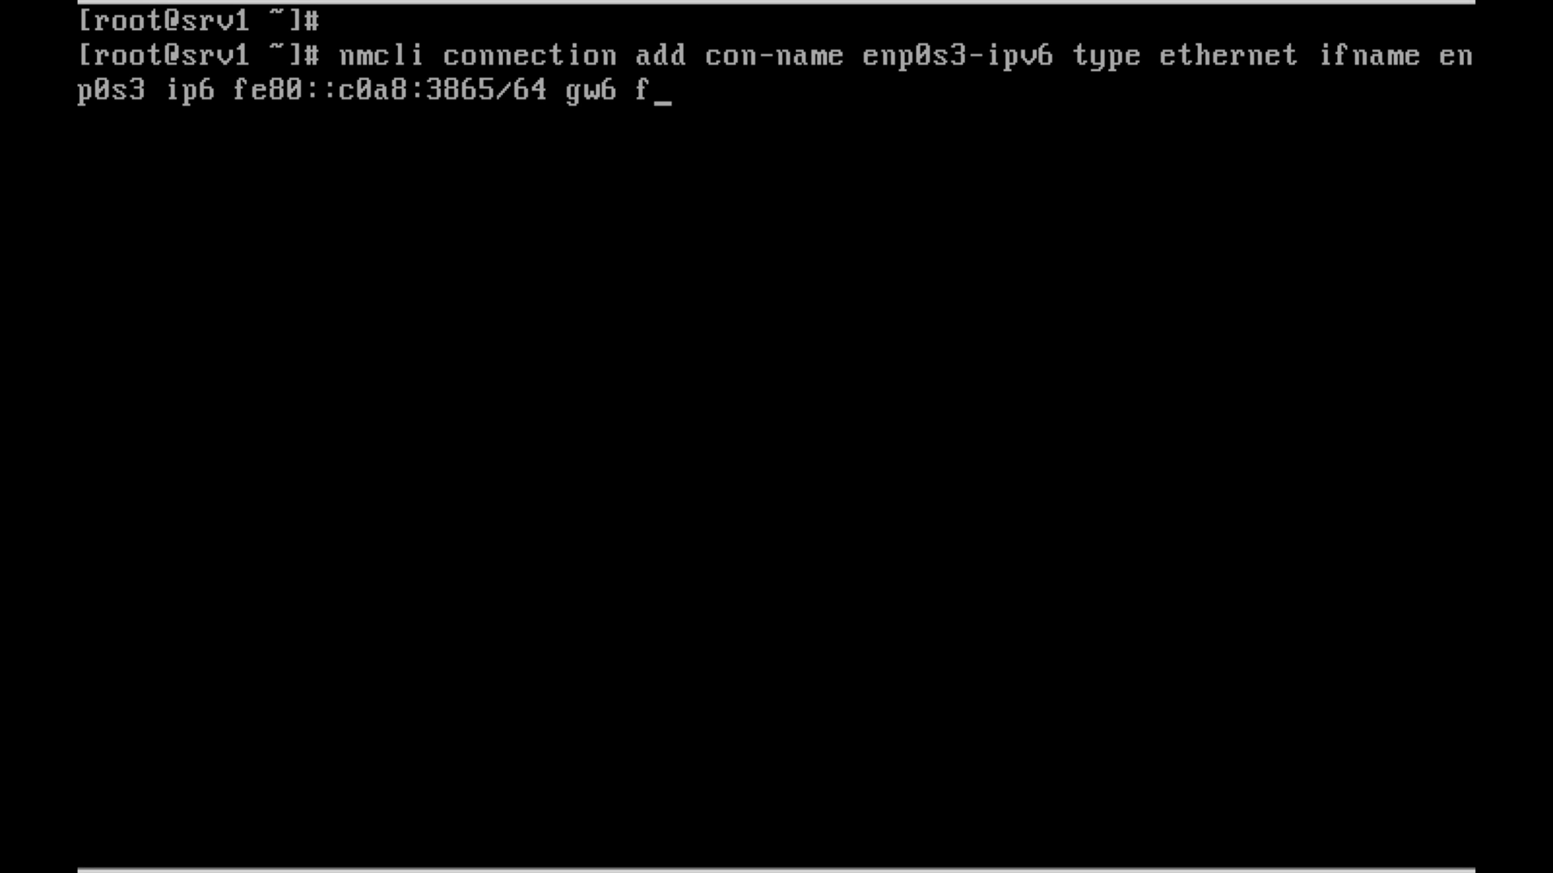
{"action": "type", "text": "e80:"}
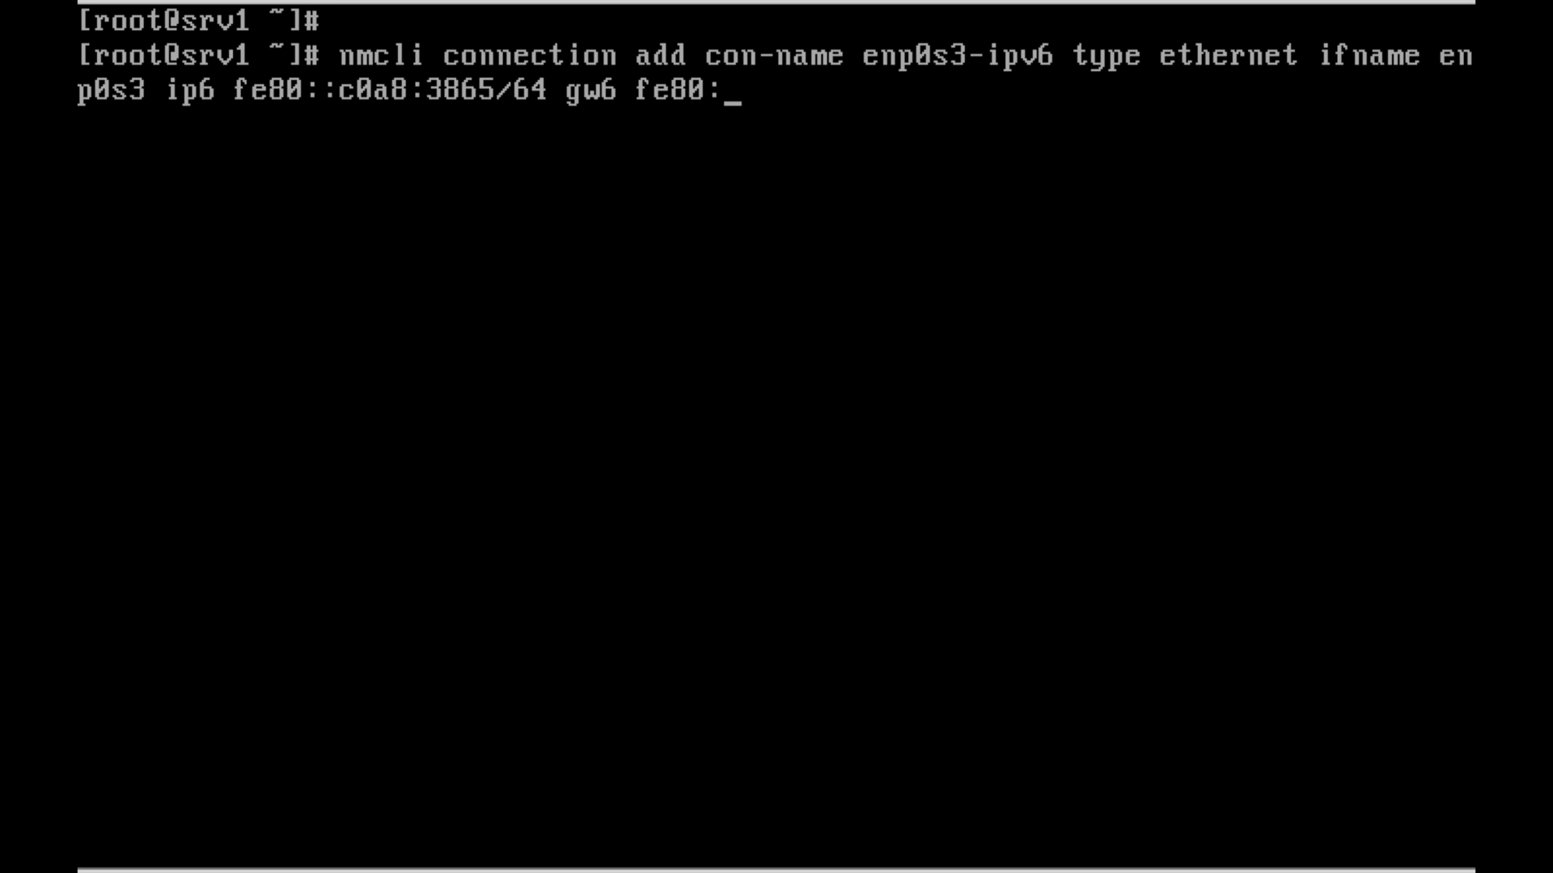
{"action": "type", "text": "c0a"}
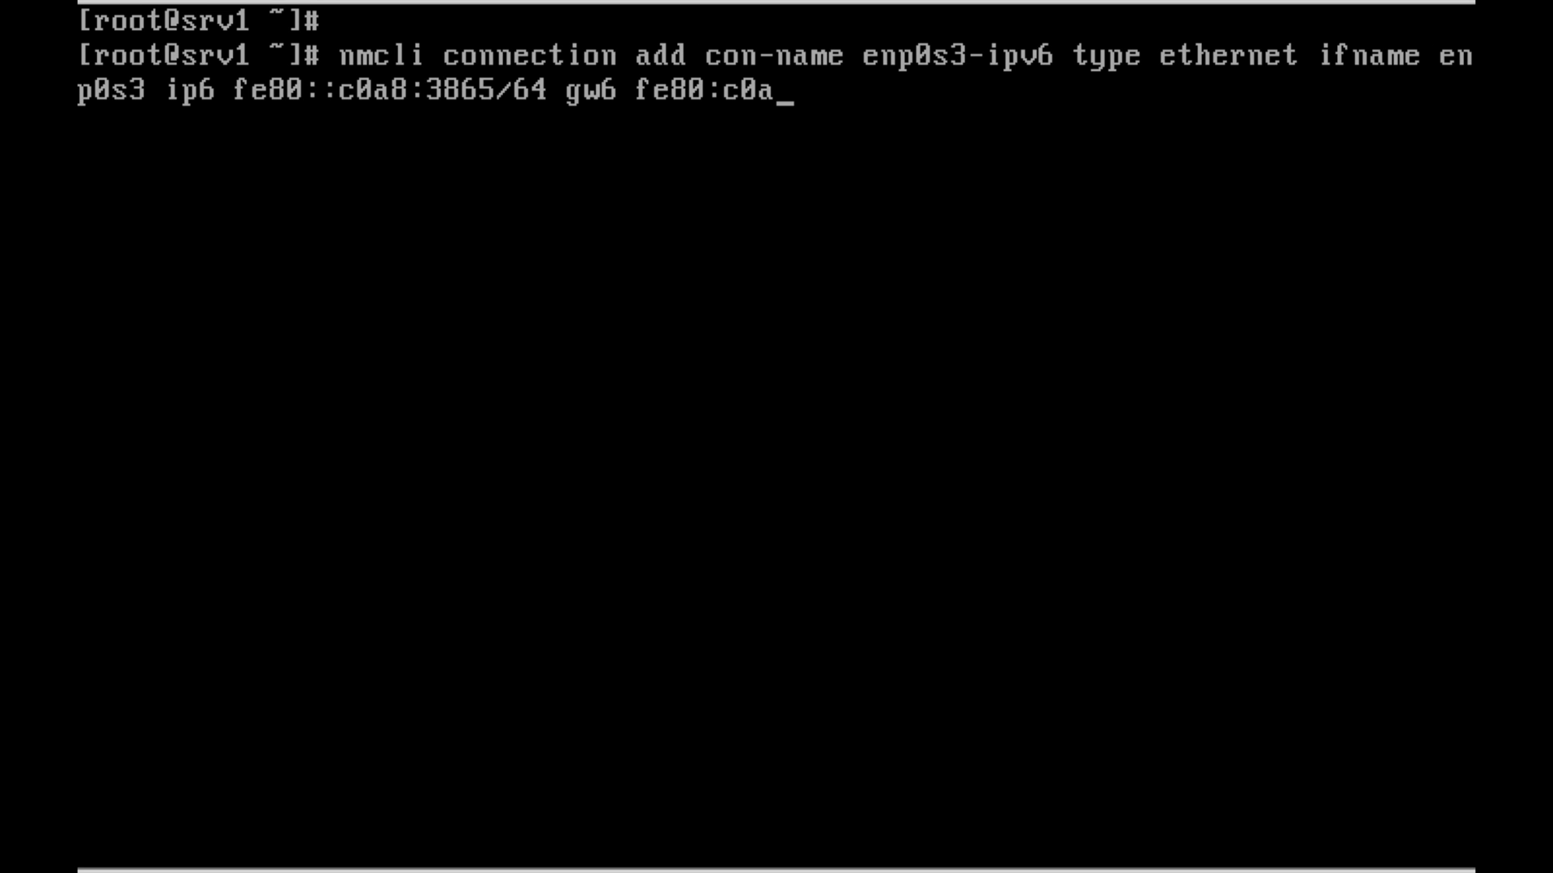
{"action": "type", "text": "8::"}
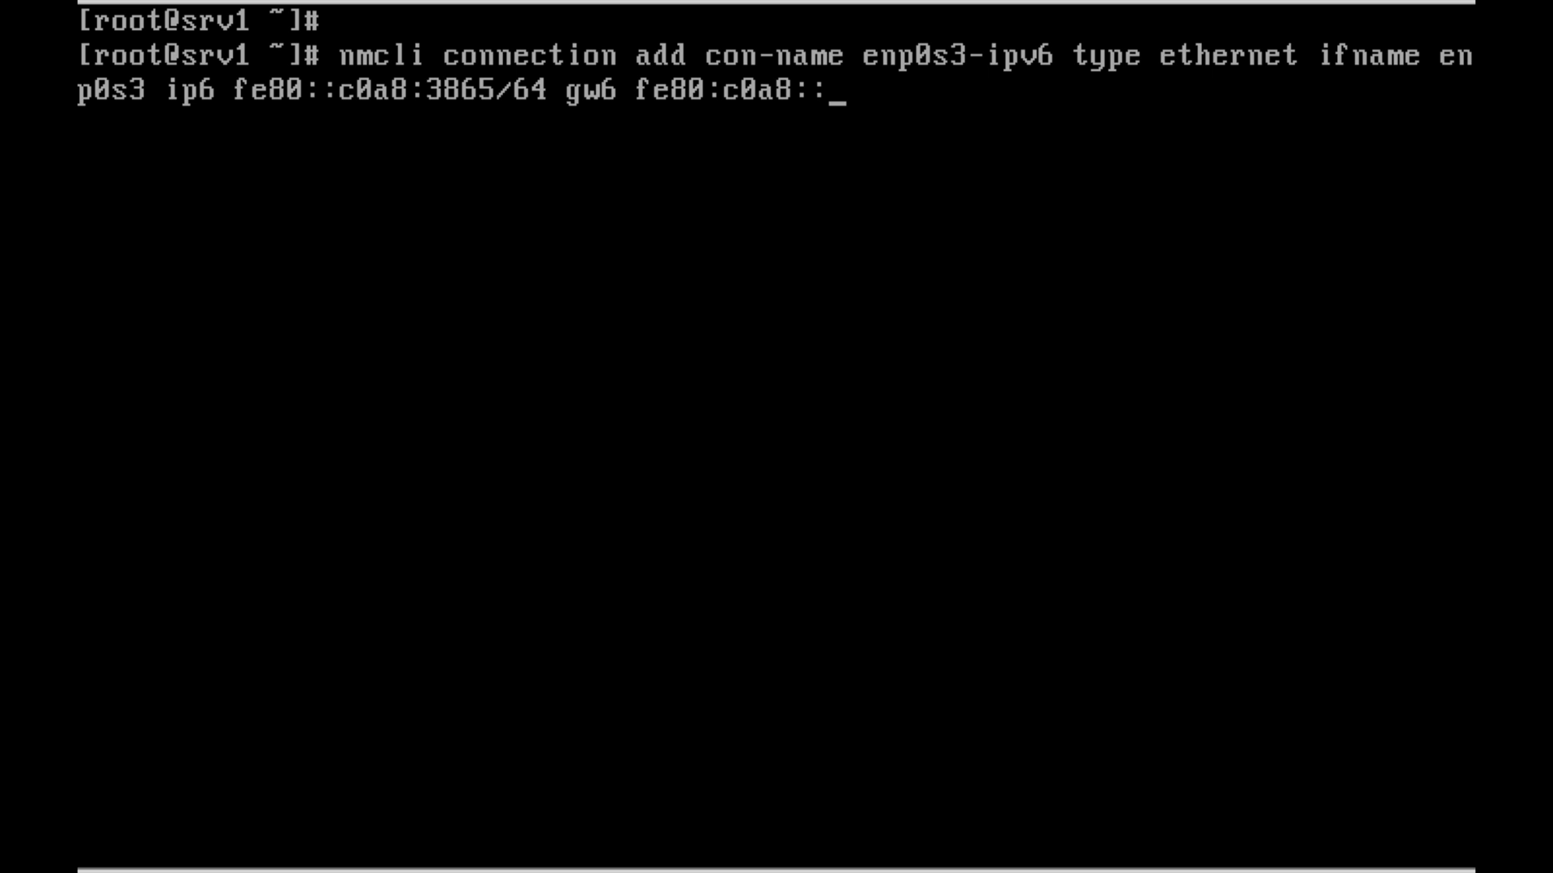
{"action": "type", "text": "01"}
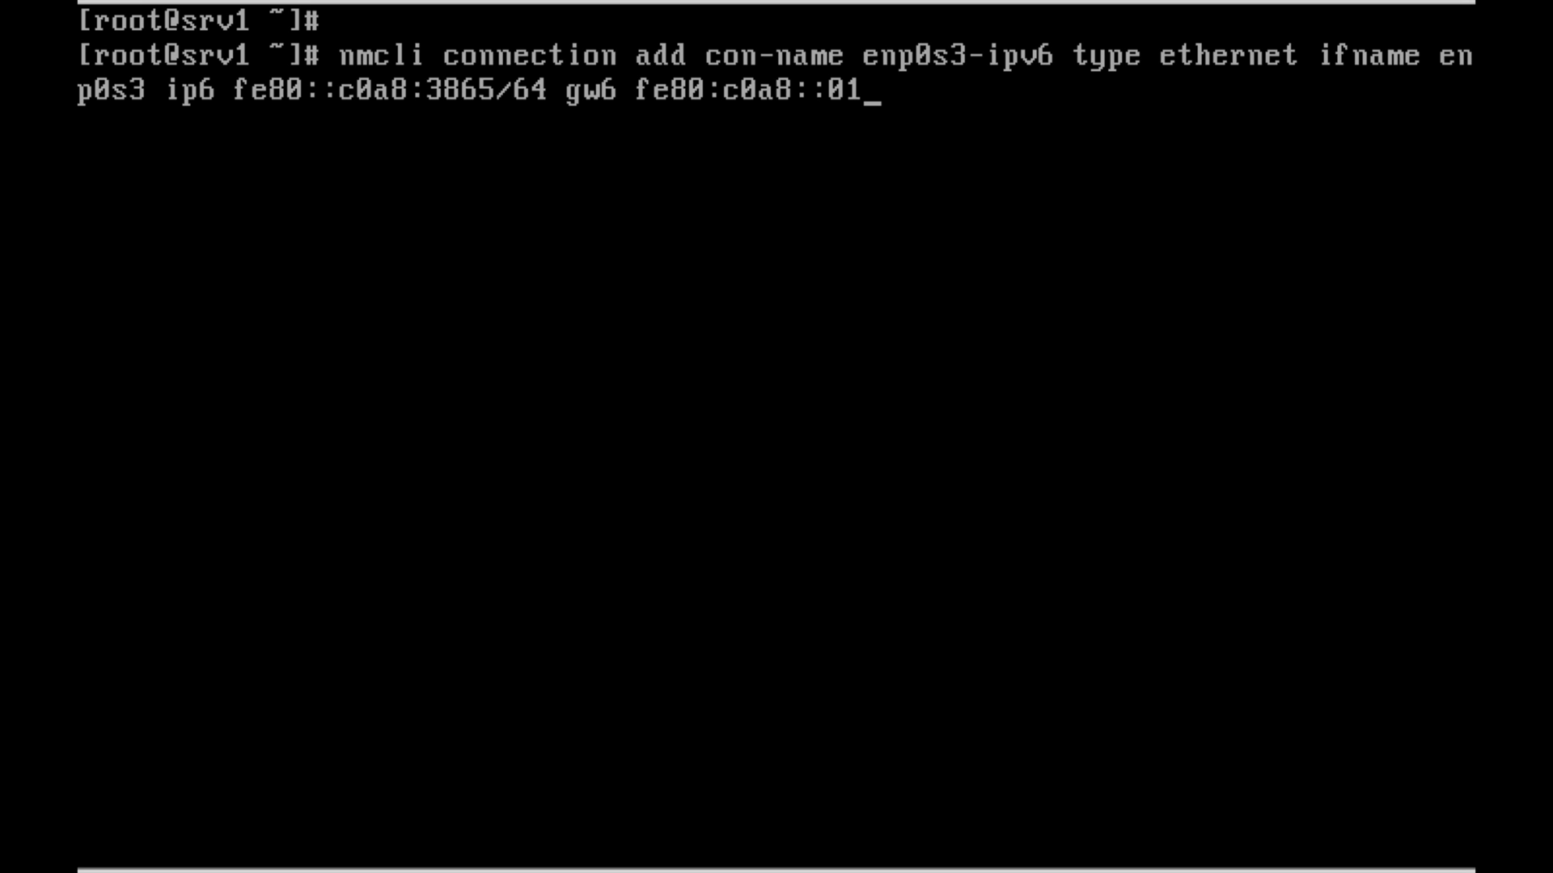
{"action": "type", "text": "ip4"}
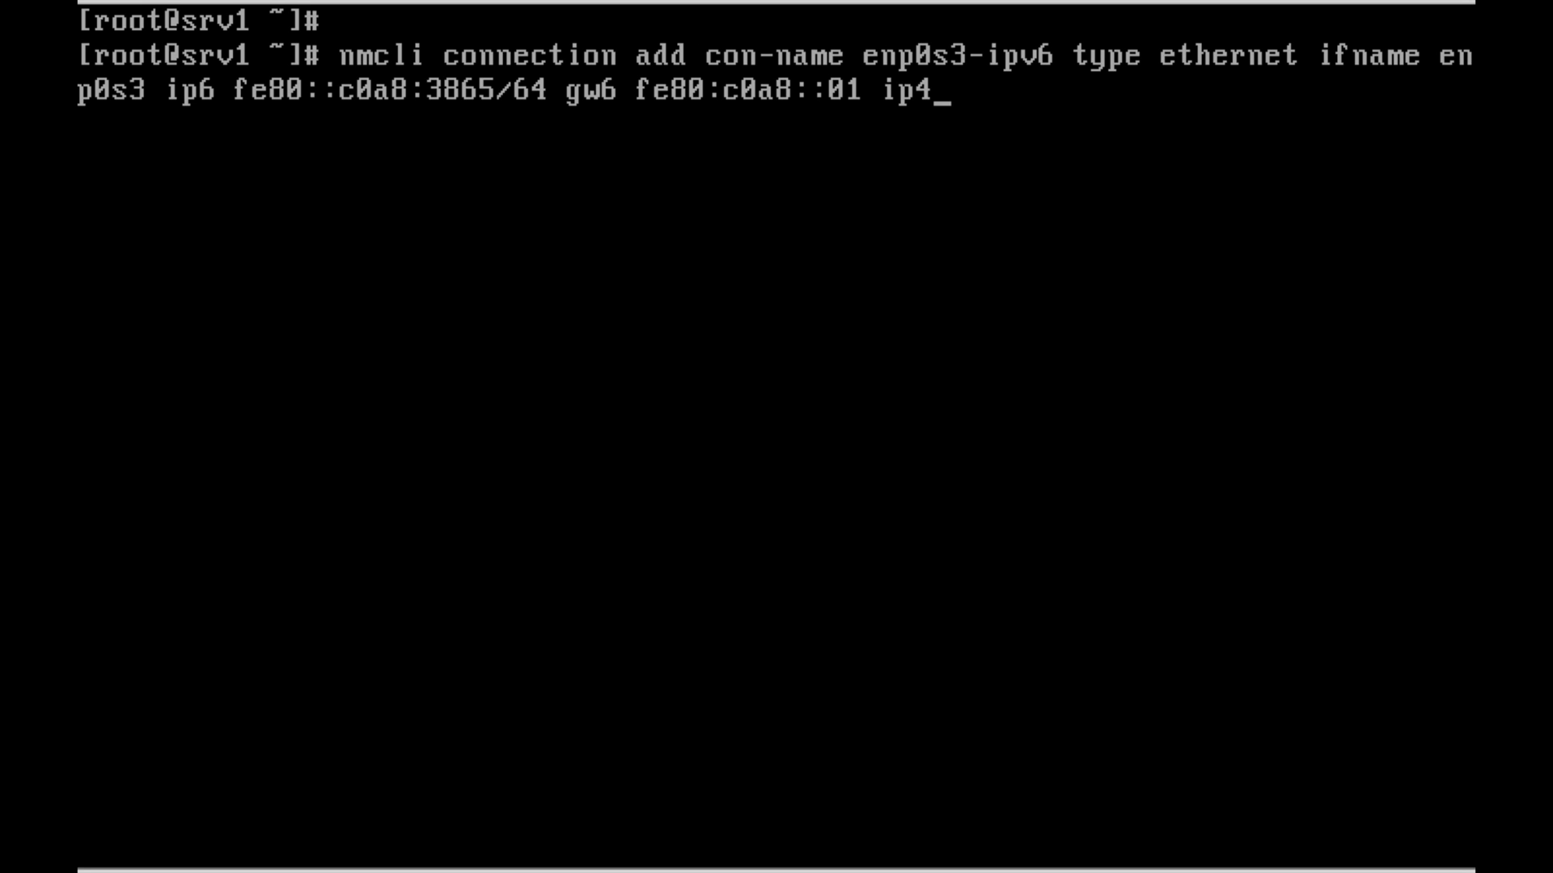
Append ip4 192.168.56.101 and gw4 192.168.56.1, then create the enp0s3-ipv6 connection
{"action": "type", "text": "19"}
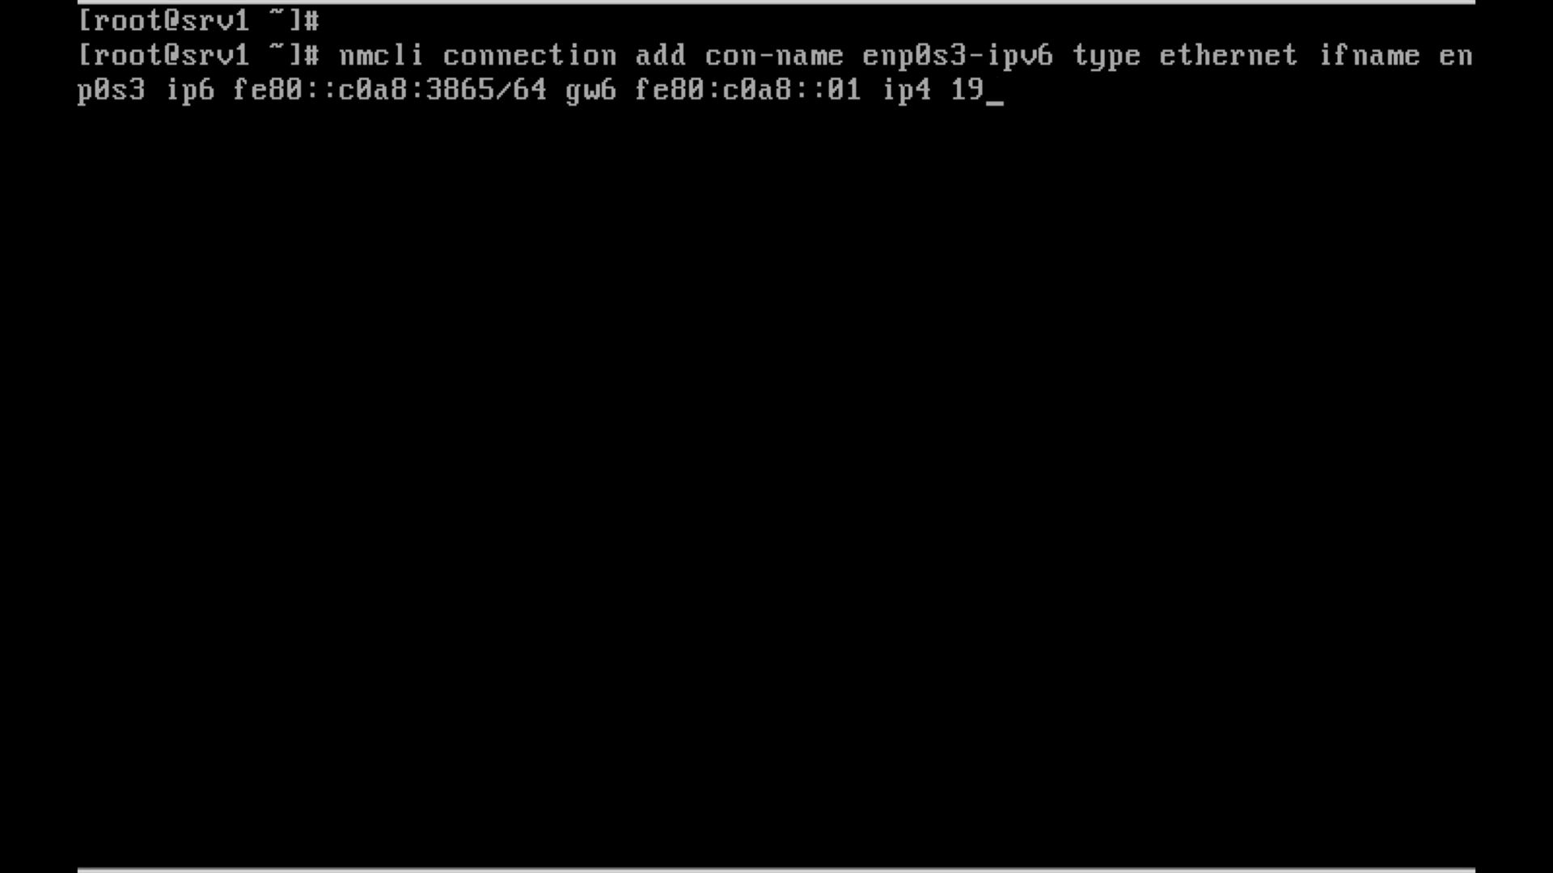
{"action": "type", "text": "2.168"}
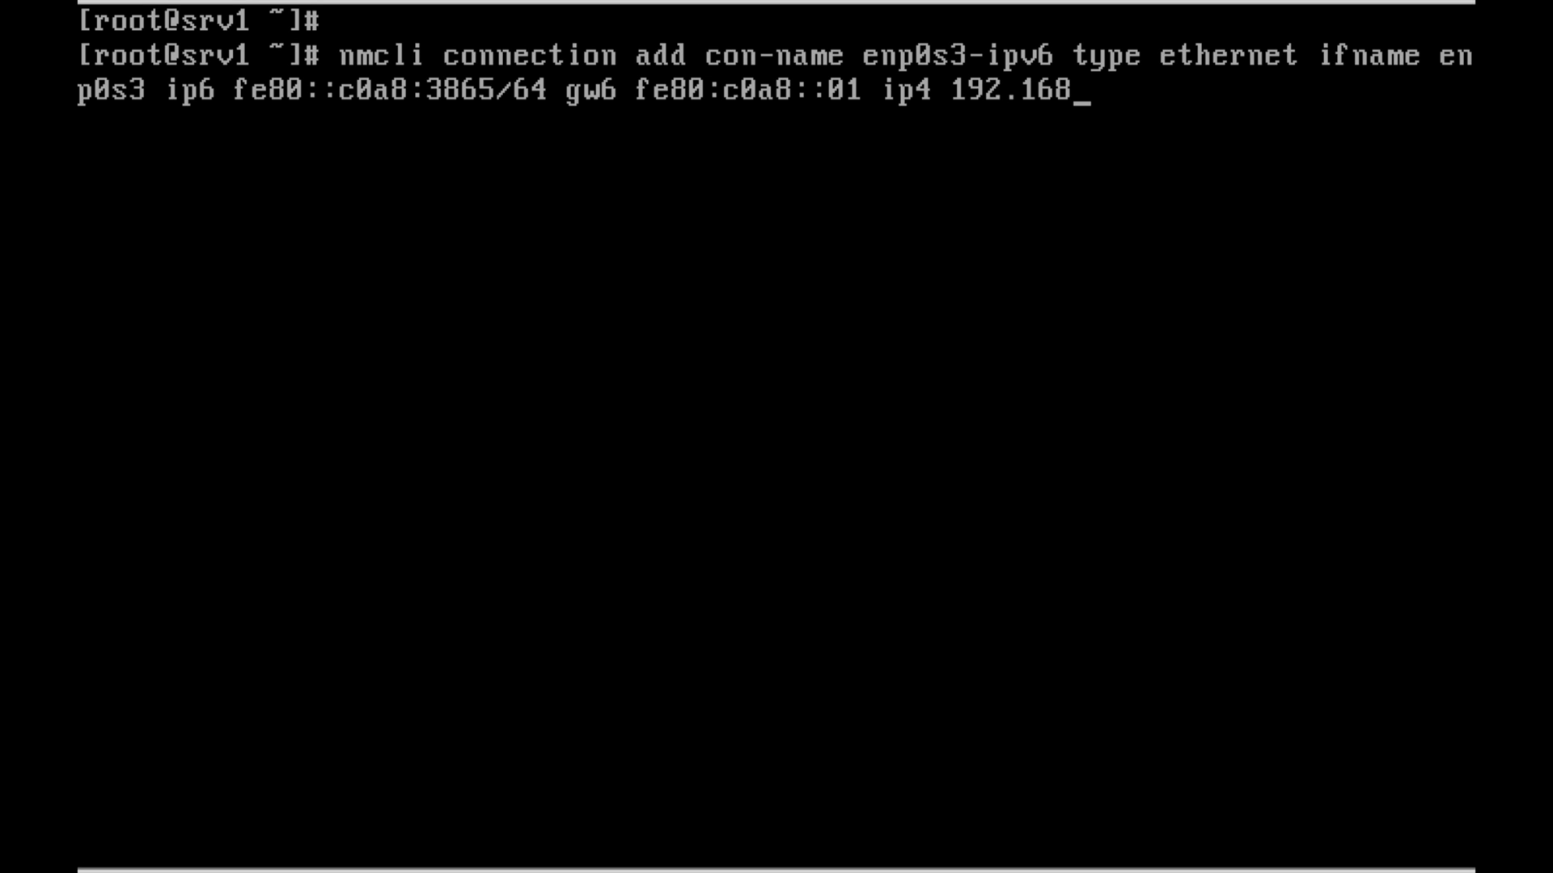
{"action": "type", "text": ".56.10"}
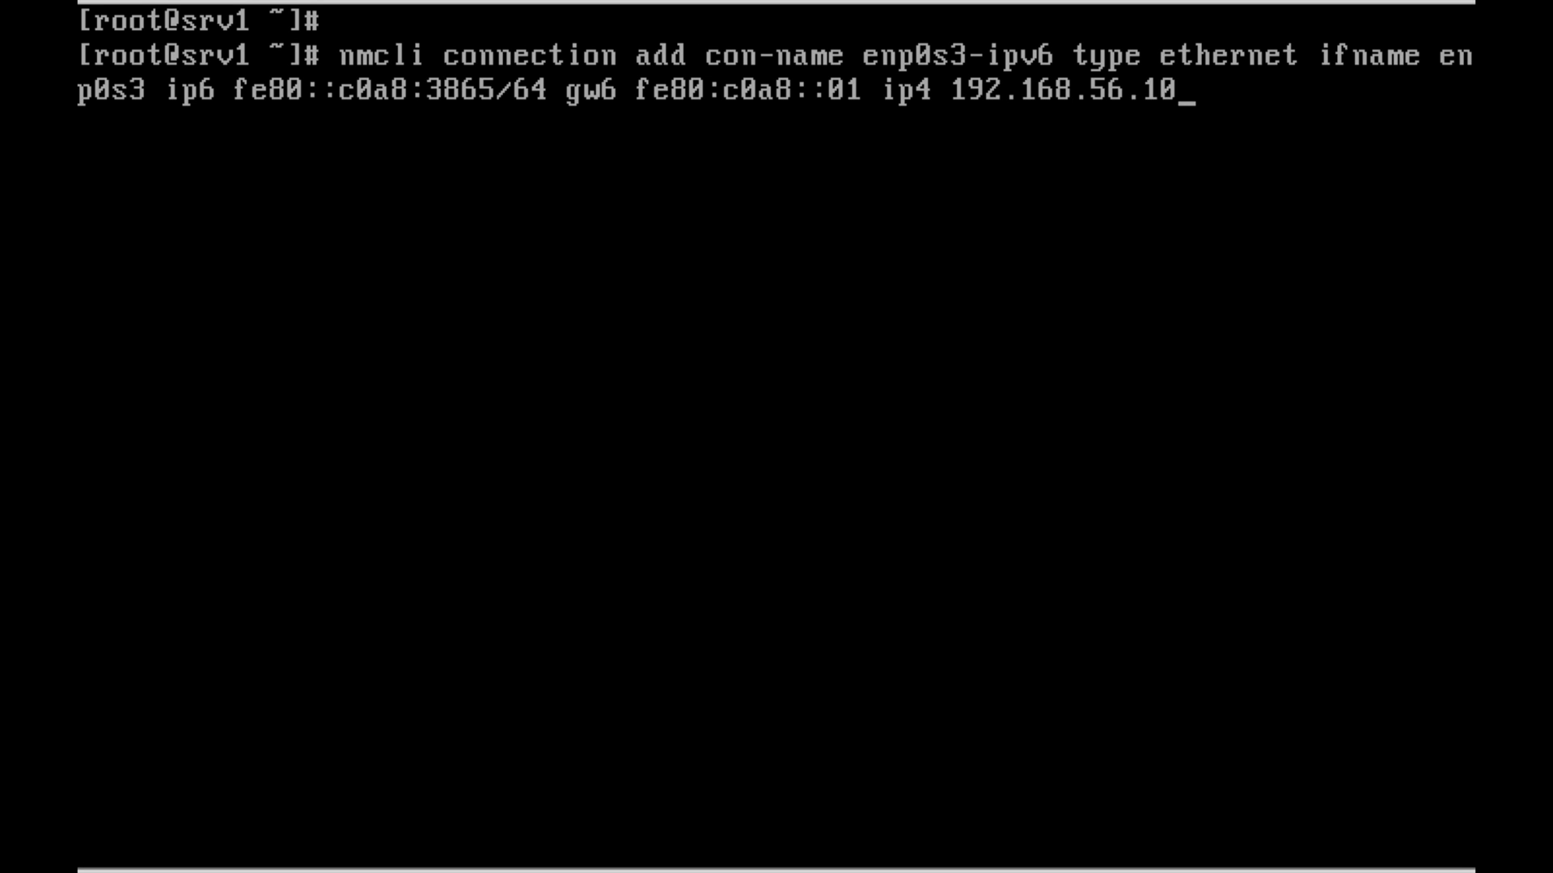
{"action": "type", "text": "1"}
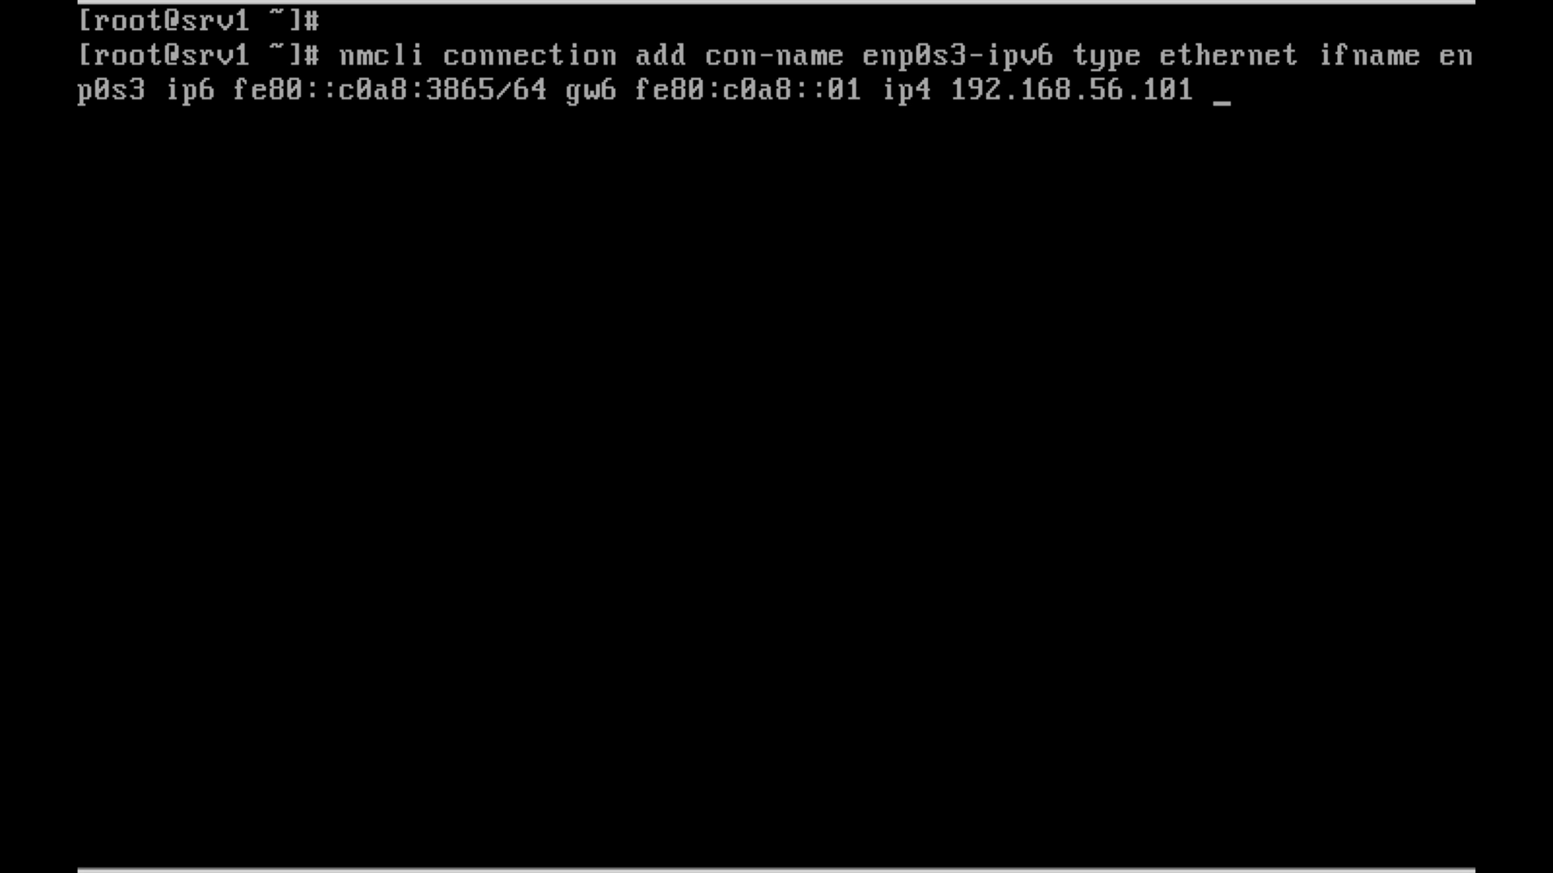
{"action": "type", "text": "/24"}
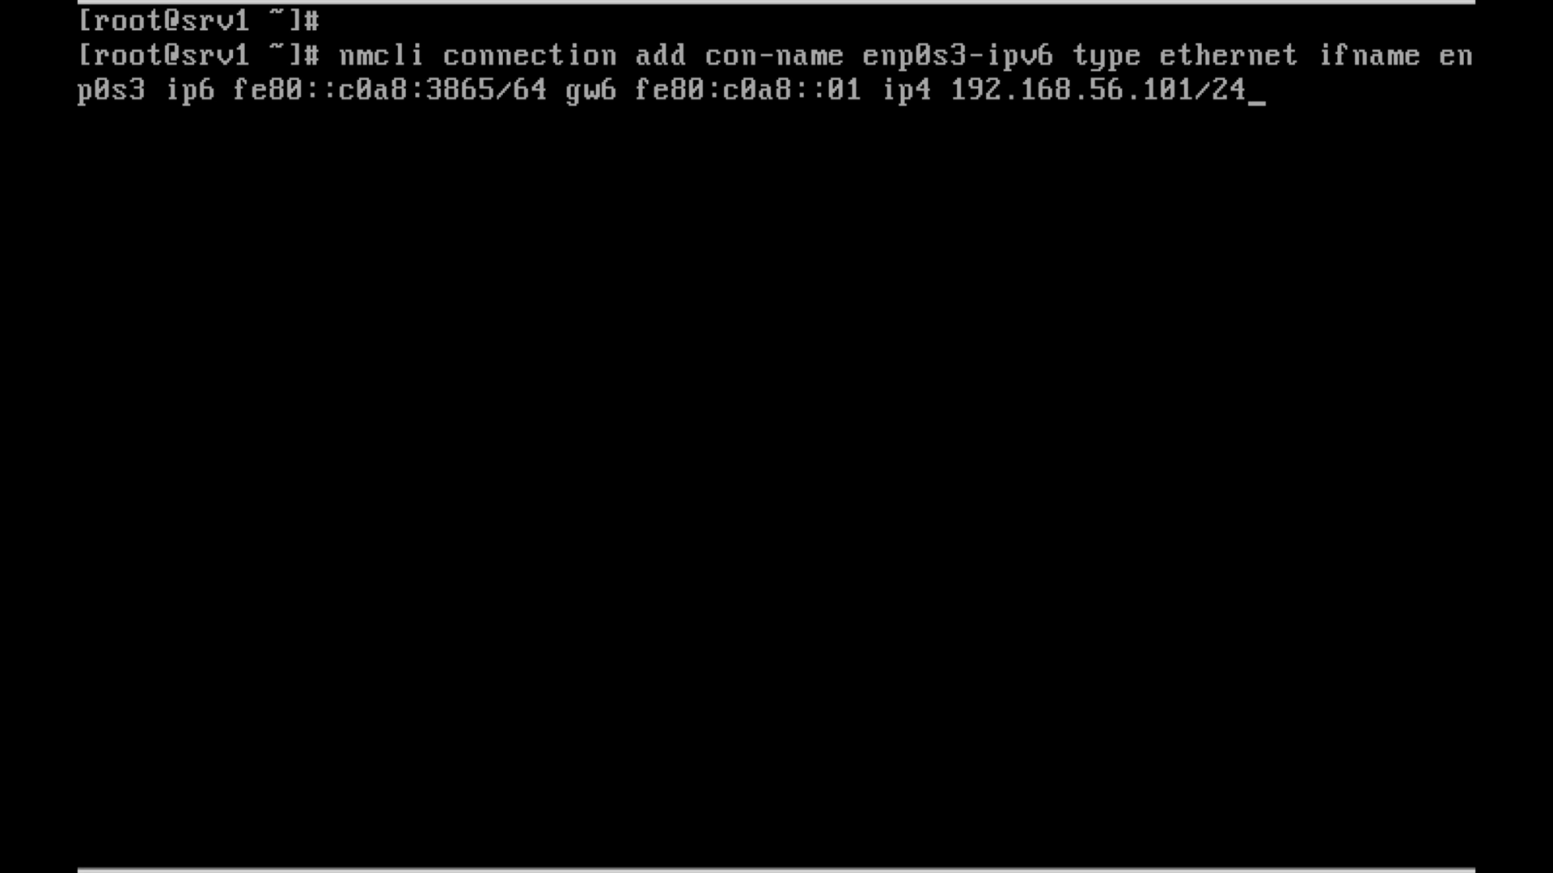
{"action": "key", "text": "BackSpace"}
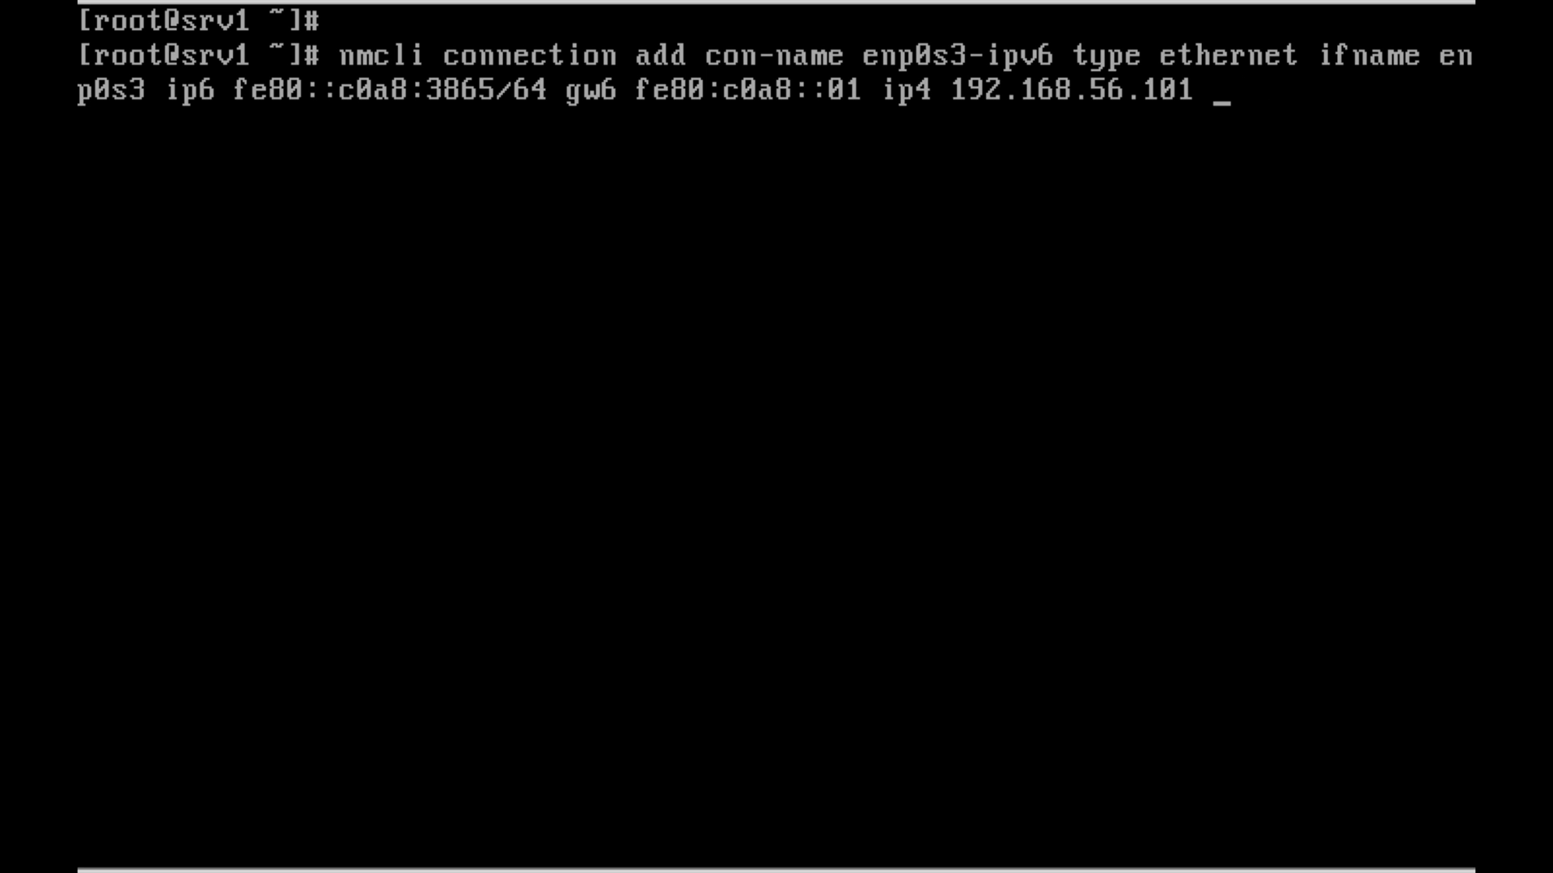
{"action": "type", "text": "gw4 1"}
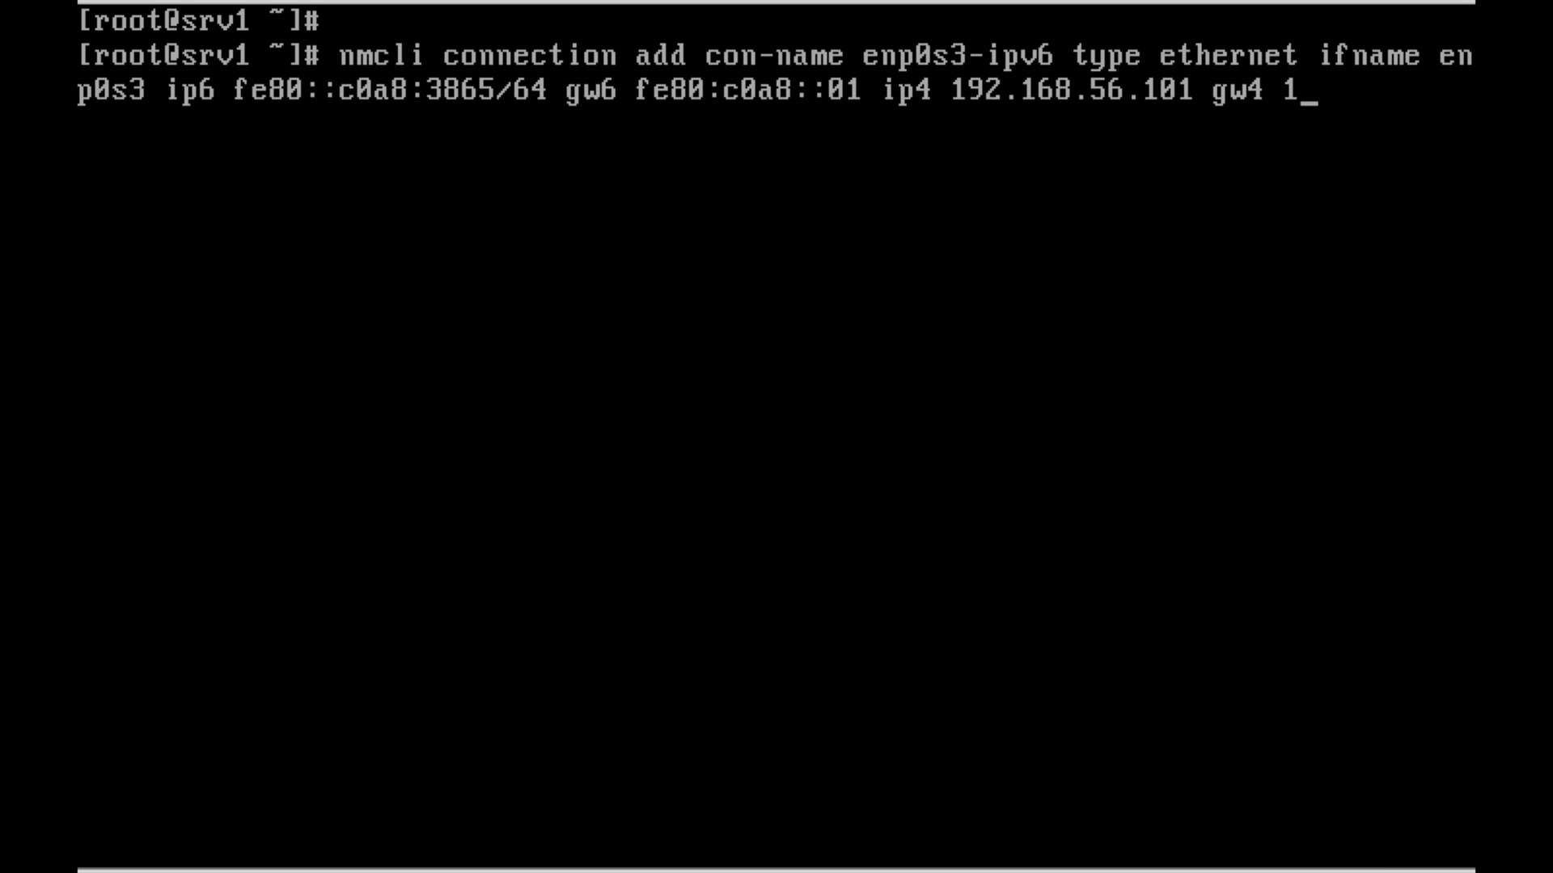
{"action": "type", "text": "92.168.56.1"}
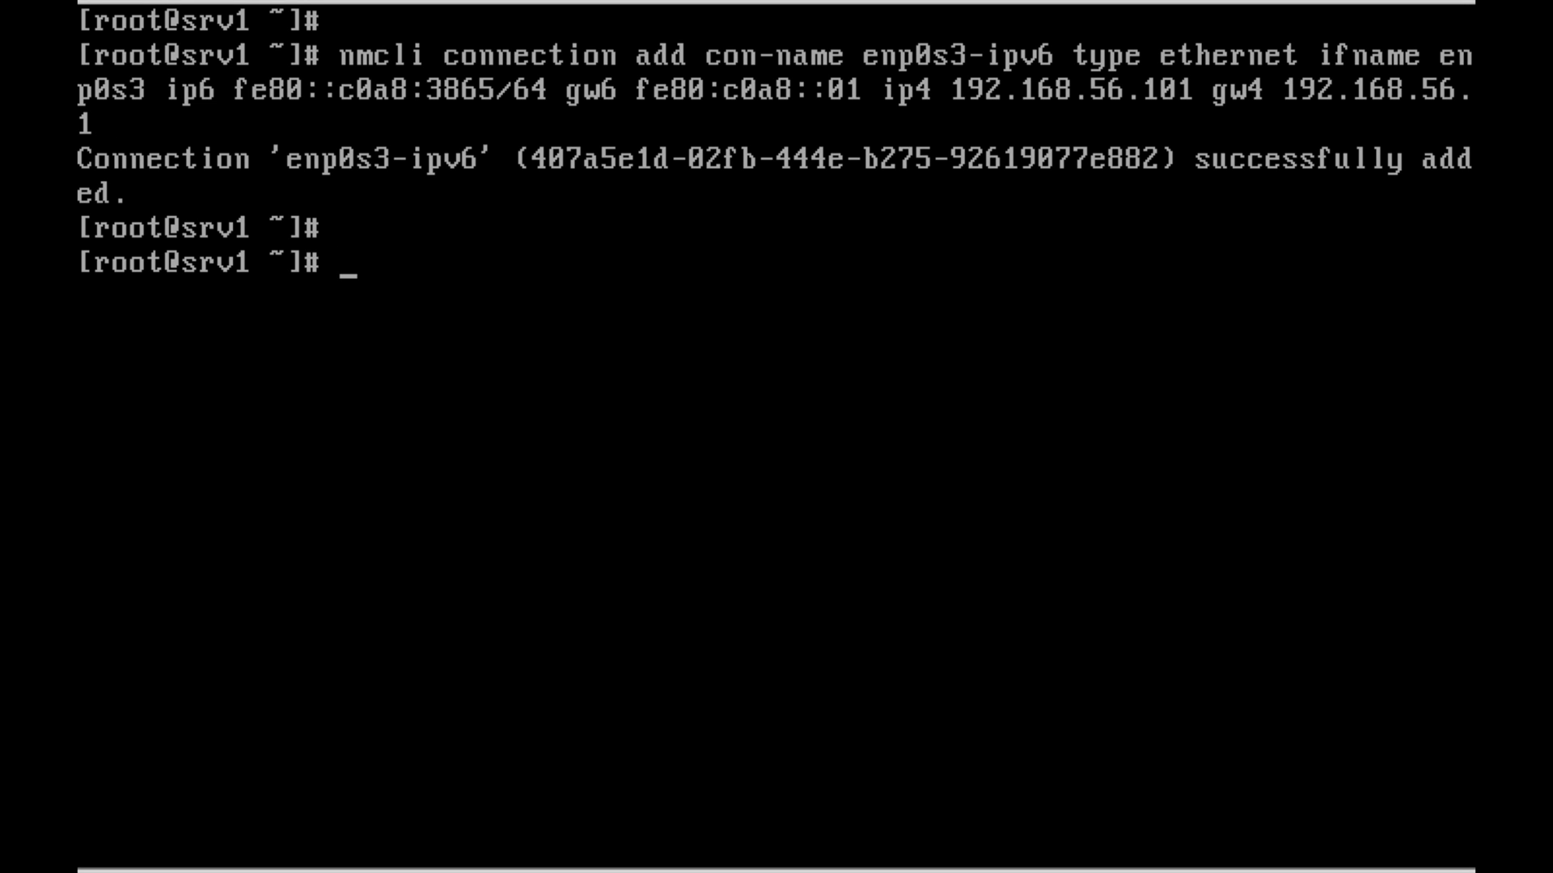
Draft nmcli connection modify enp0s3-ipv6 targeting the ipv6.addresses property
{"action": "type", "text": "nmcli"}
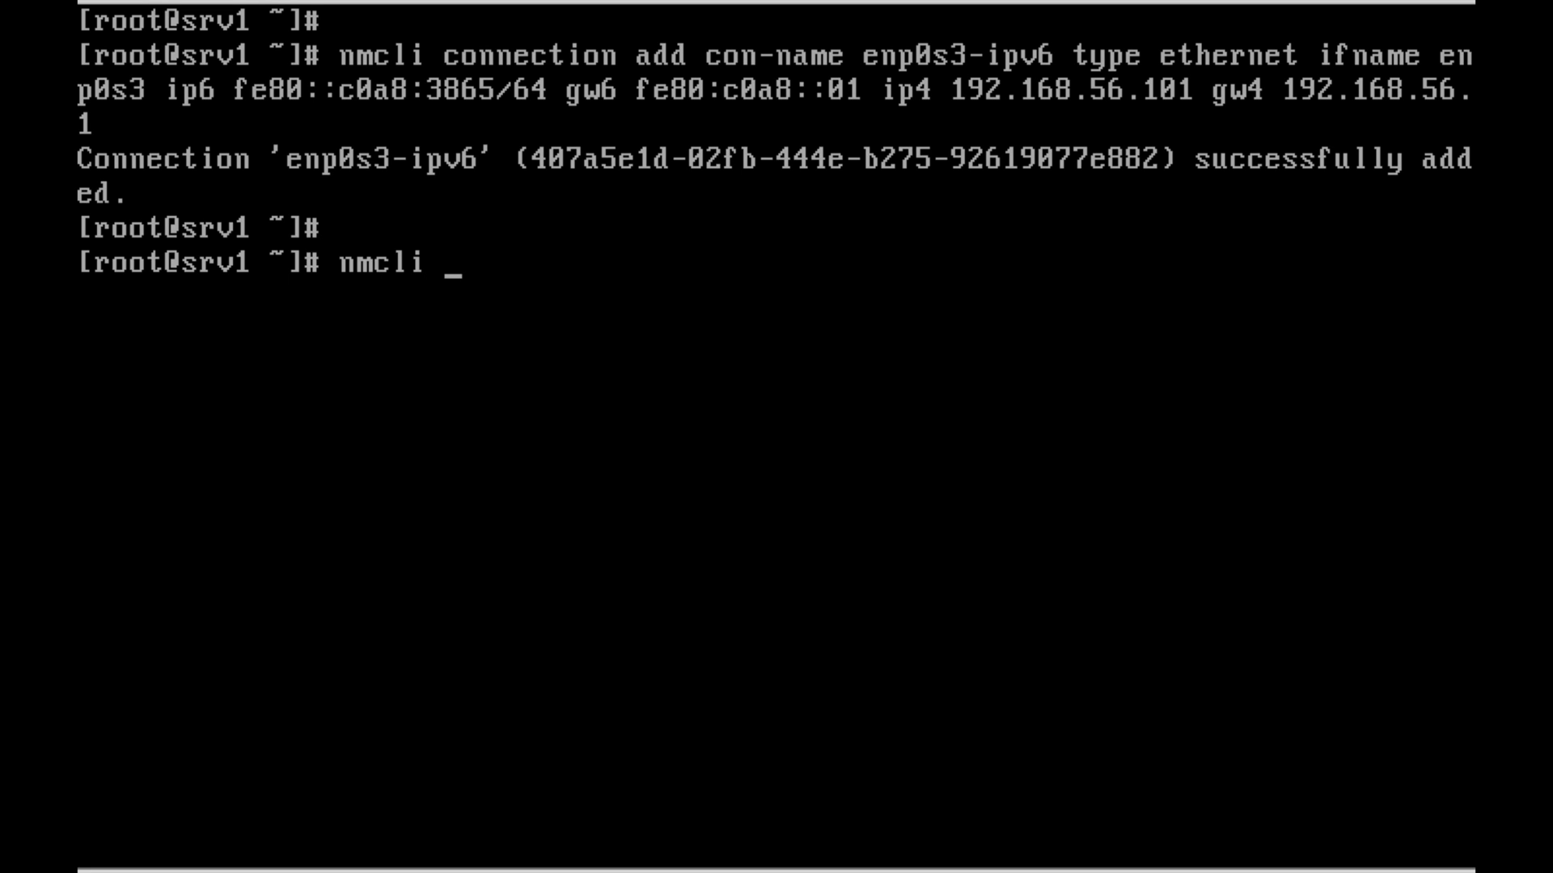
{"action": "type", "text": "connection mod"}
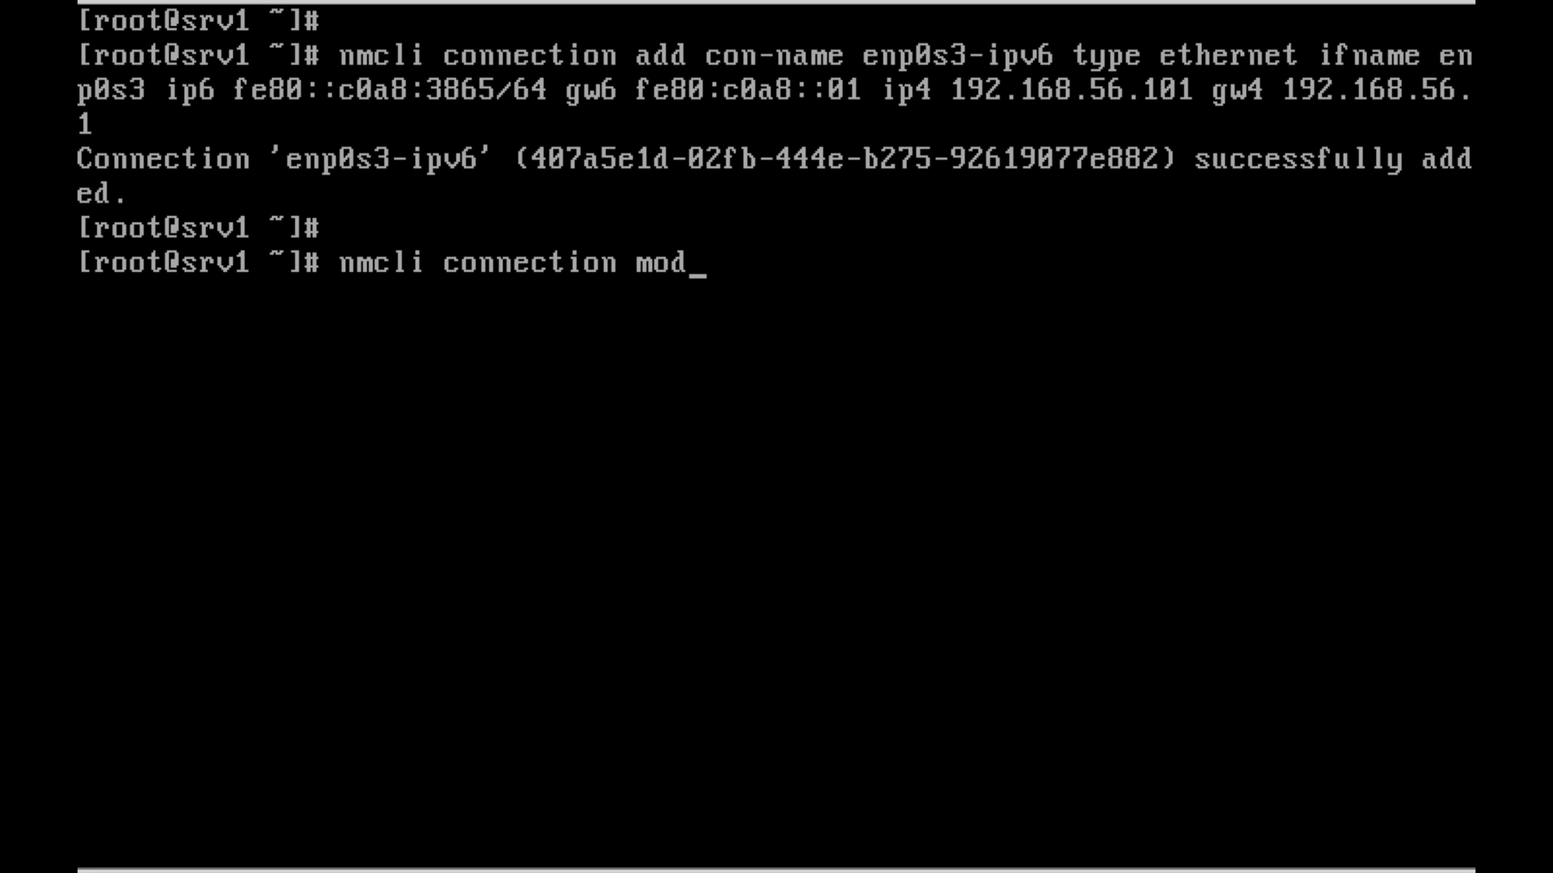
{"action": "type", "text": "ify enp0s"}
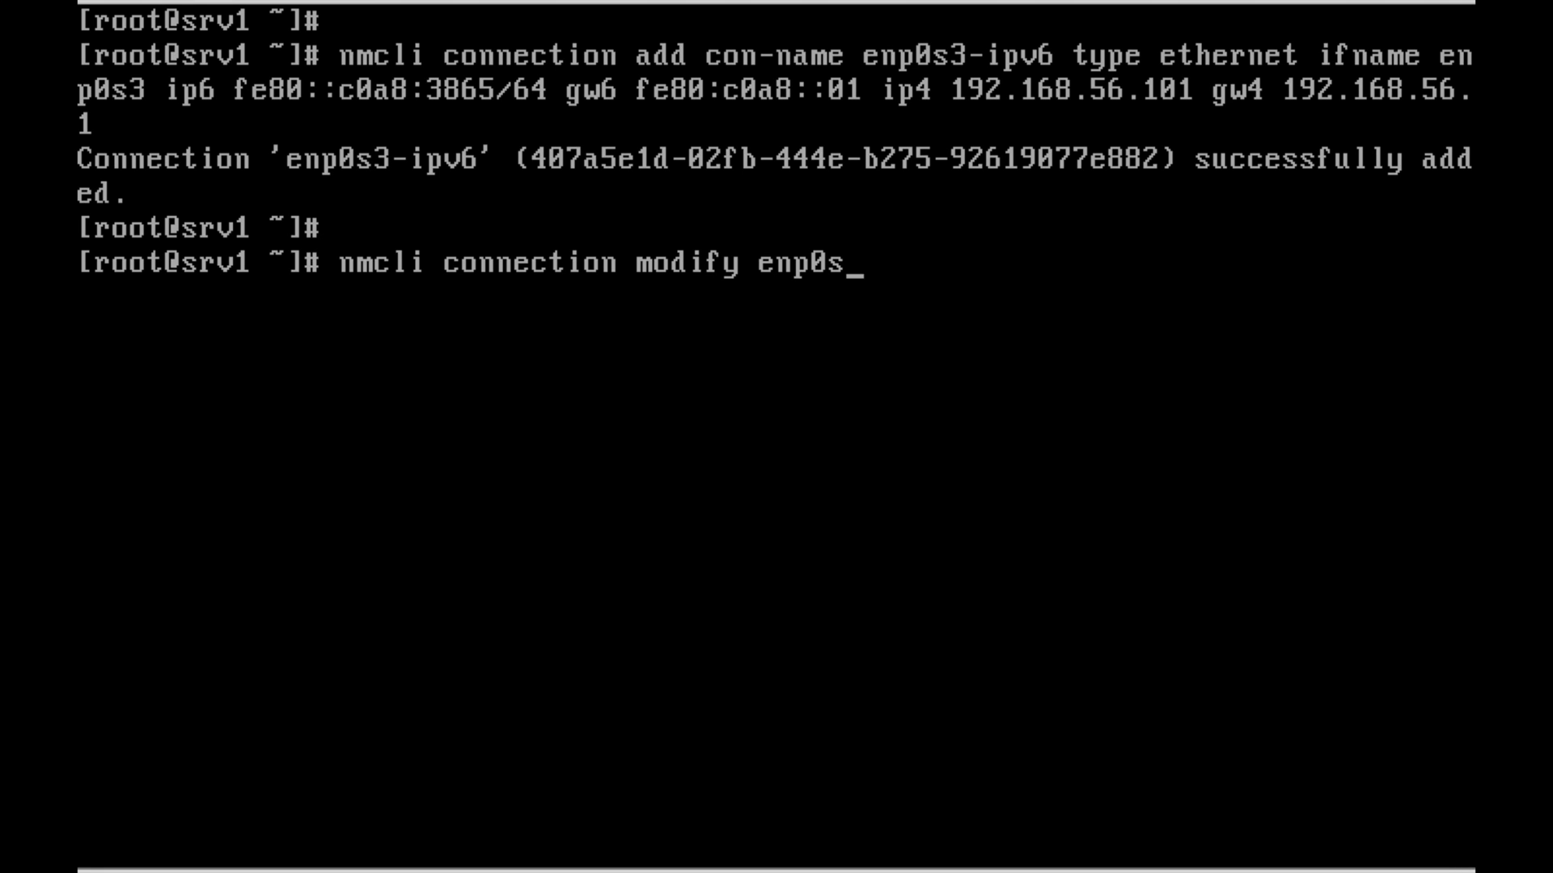
{"action": "type", "text": "3"}
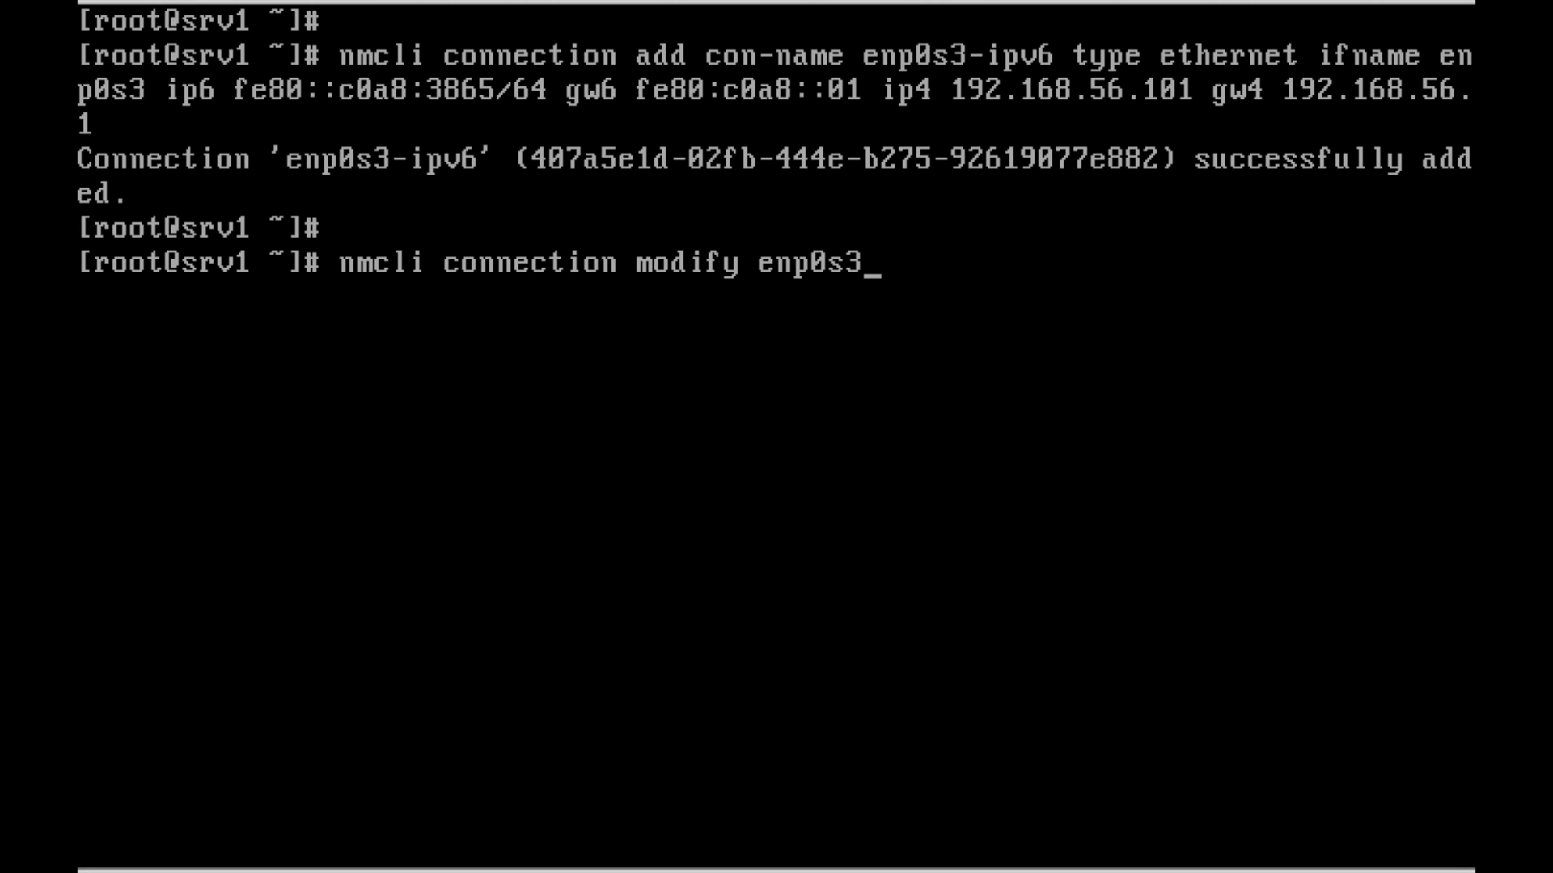
{"action": "type", "text": "-ipv6"}
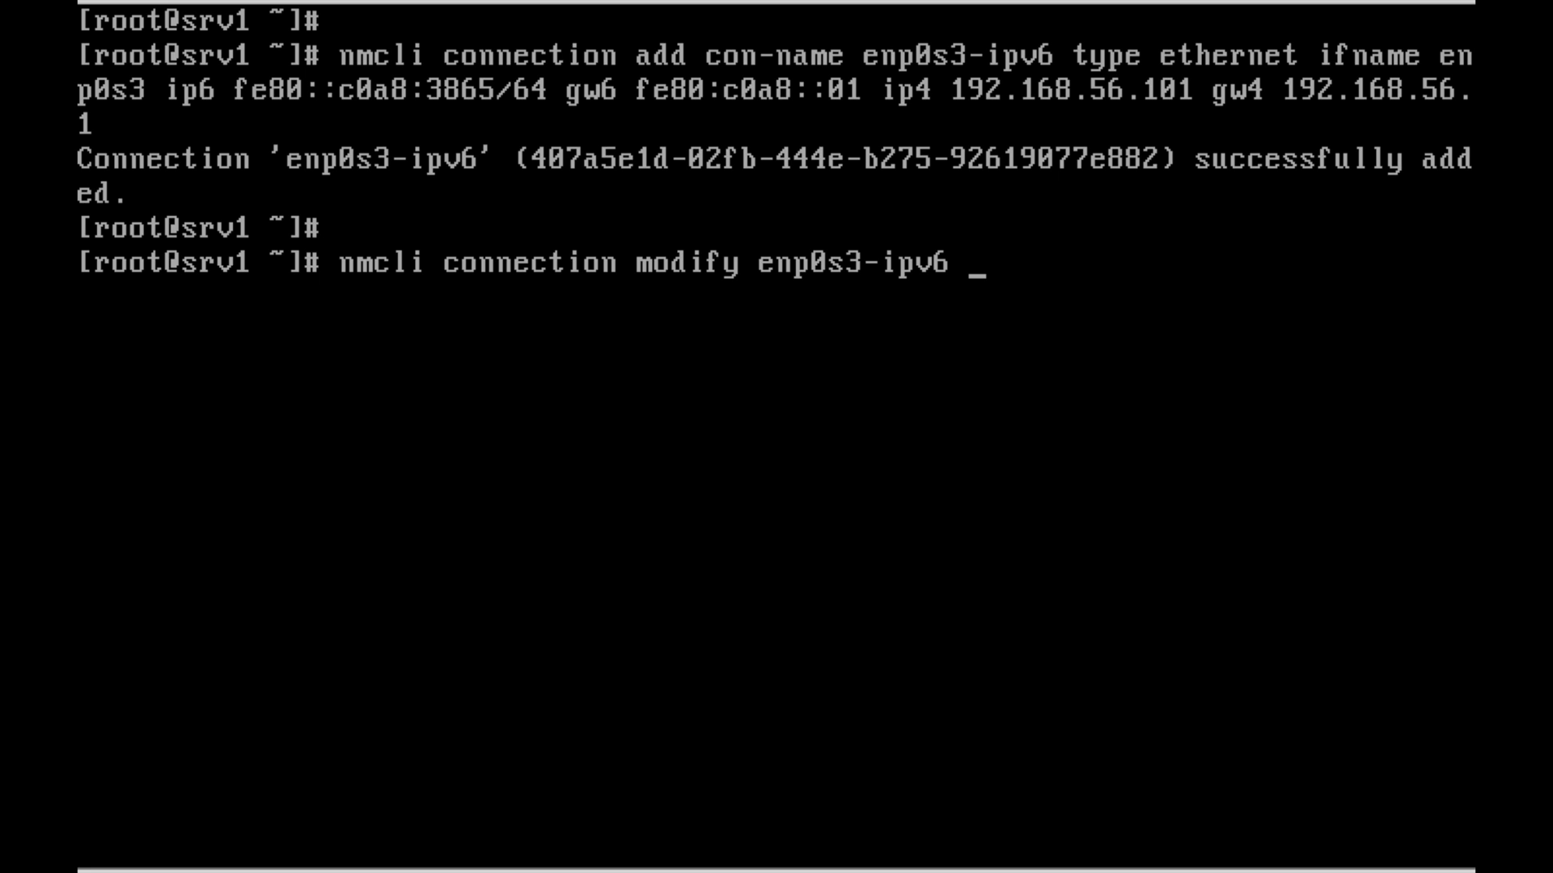
{"action": "type", "text": "ipv"}
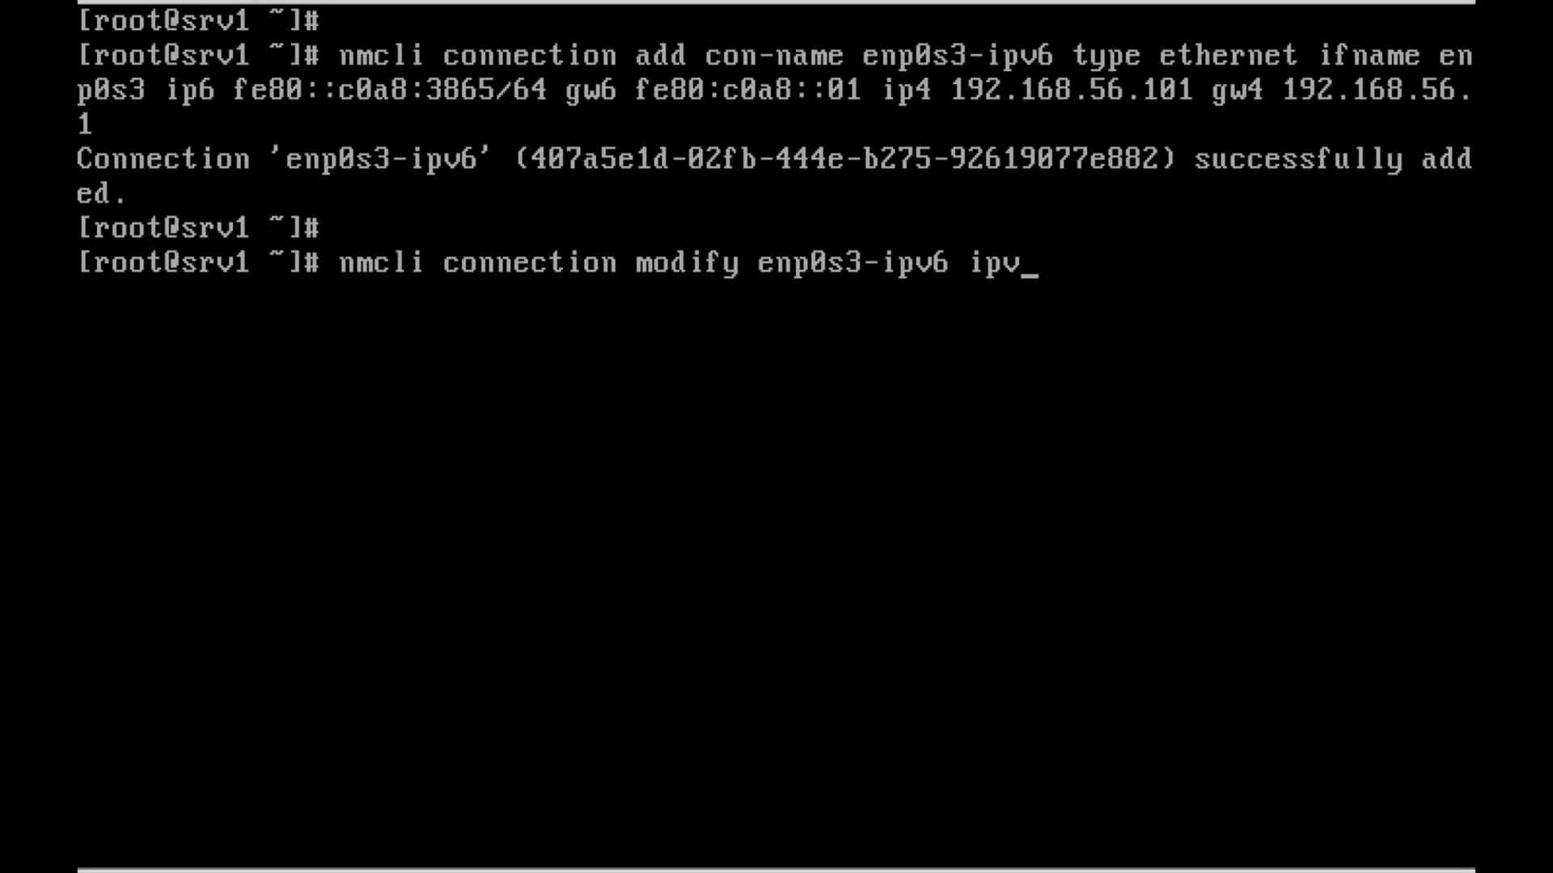
{"action": "type", "text": "6"}
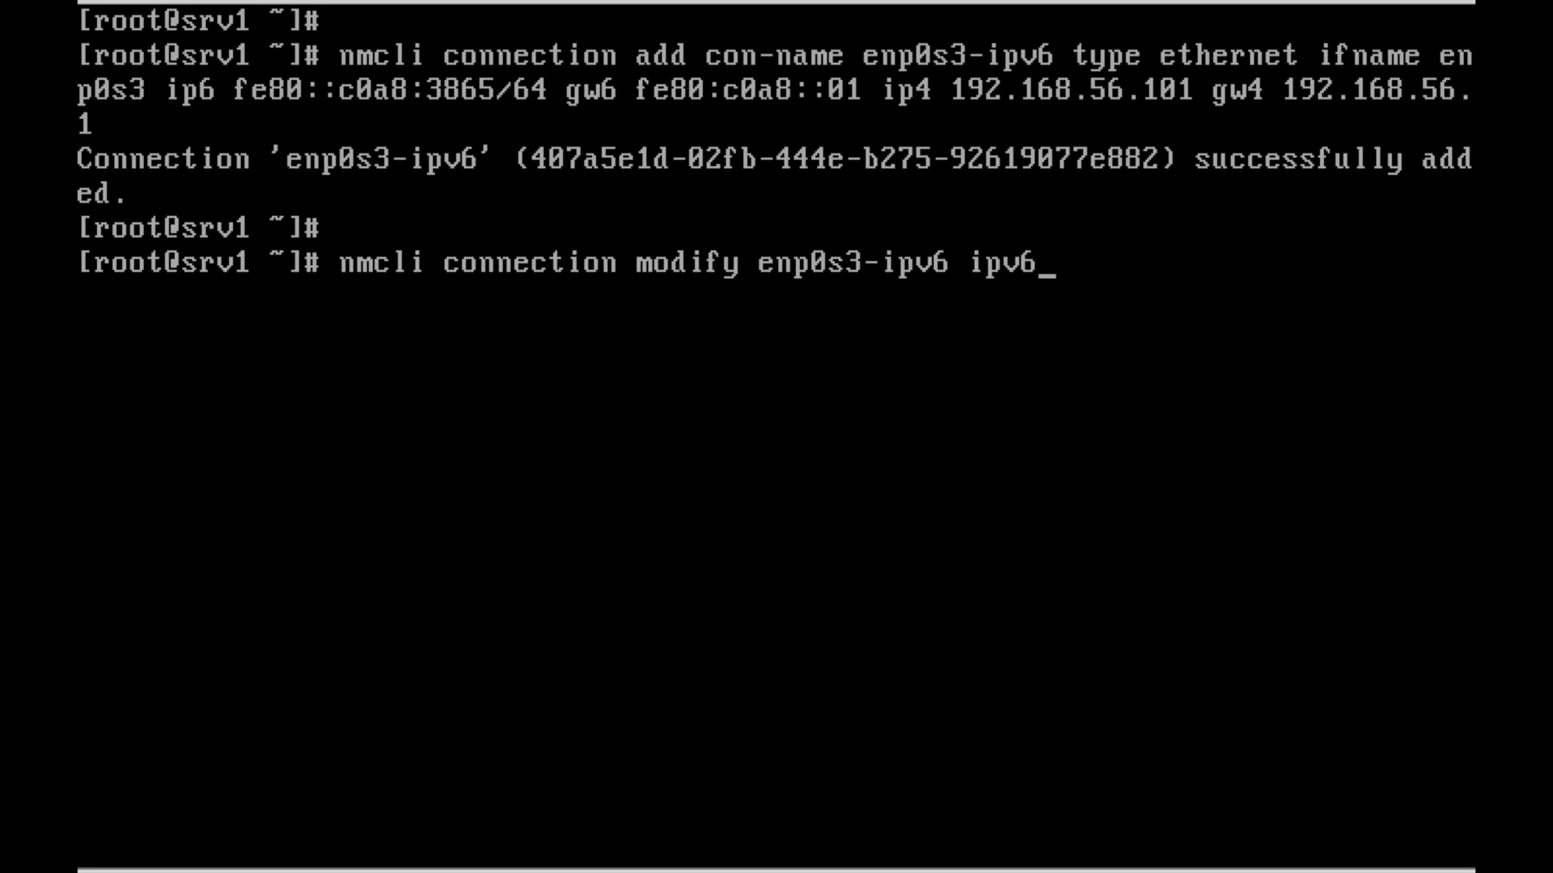
{"action": "type", "text": ".addresses"}
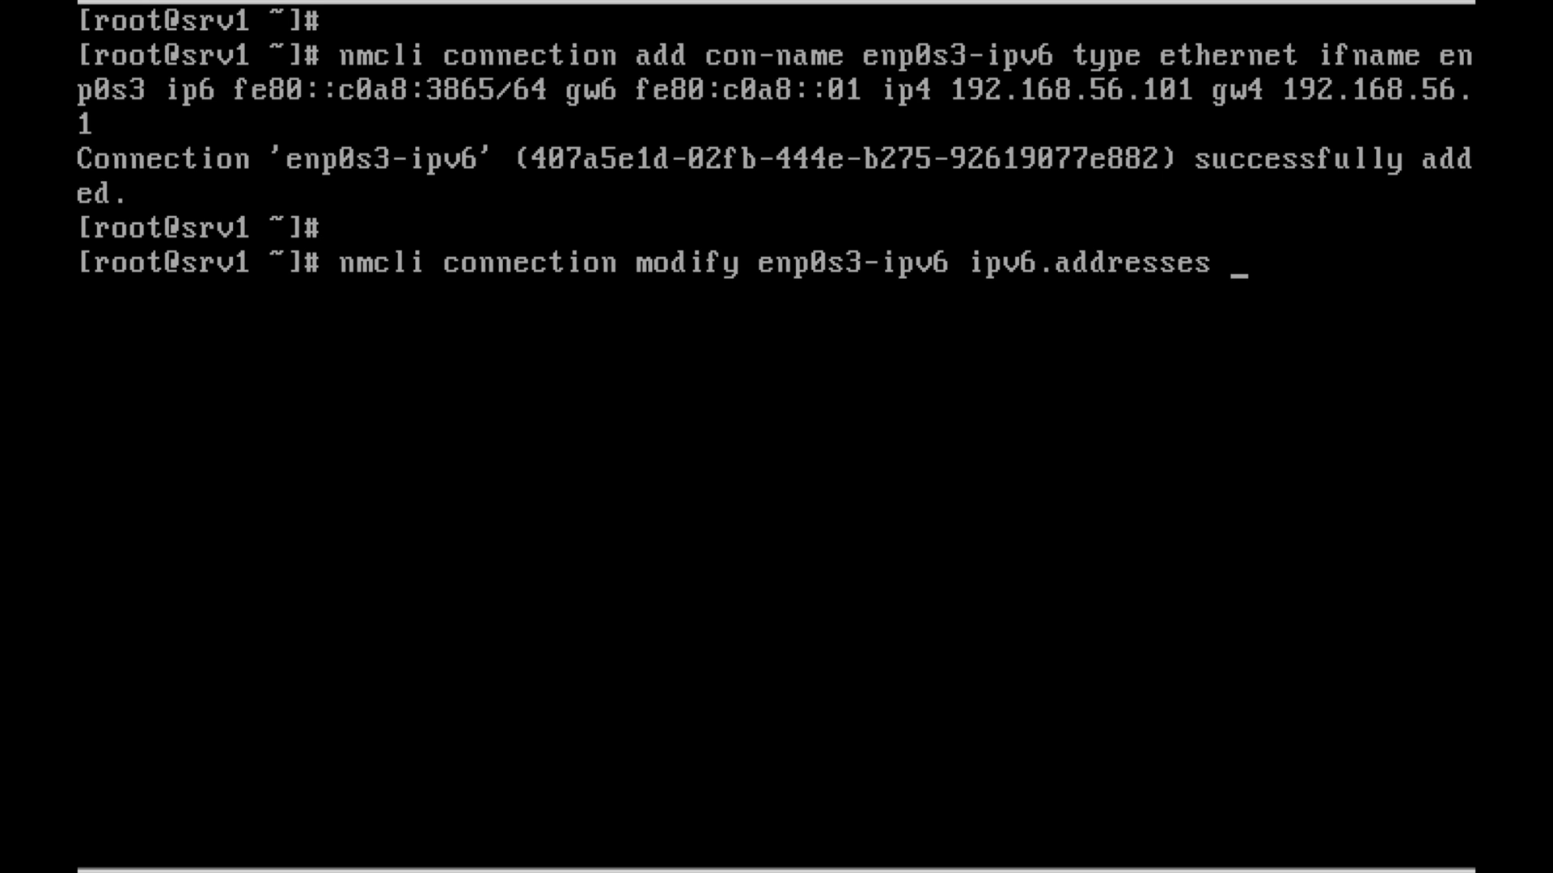
Set ipv6.addresses to "fe80::c0a8:3866" and run the modify command
{"action": "type", "text": "\""}
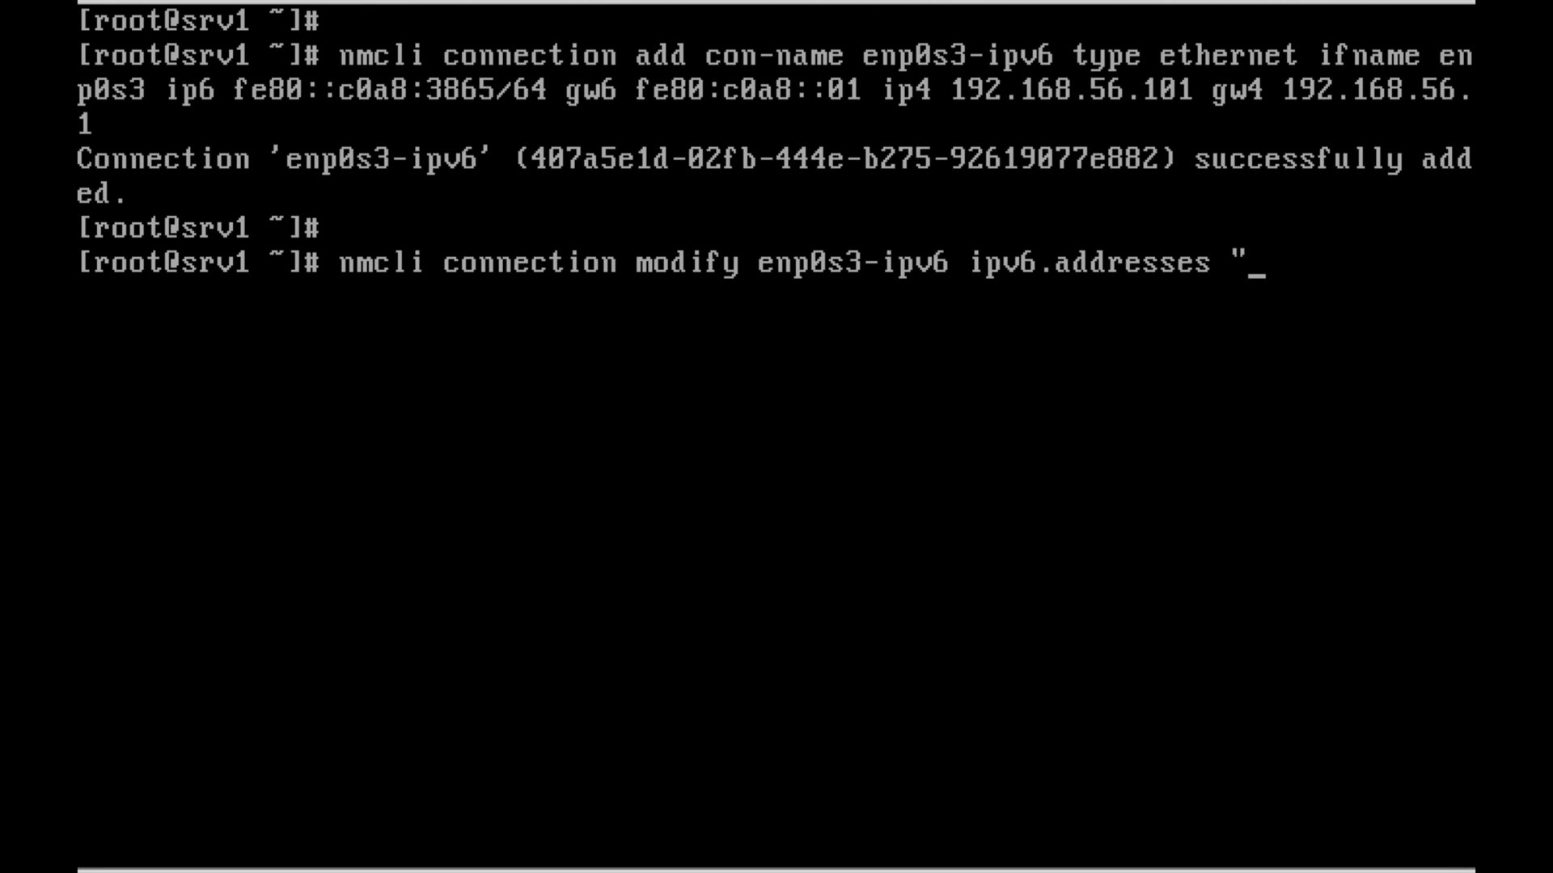
{"action": "type", "text": "fe8"}
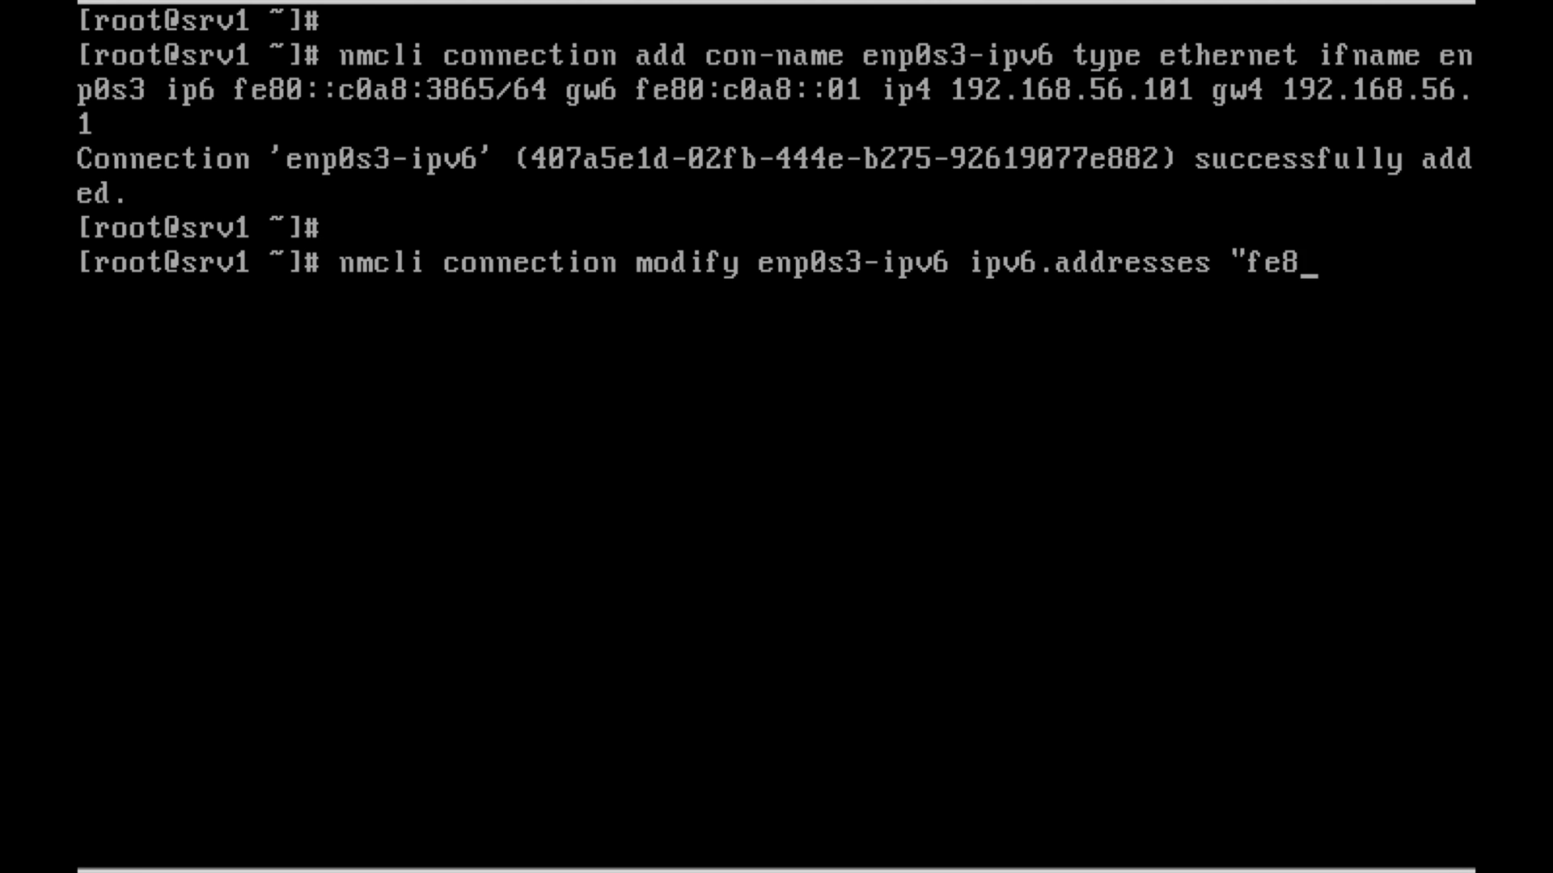
{"action": "type", "text": "0"}
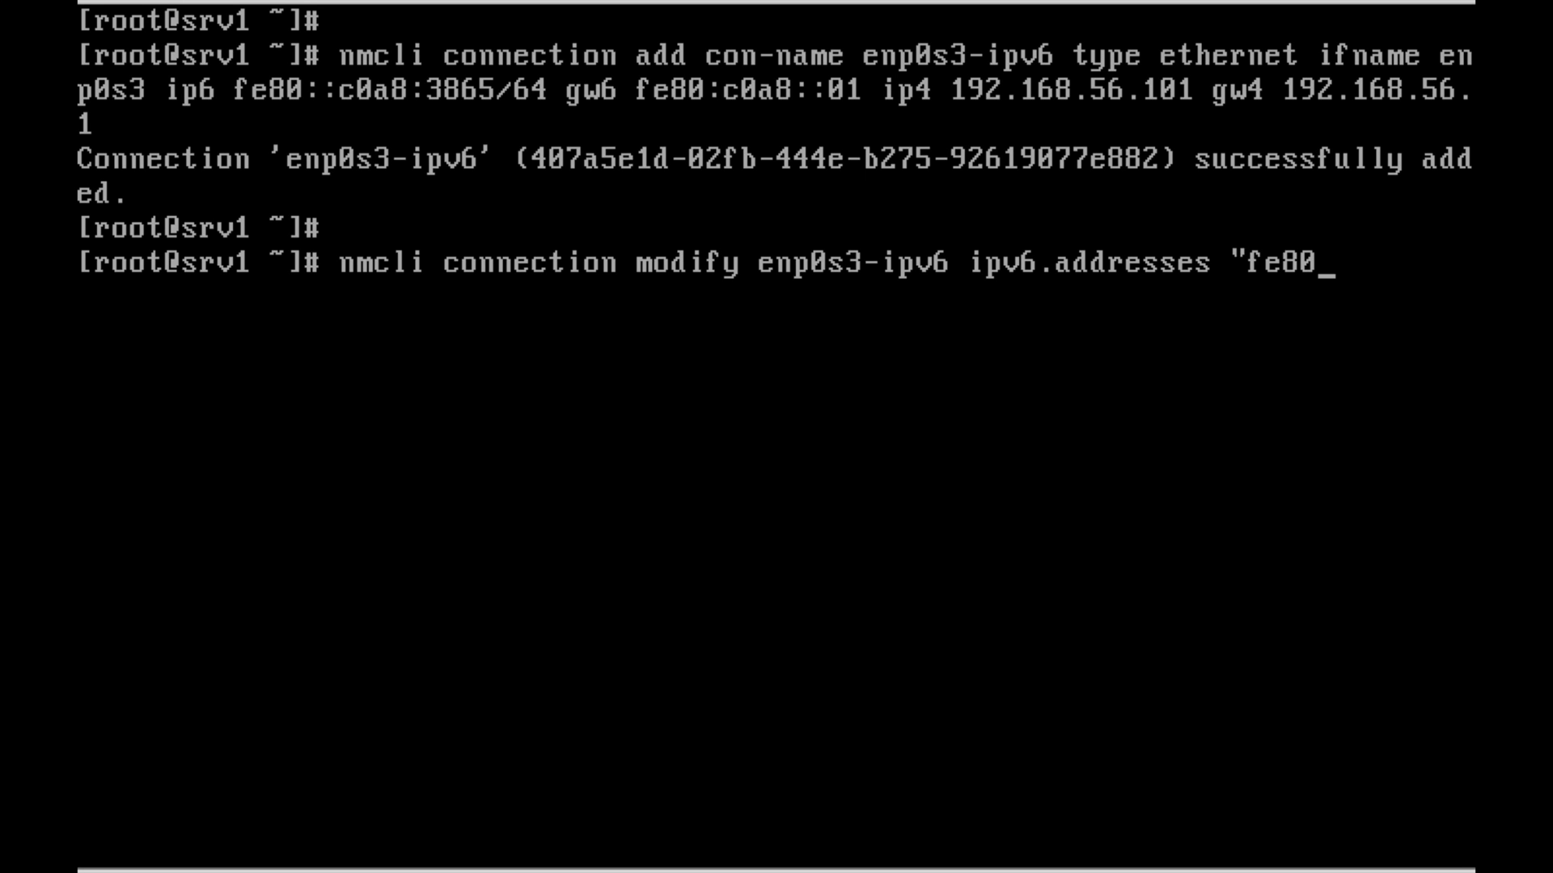
{"action": "type", "text": ":"}
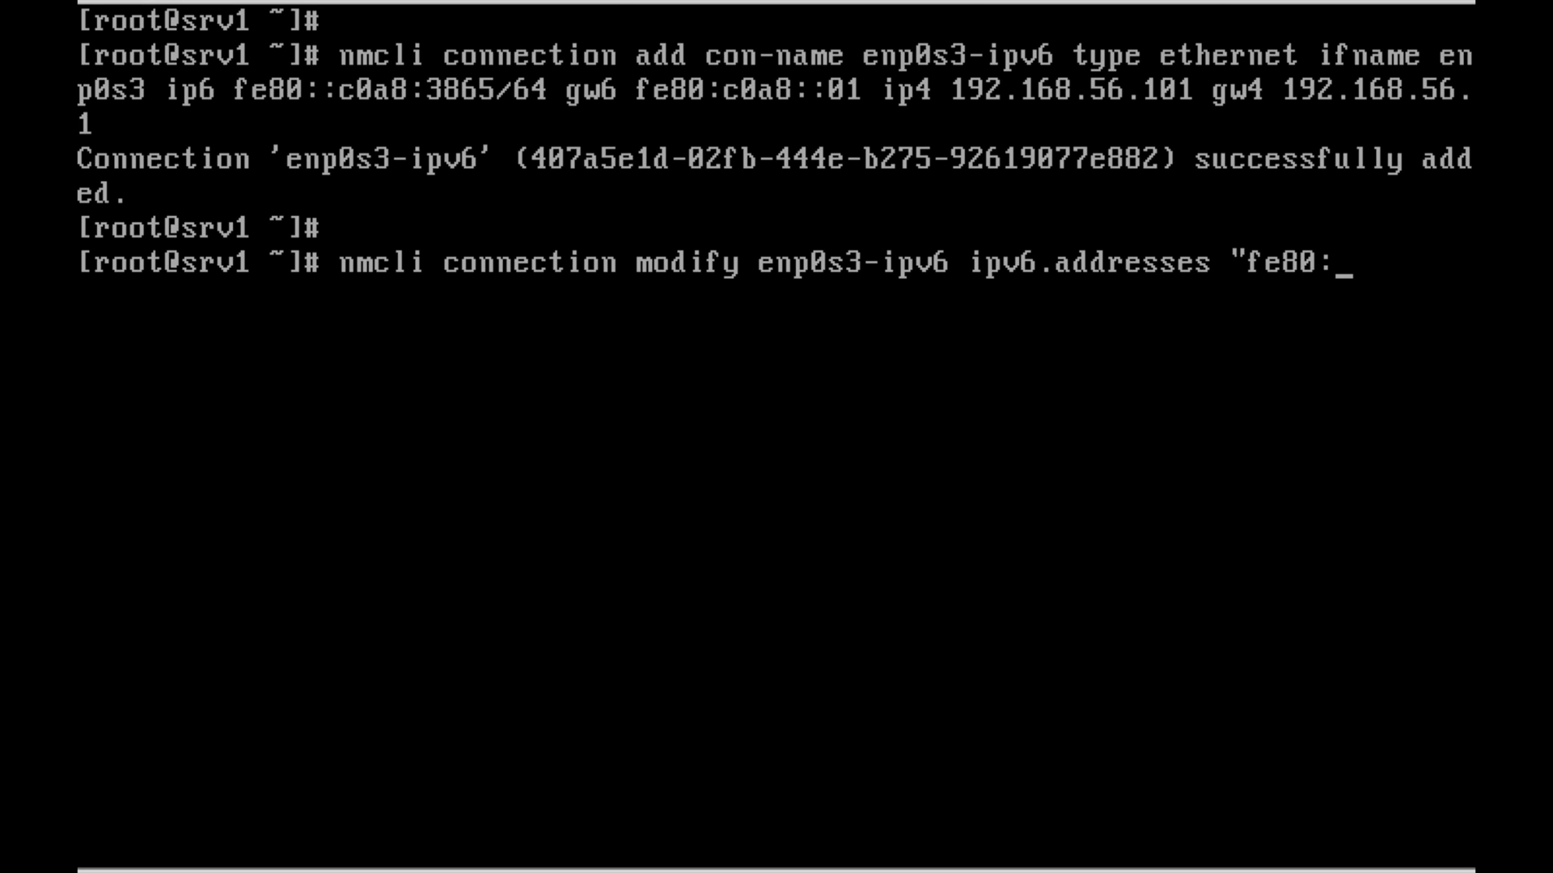
{"action": "type", "text": ":c0"}
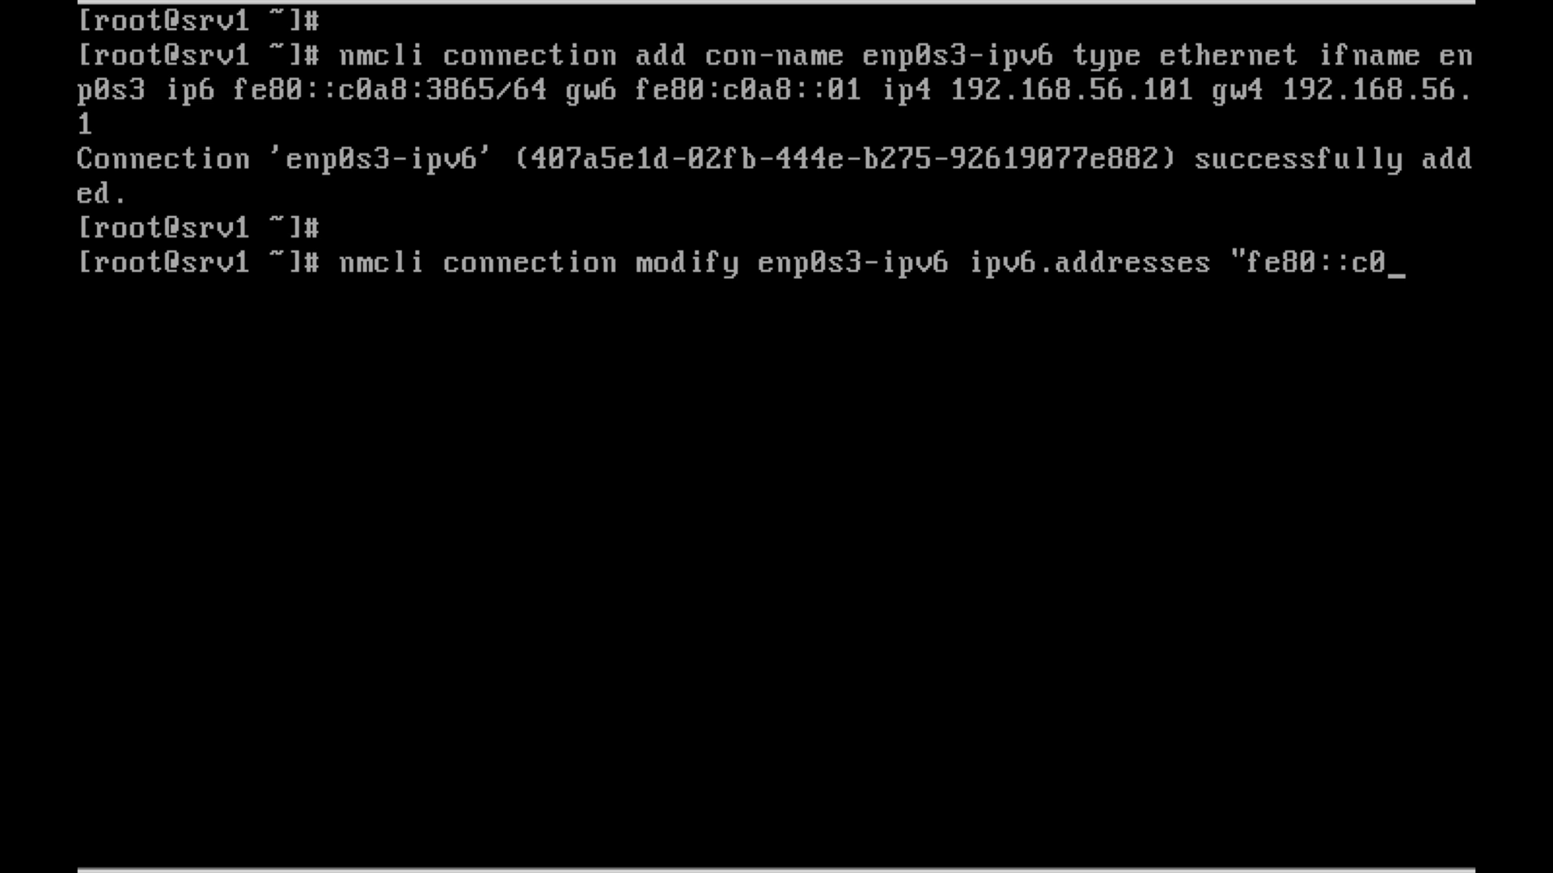
{"action": "type", "text": "a8"}
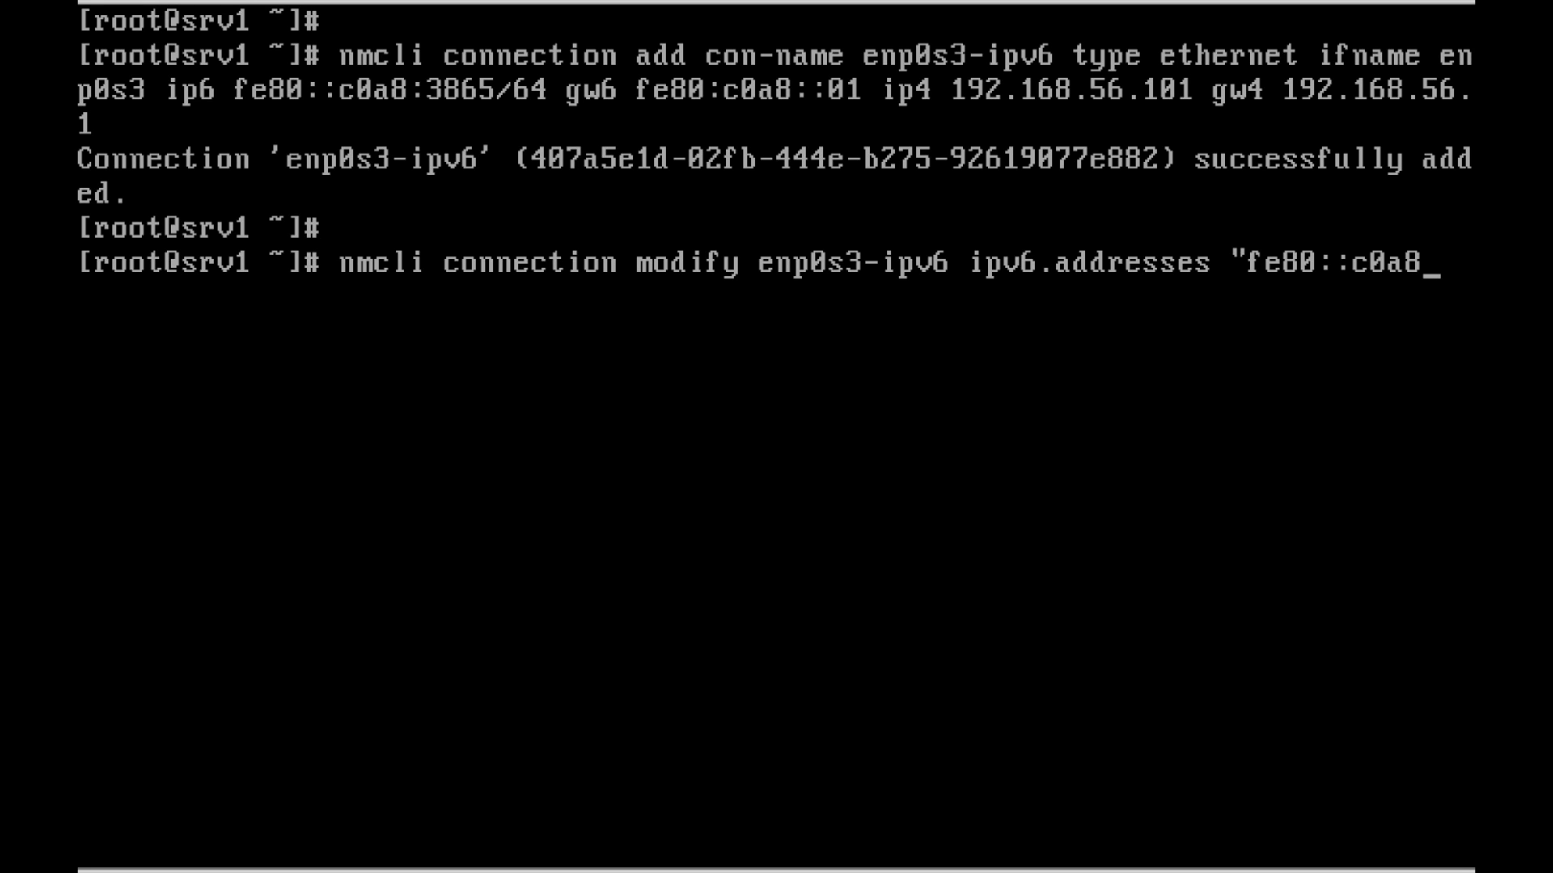
{"action": "type", "text": ":38"}
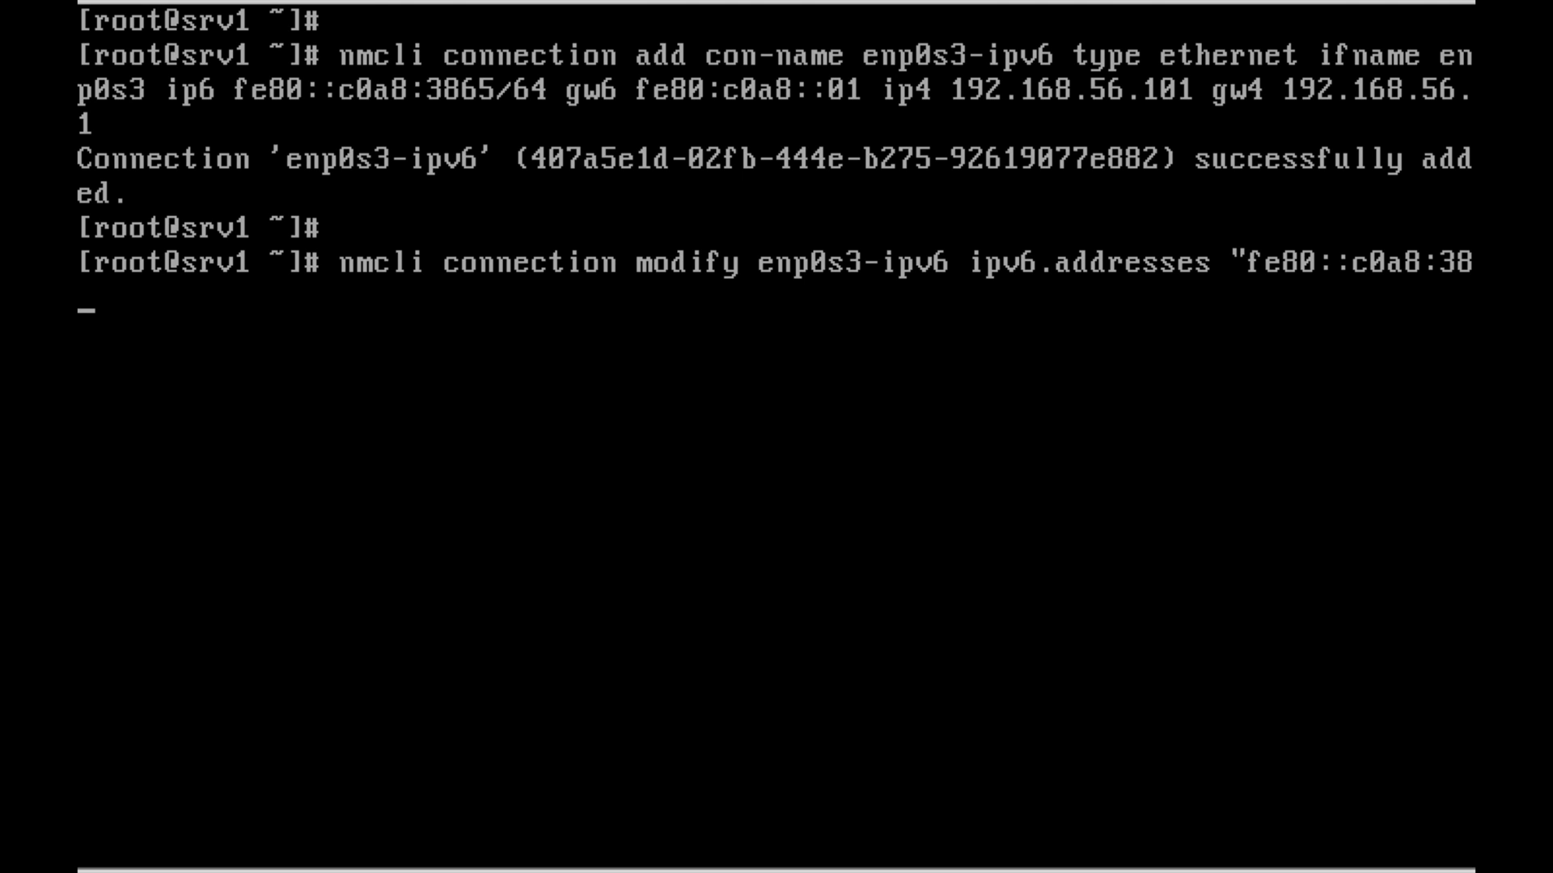
{"action": "type", "text": "66"}
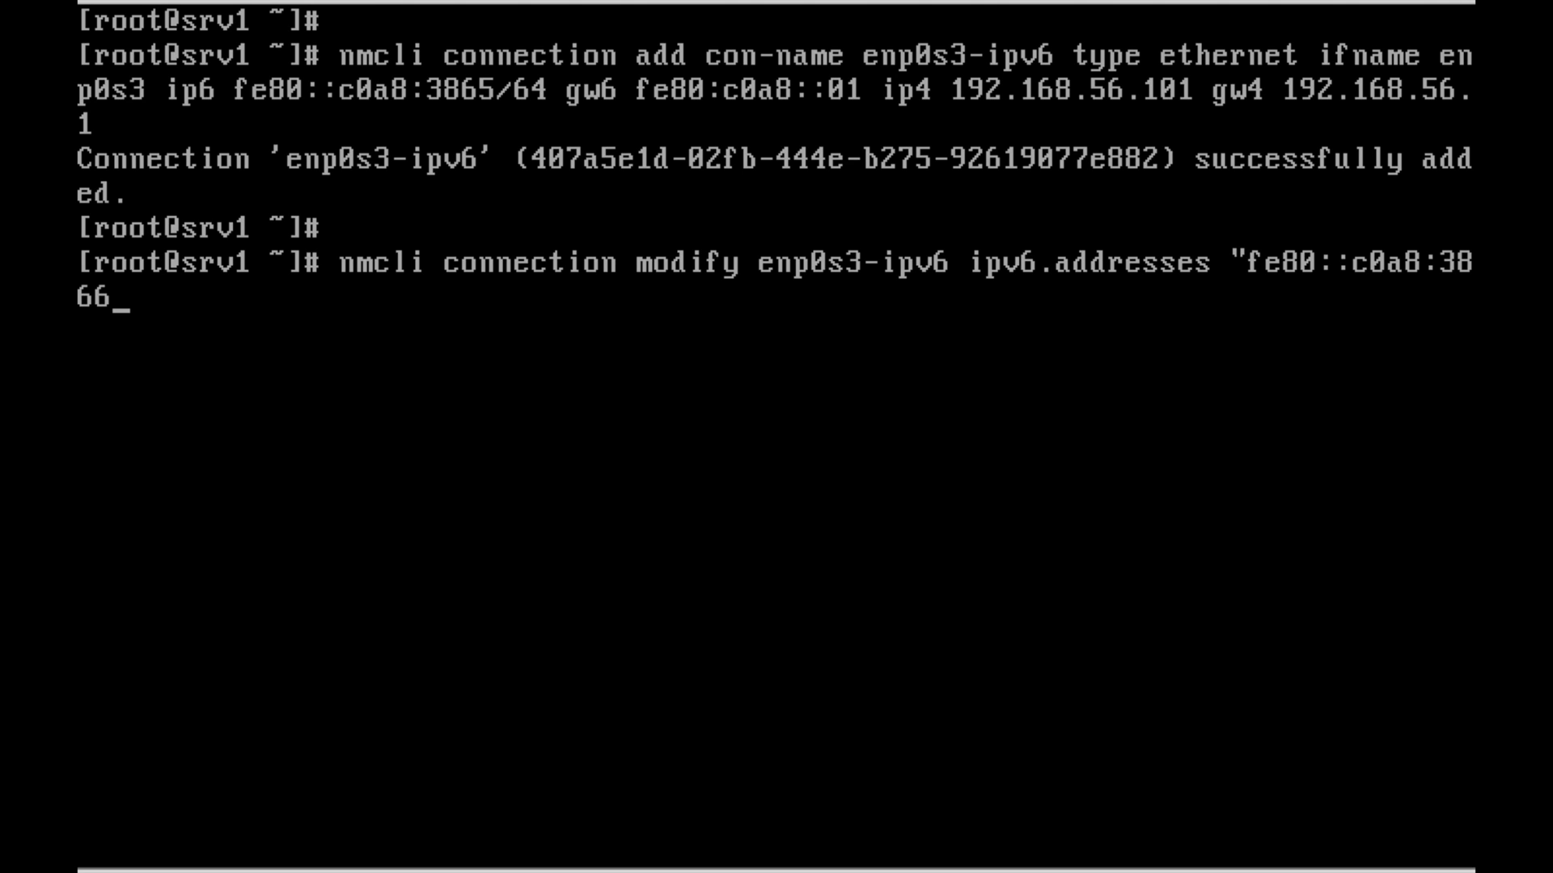
{"action": "type", "text": "/"}
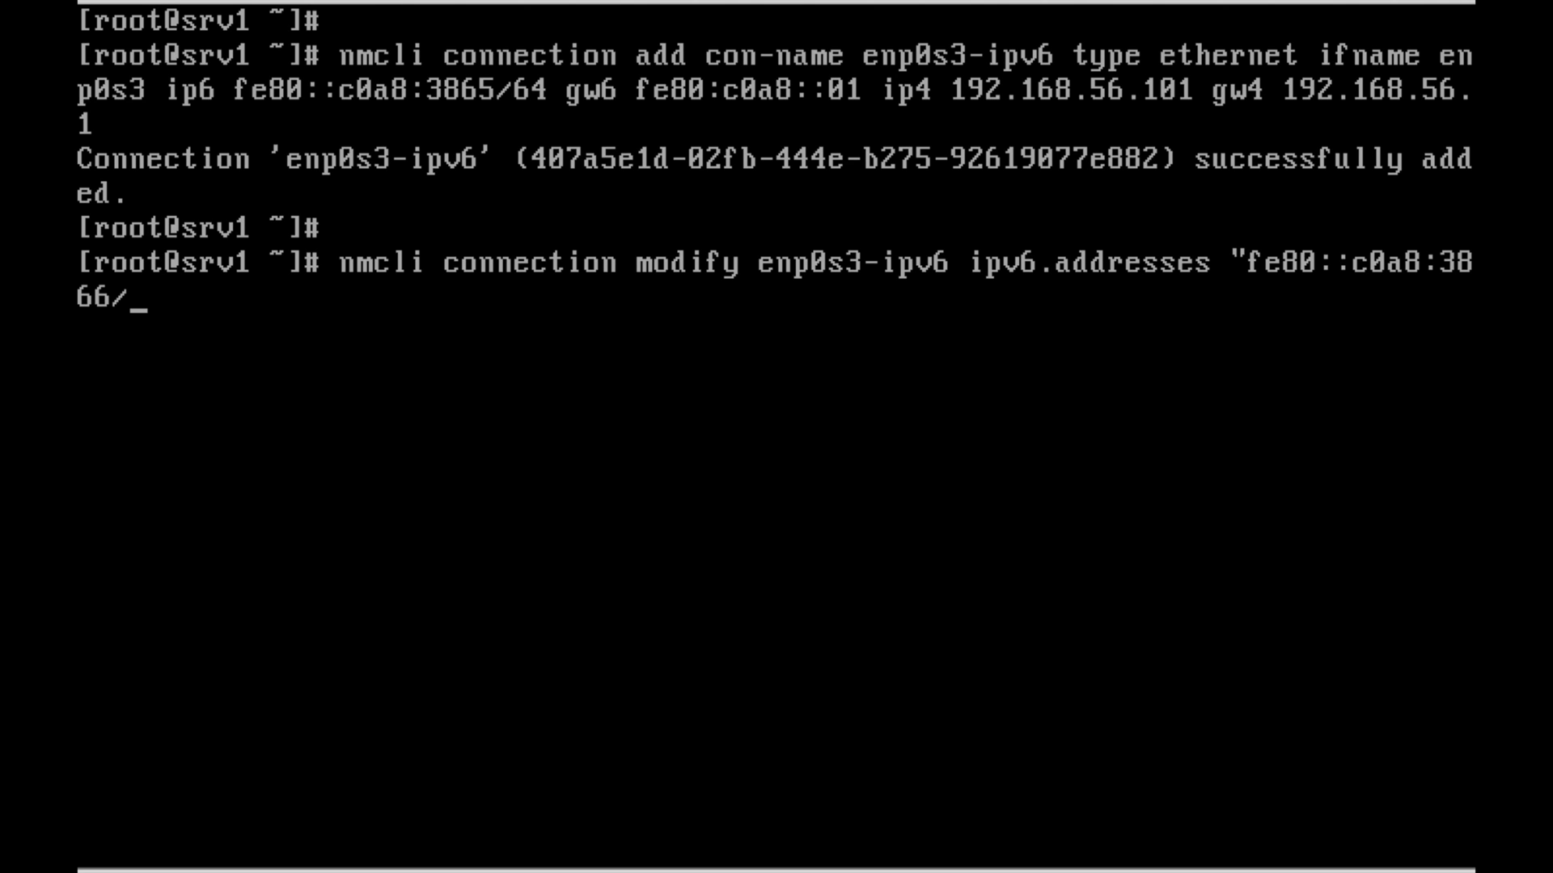
{"action": "type", "text": "\""}
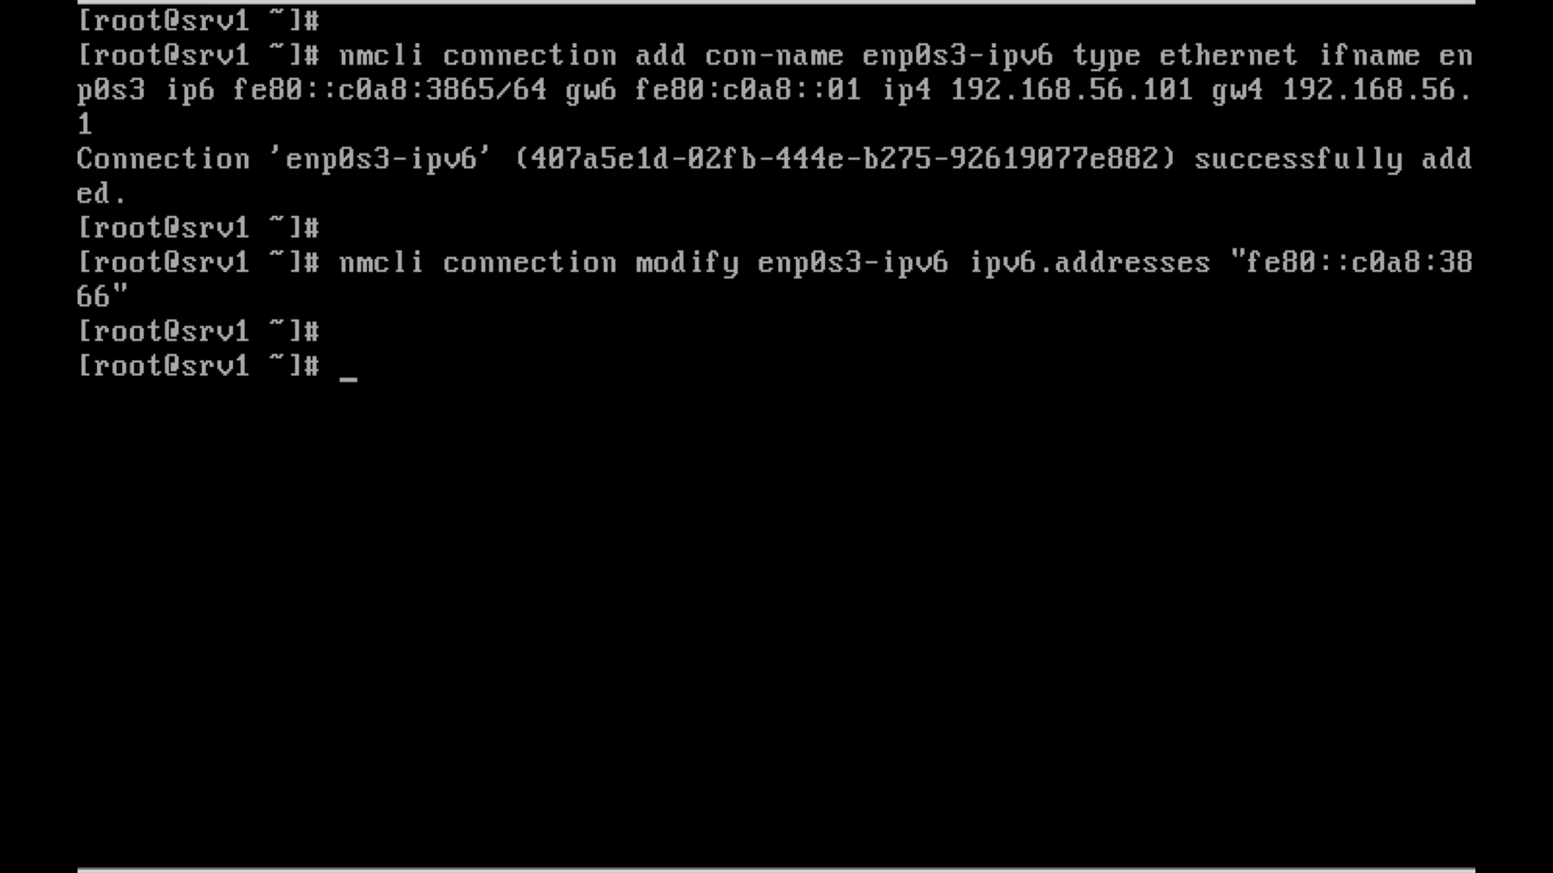
{"action": "key", "text": "enter"}
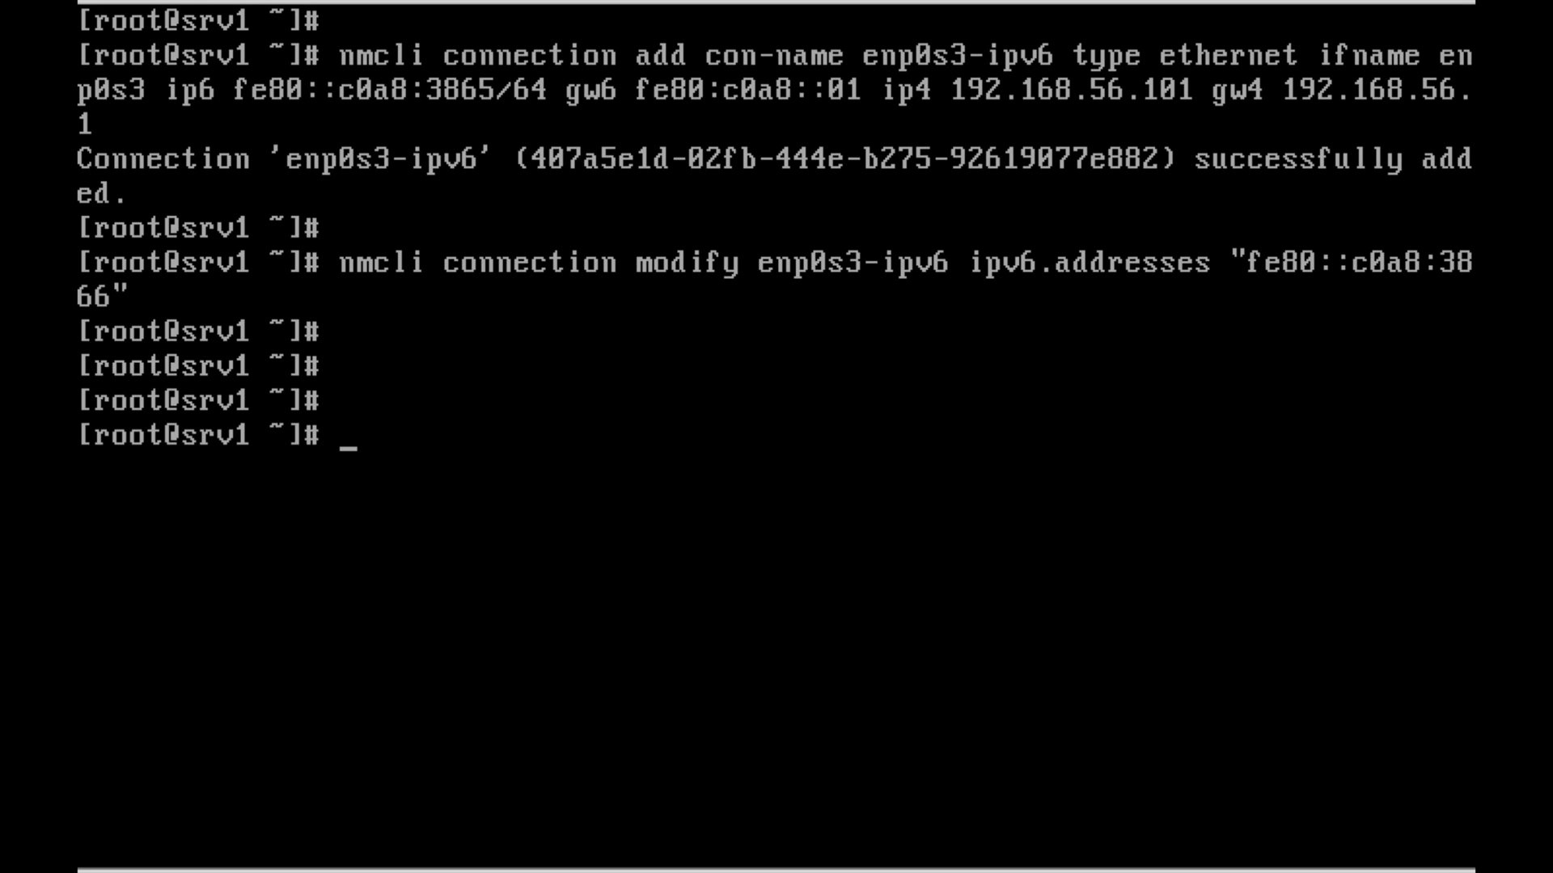
Draft nmcli connection modify enp0s3-ipv6 with the +ipv6.dns option
{"action": "type", "text": "nmcli"}
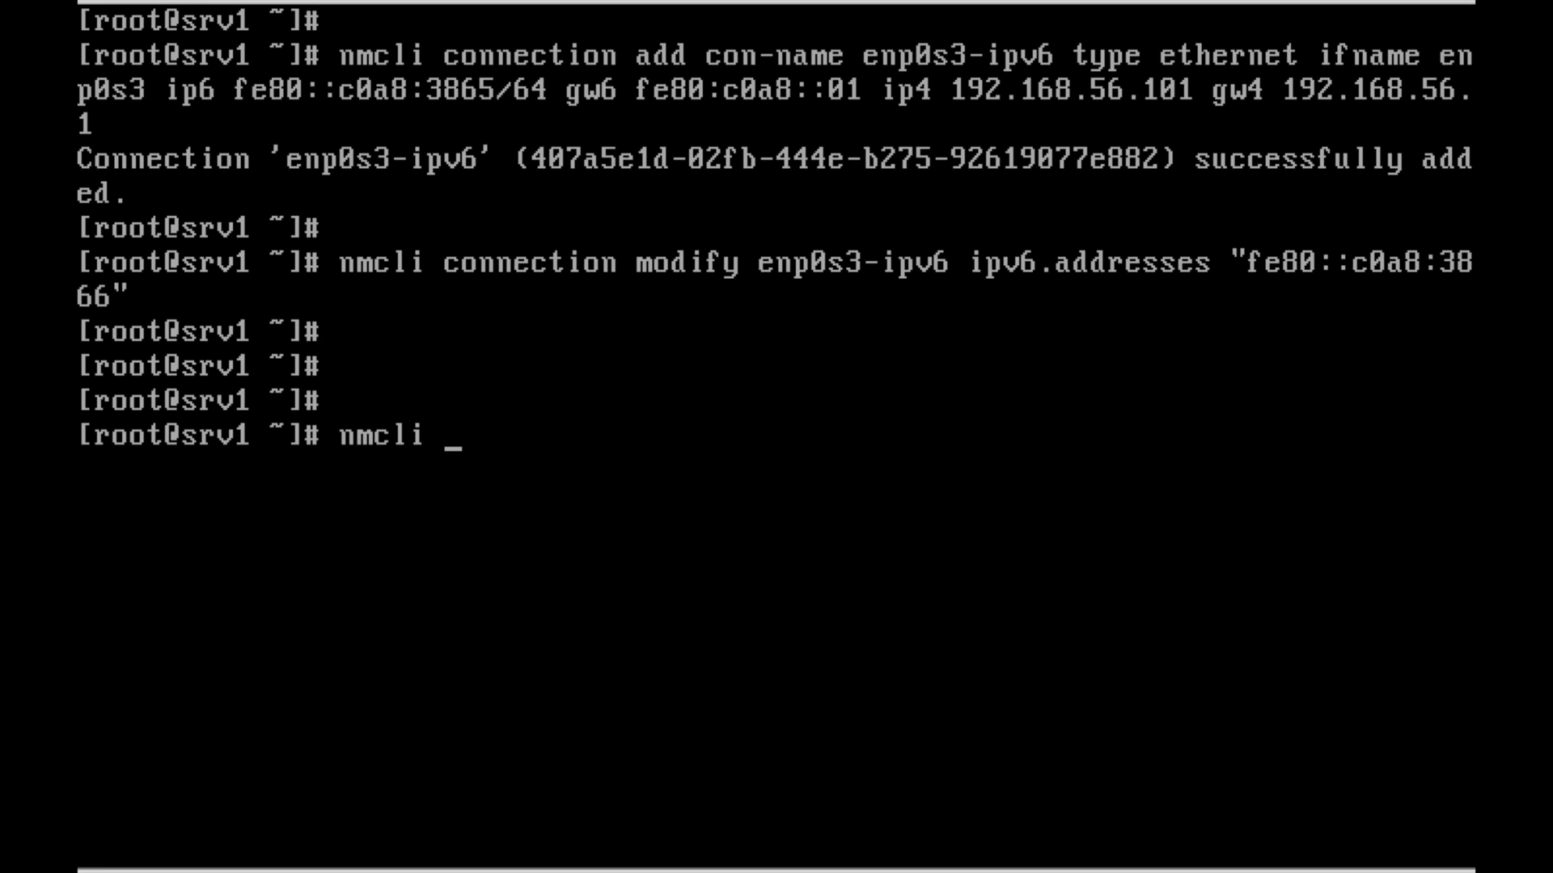
{"action": "type", "text": "connection modify"}
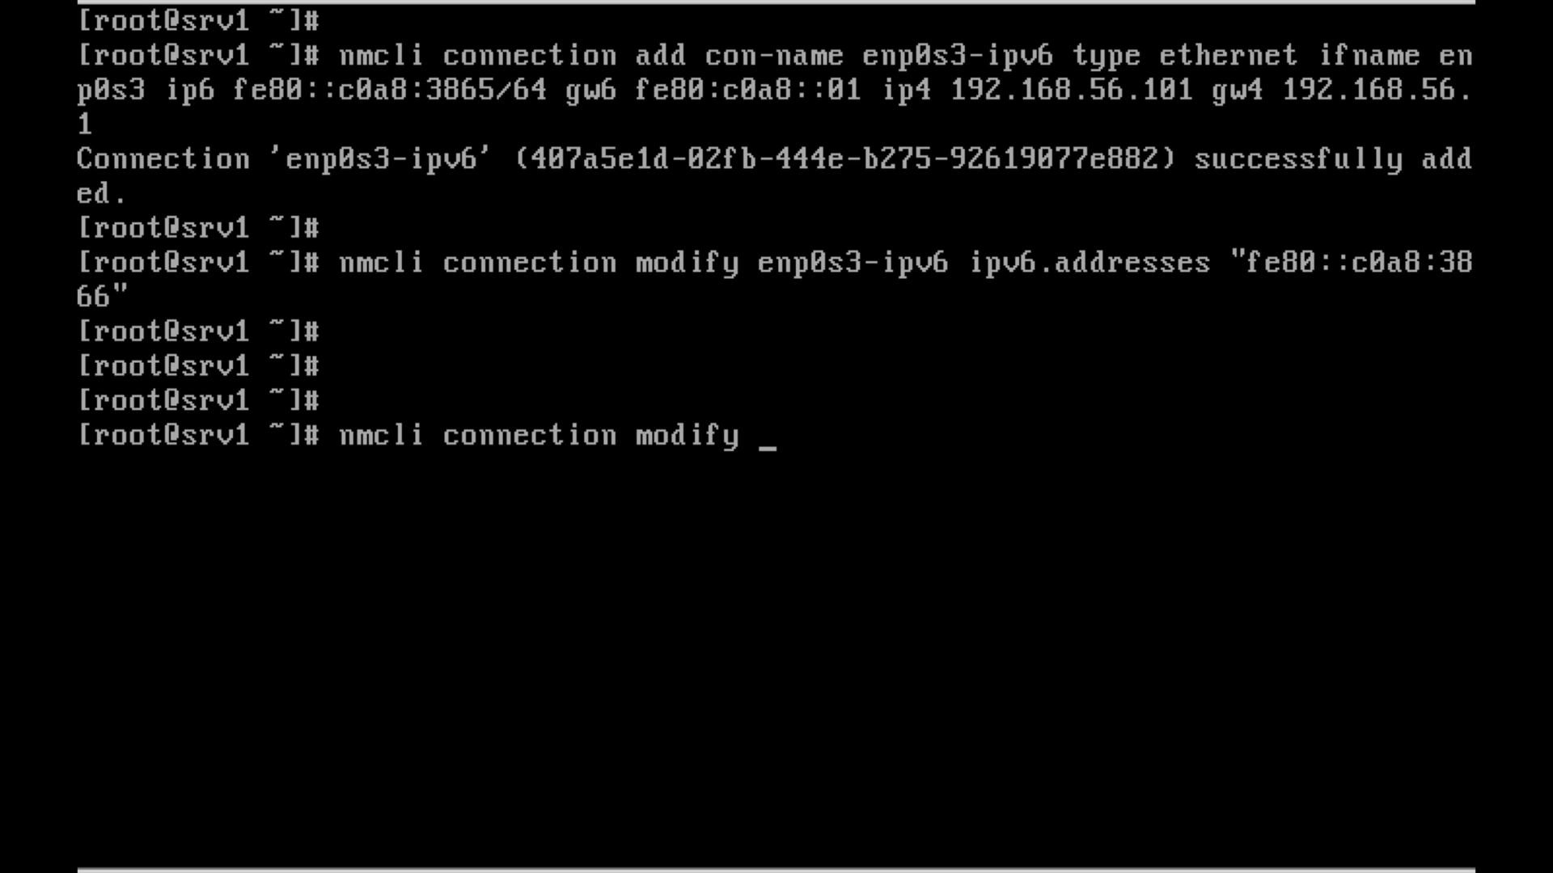
{"action": "type", "text": "enp0s3-ipv6"}
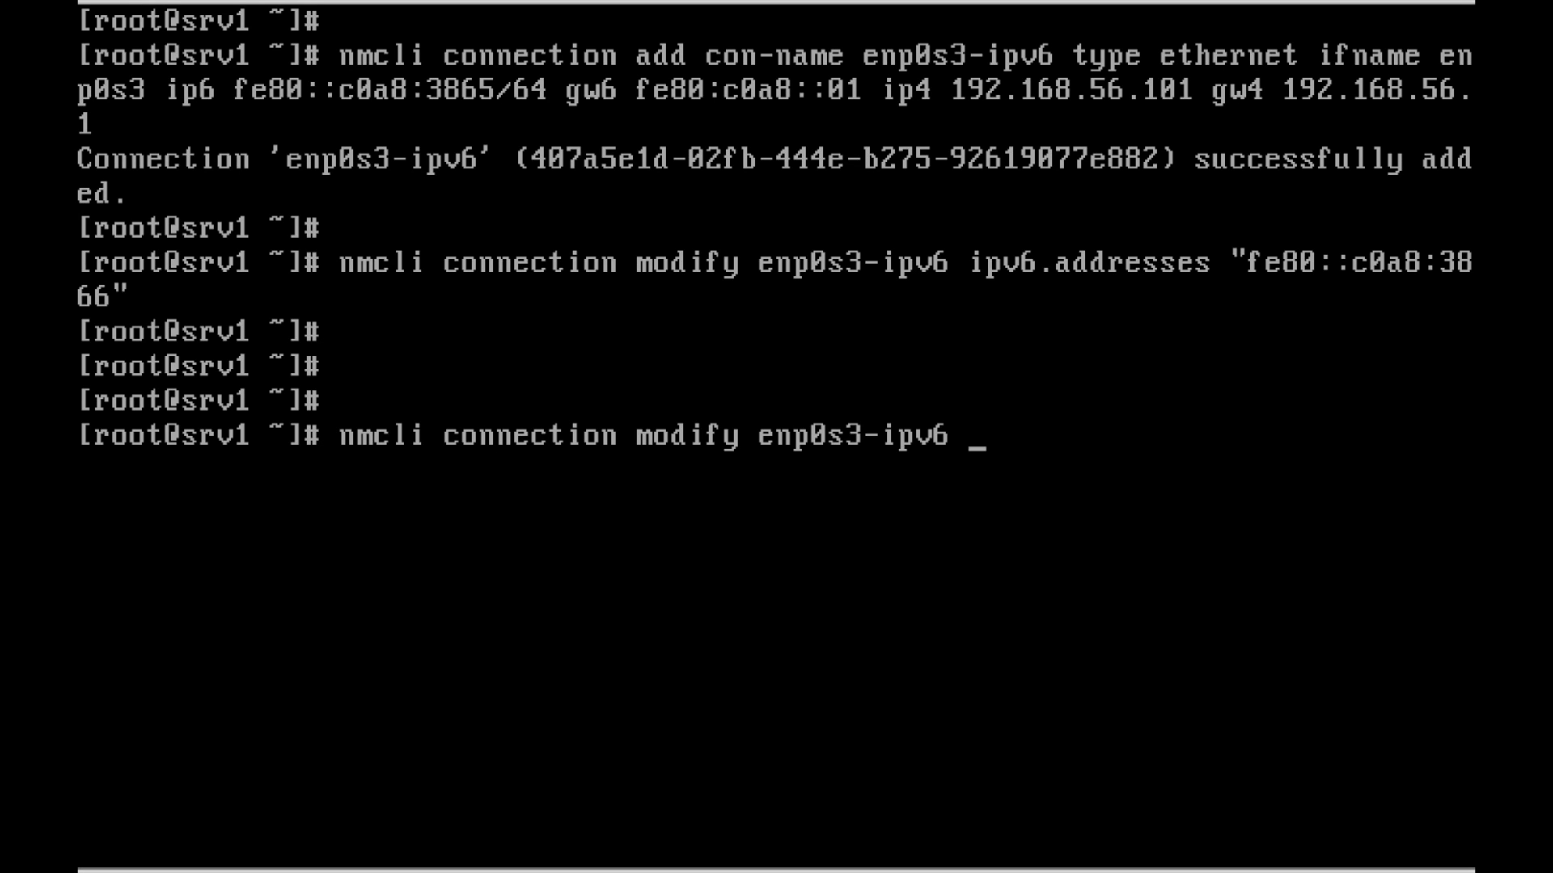
{"action": "type", "text": "+"}
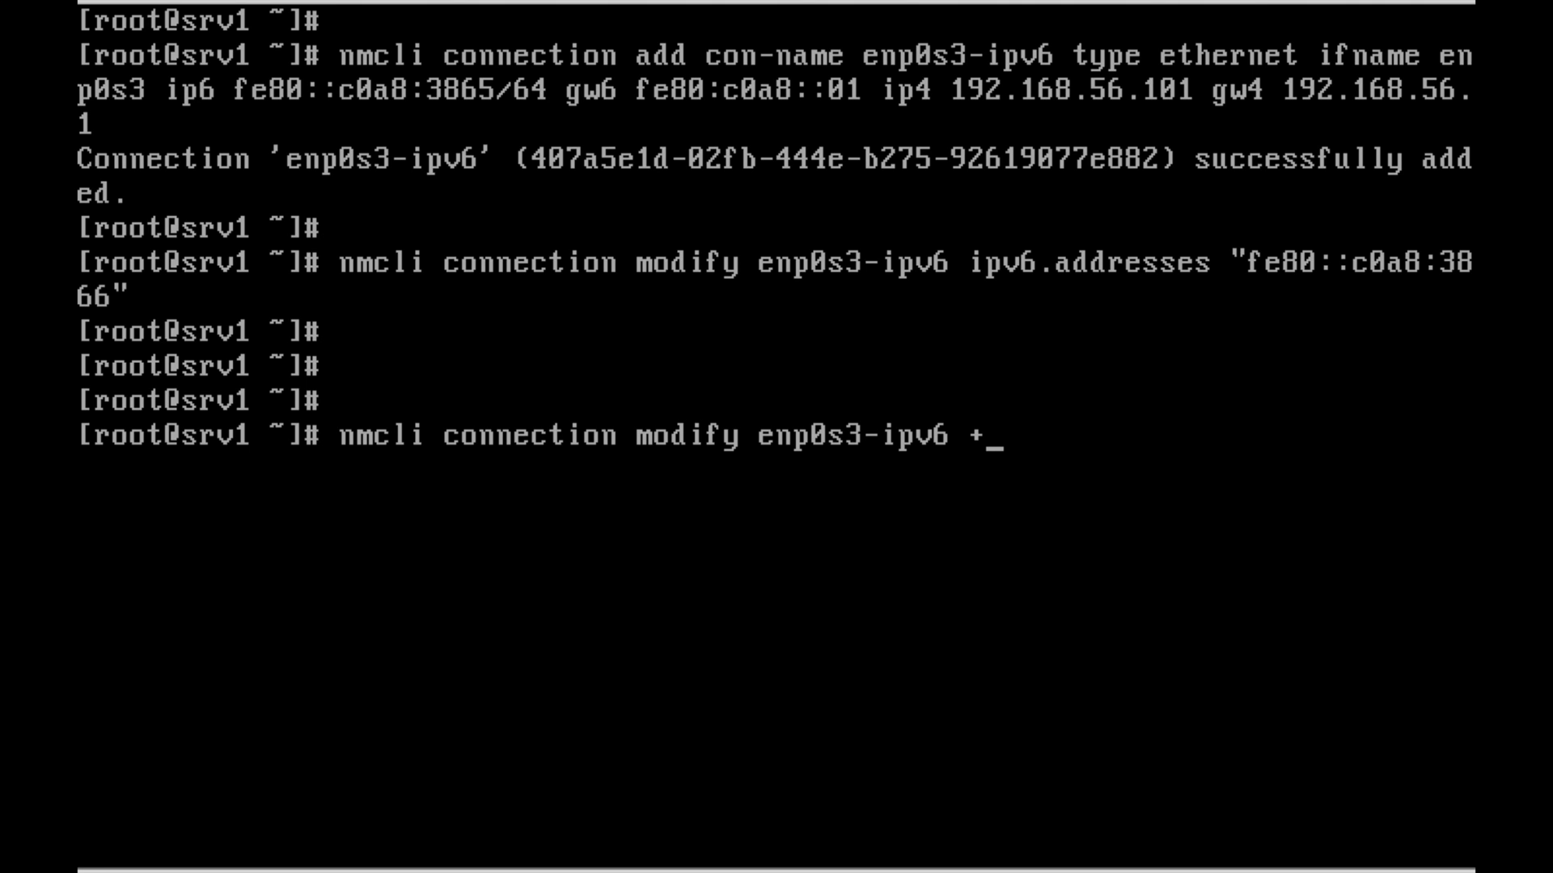
{"action": "type", "text": "ip"}
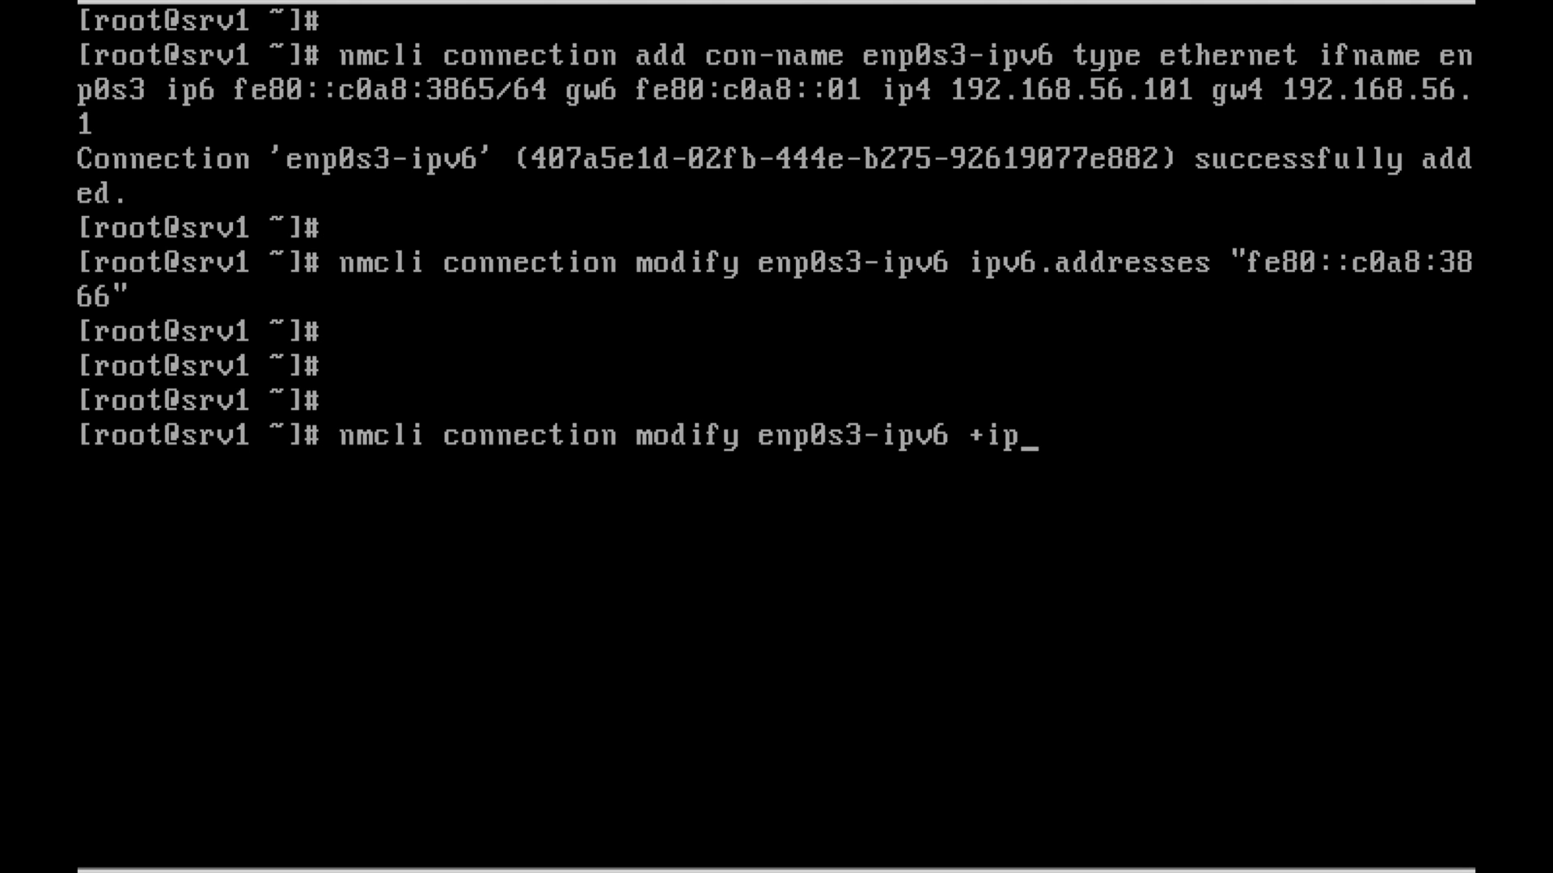
{"action": "type", "text": "v6"}
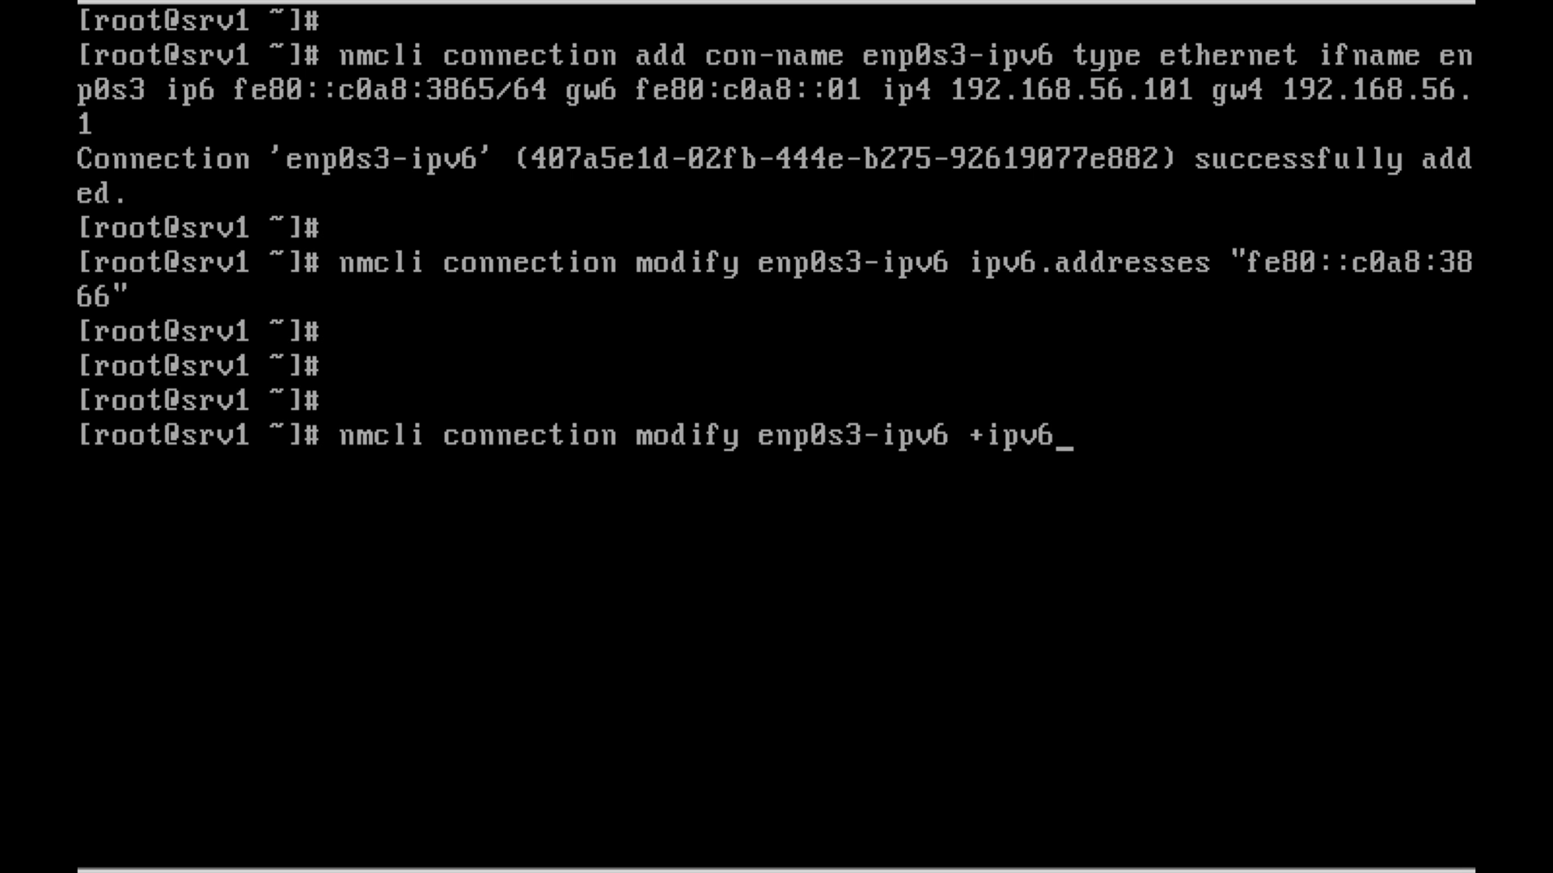
{"action": "type", "text": ".dns"}
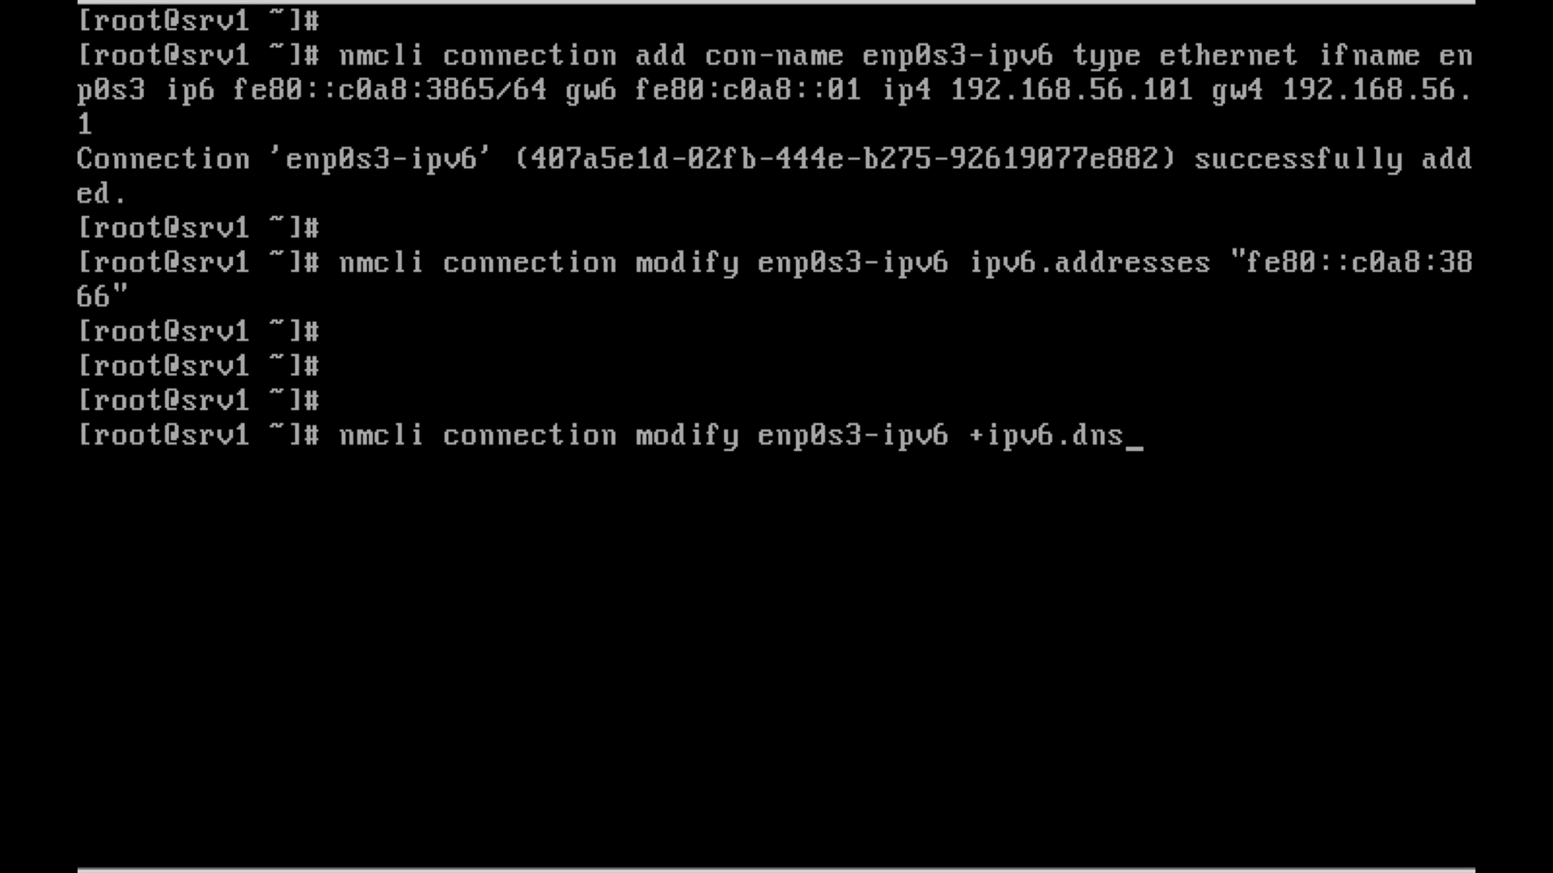
Add fe80::c0a8:1010 as the IPv6 DNS server and run the command
{"action": "type", "text": "f"}
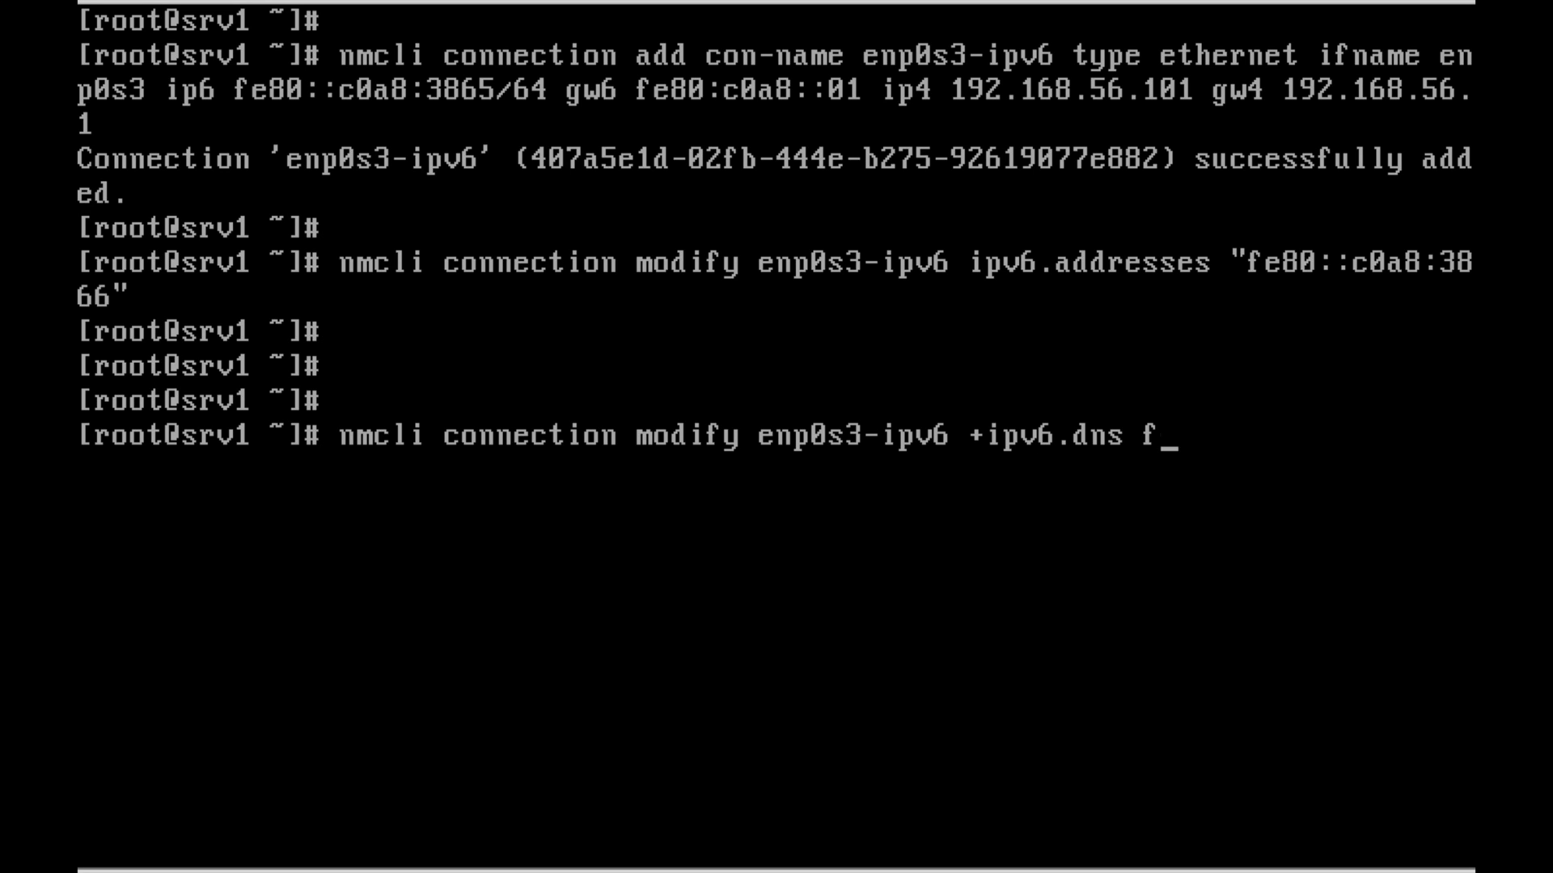
{"action": "type", "text": "e80"}
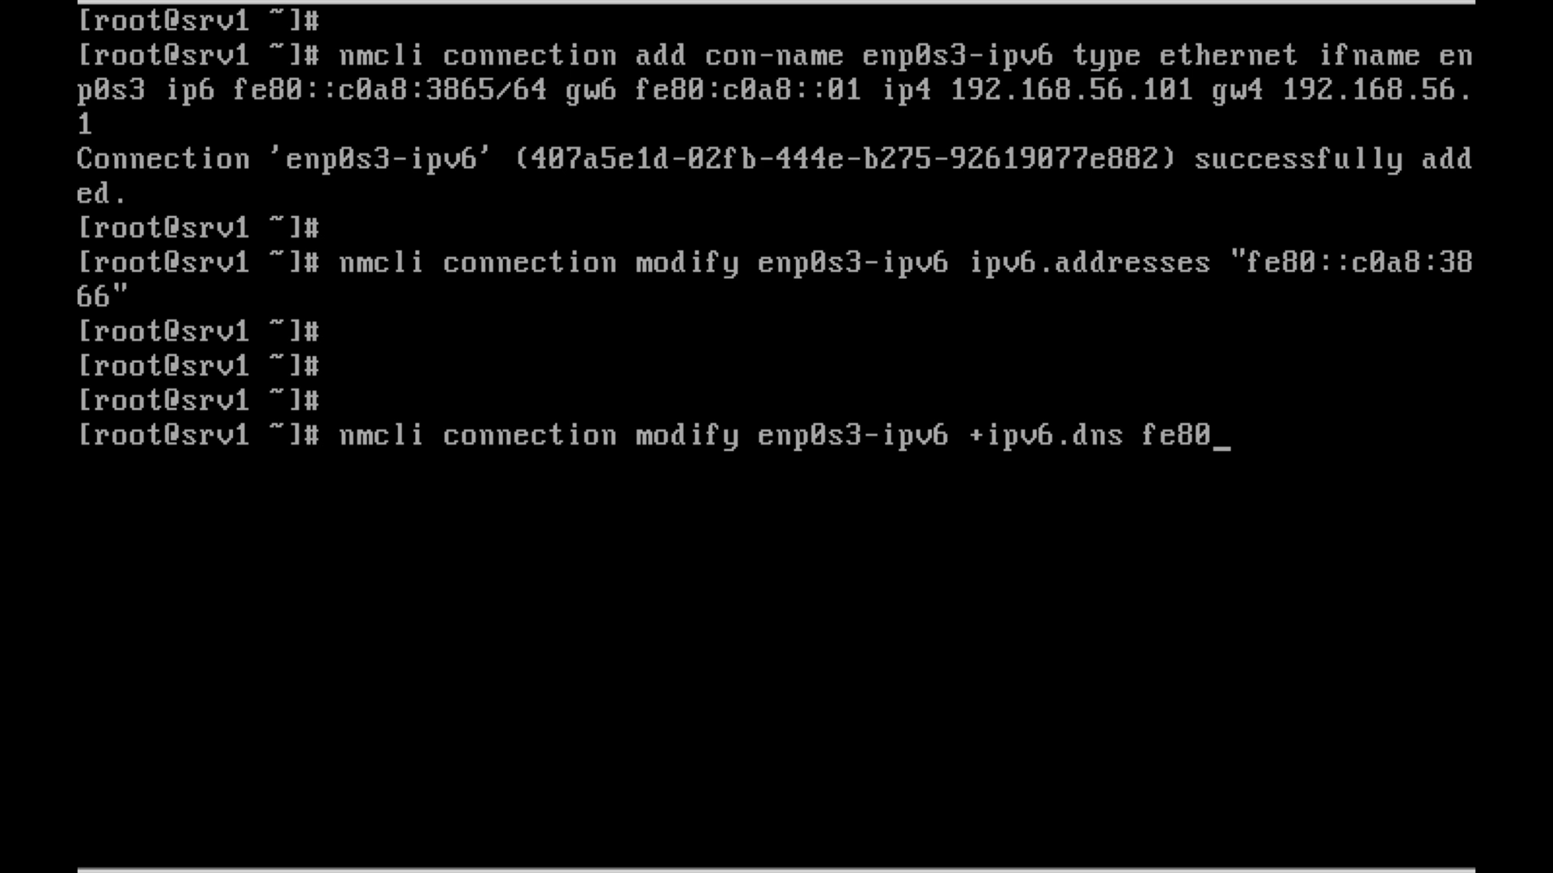
{"action": "type", "text": "::"}
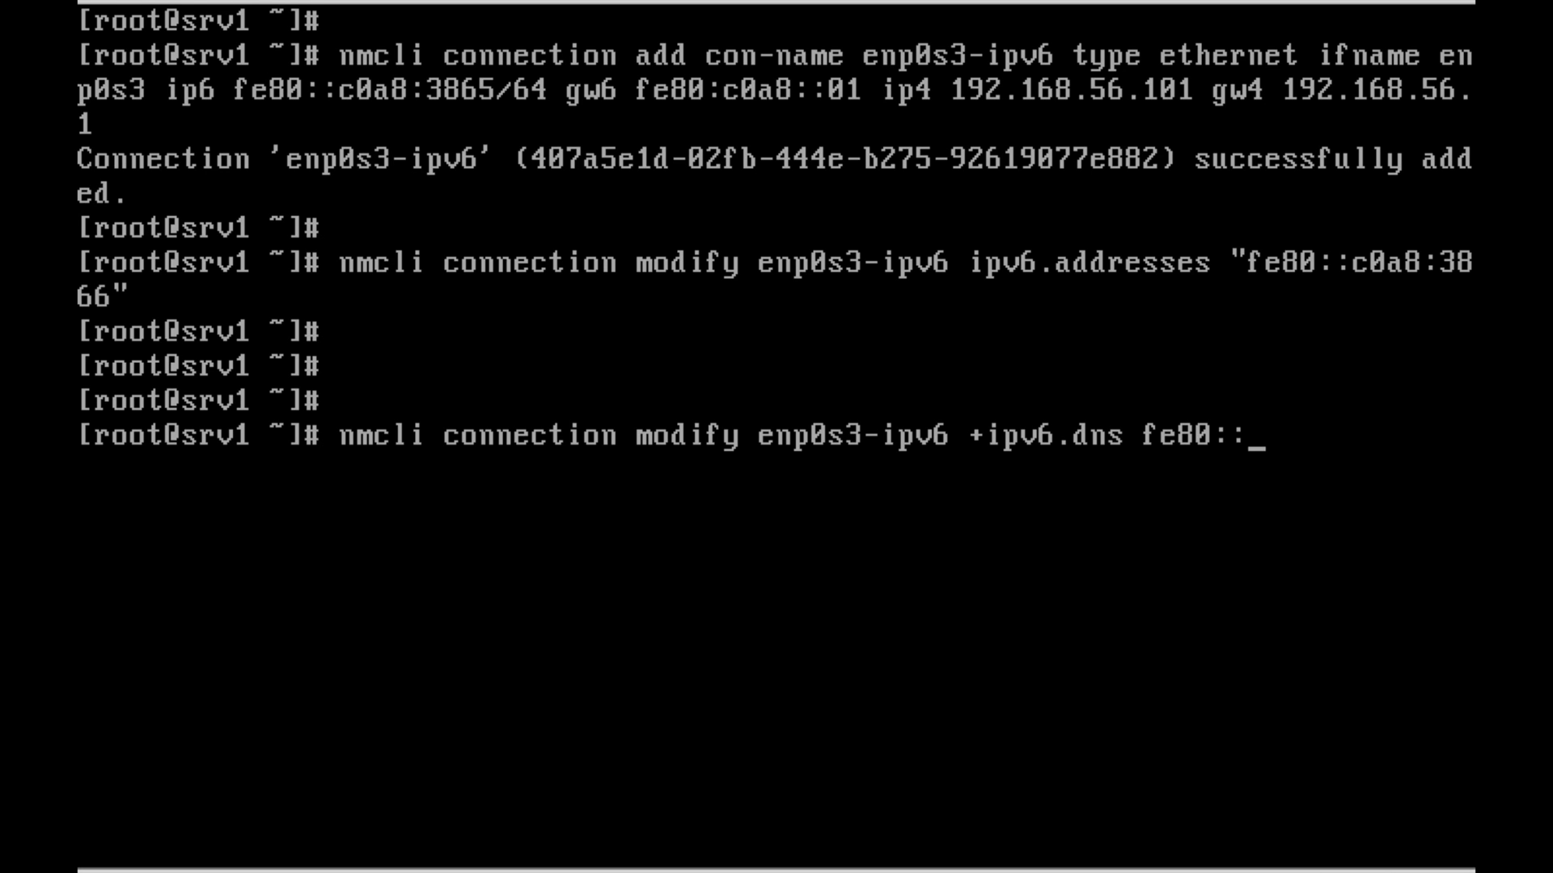
{"action": "type", "text": "c0a"}
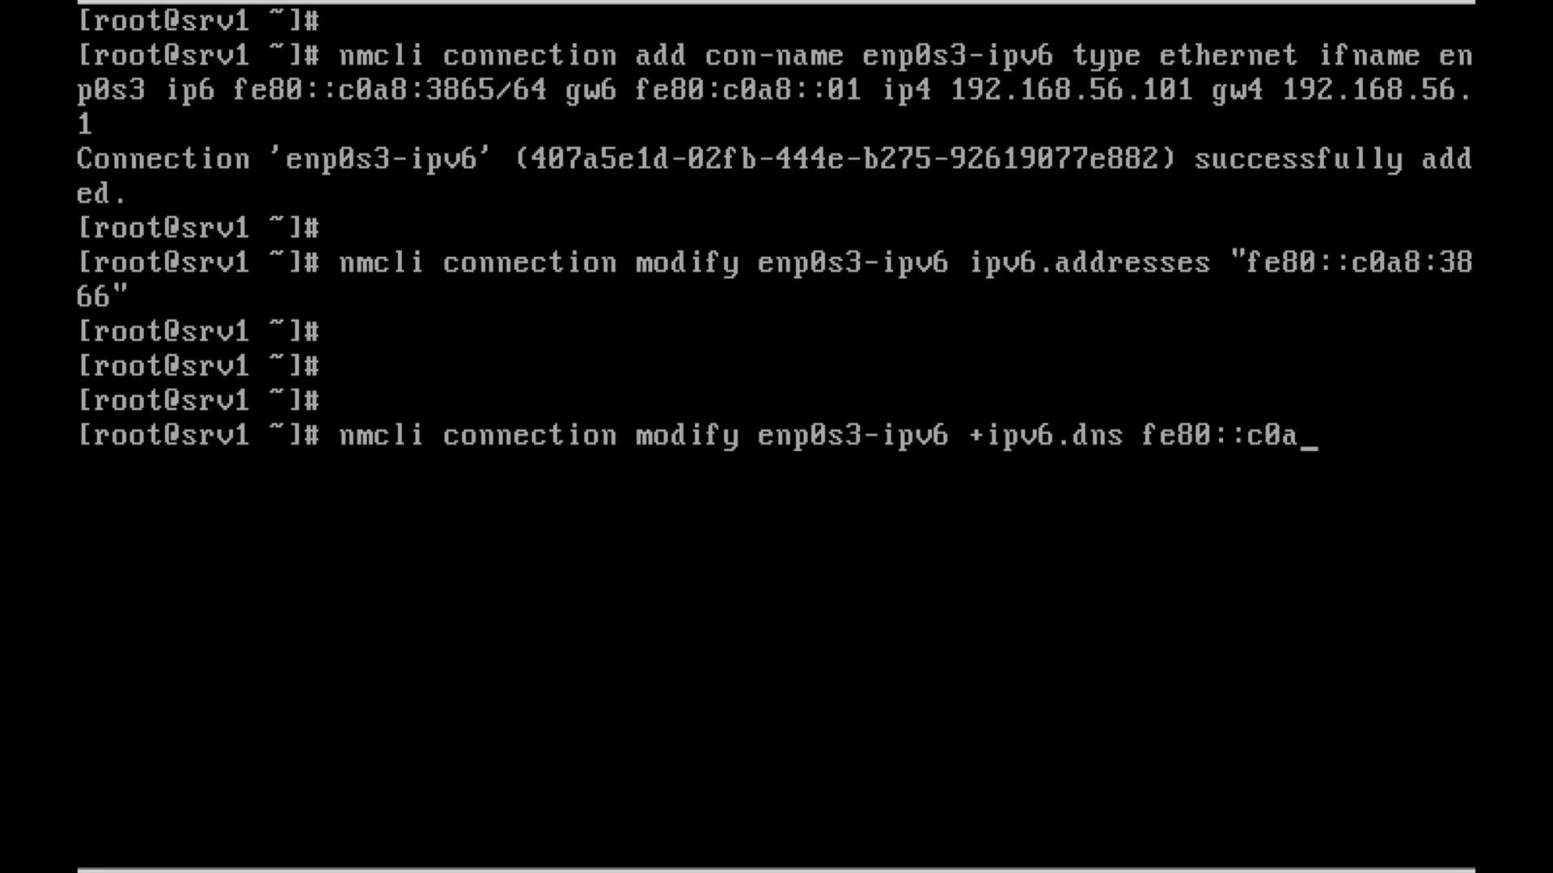
{"action": "type", "text": "8:"}
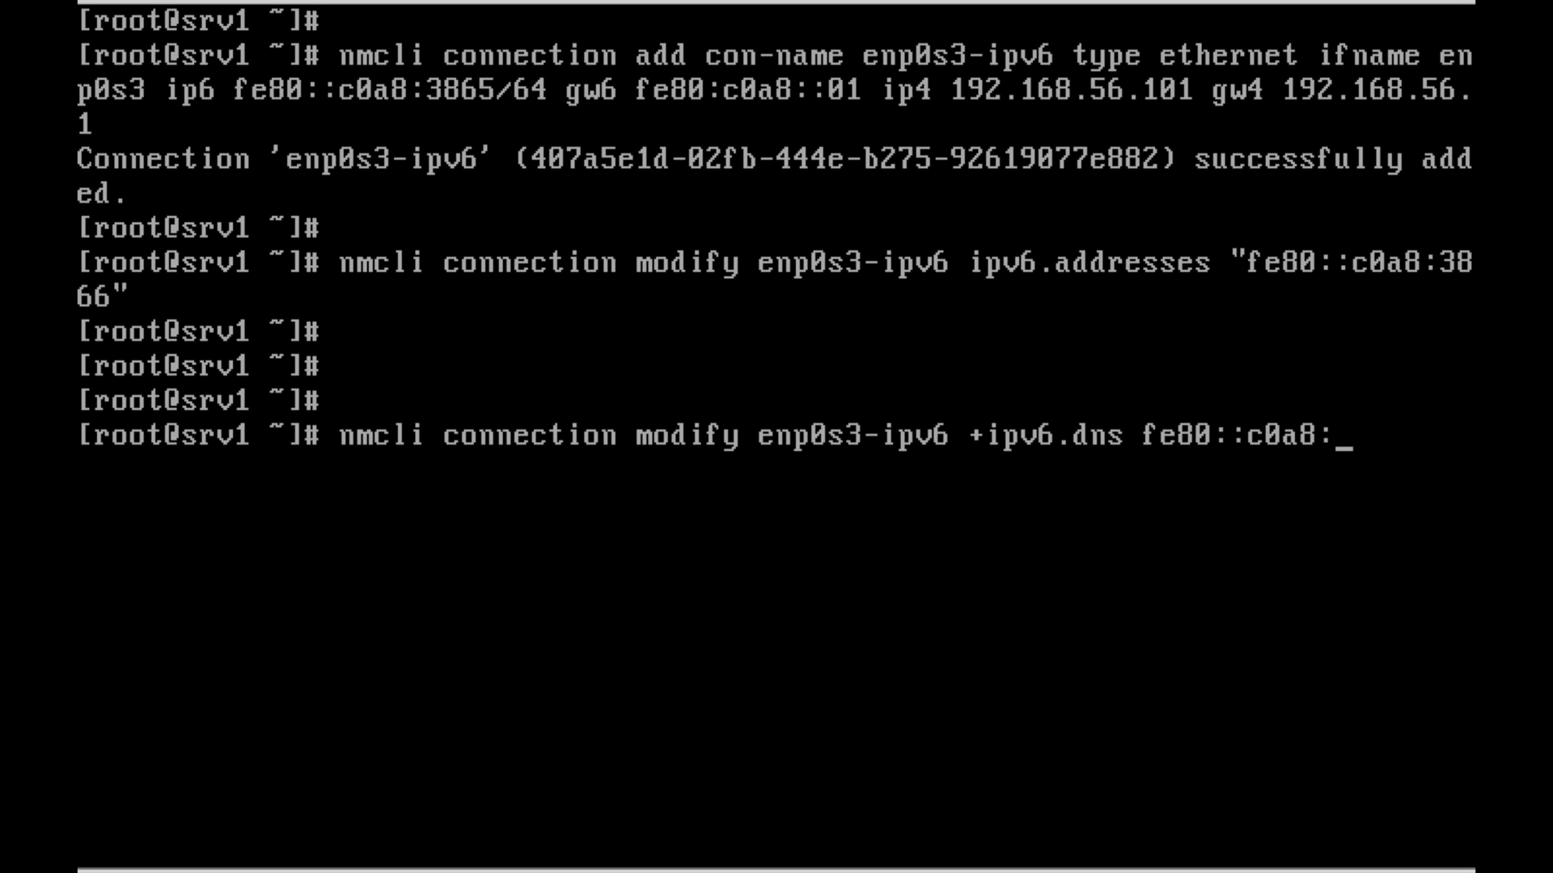
{"action": "type", "text": "10"}
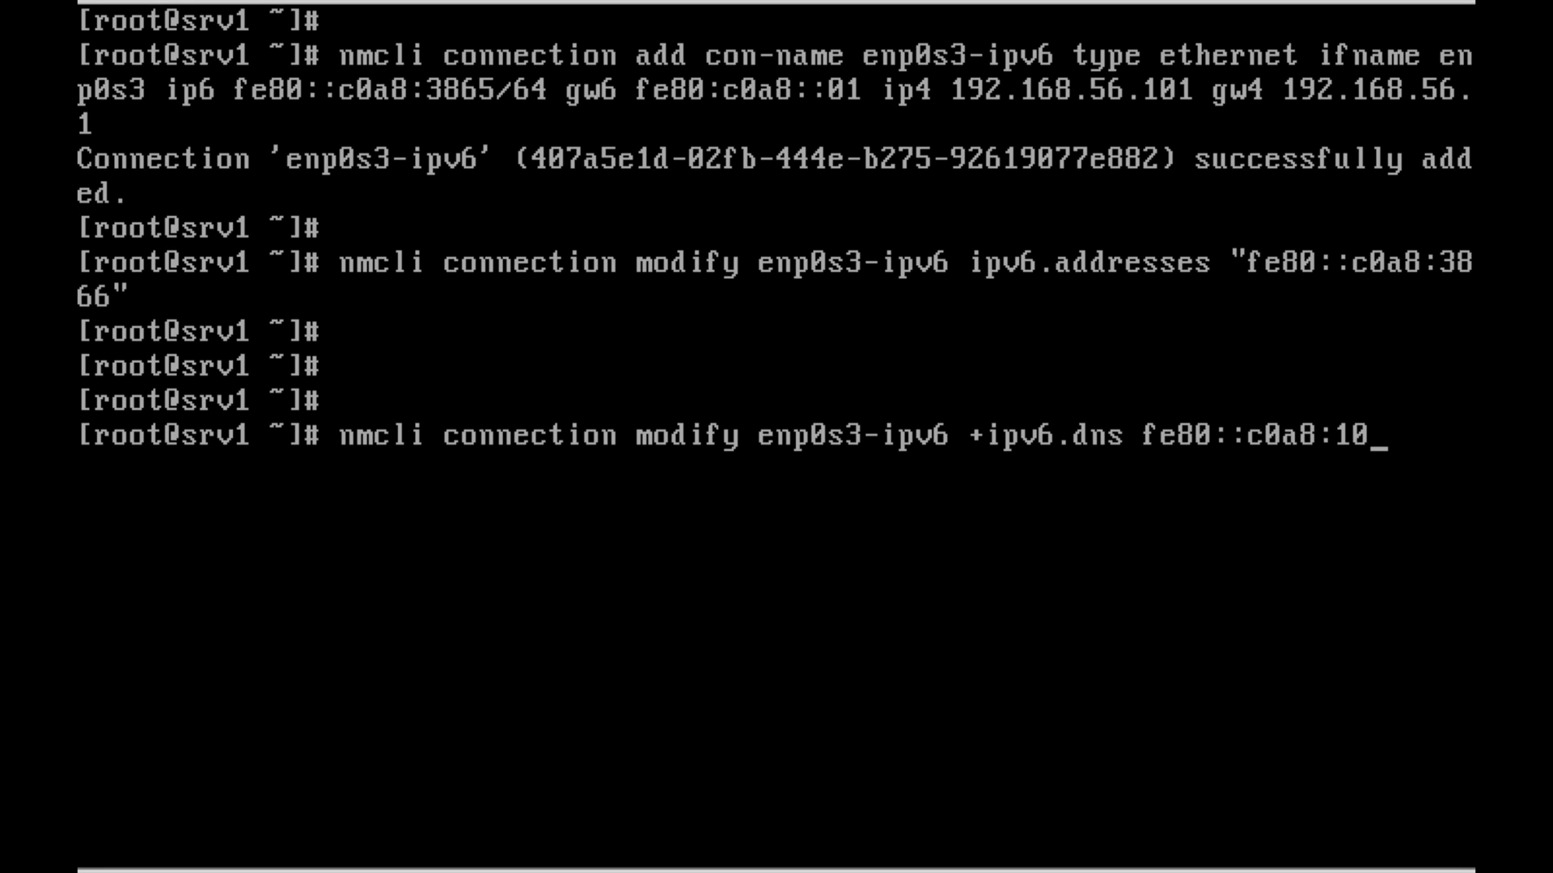
{"action": "type", "text": "10"}
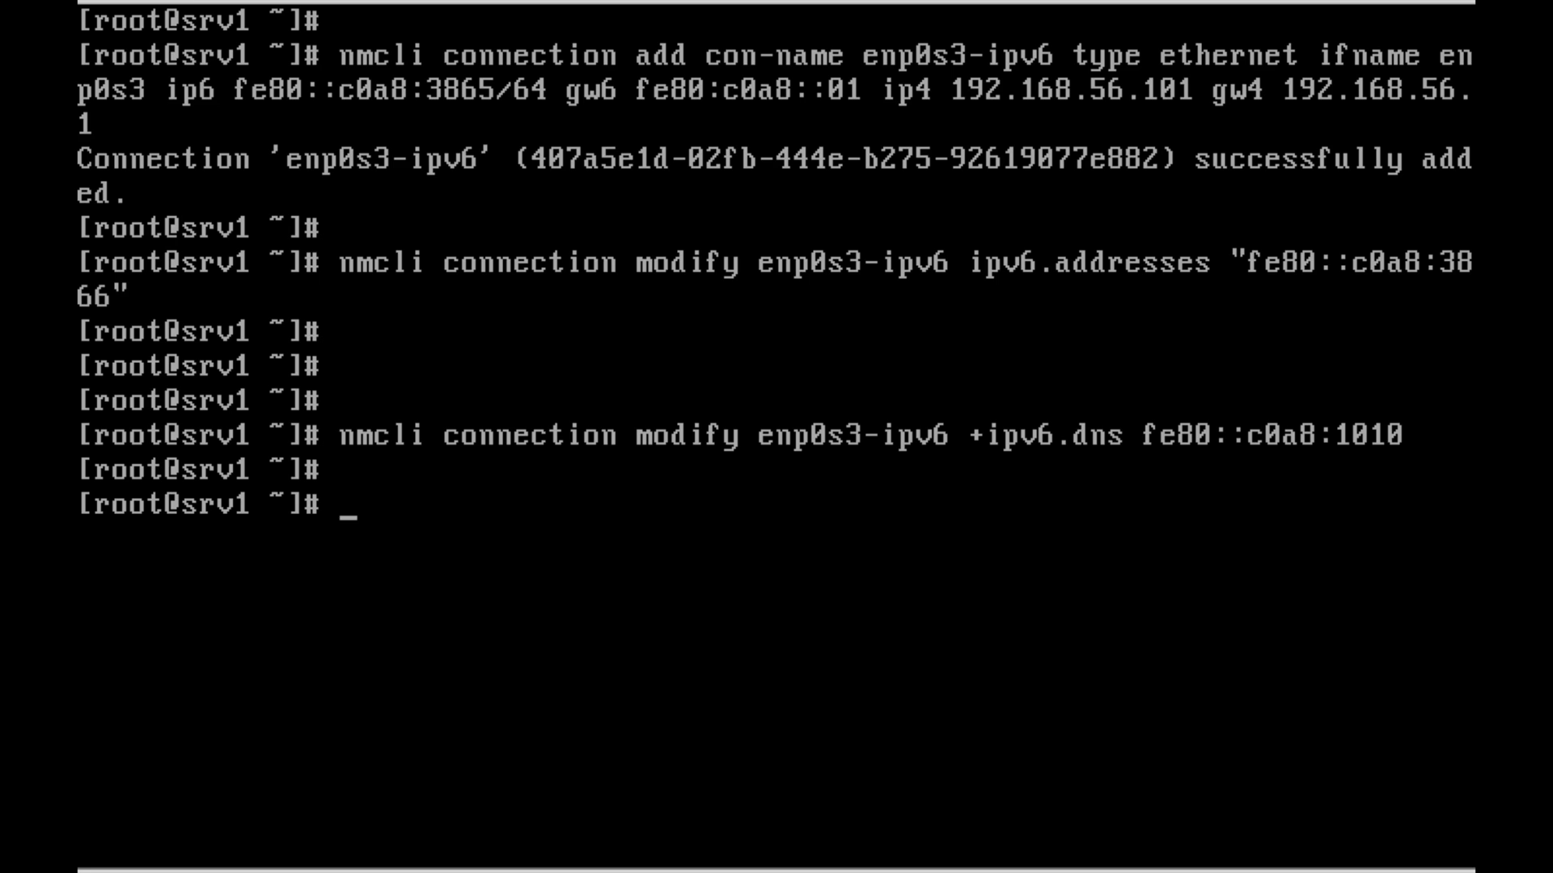
Rerun nmcli device, showing enp0s3 still on its original connection
{"action": "type", "text": "nmcli"}
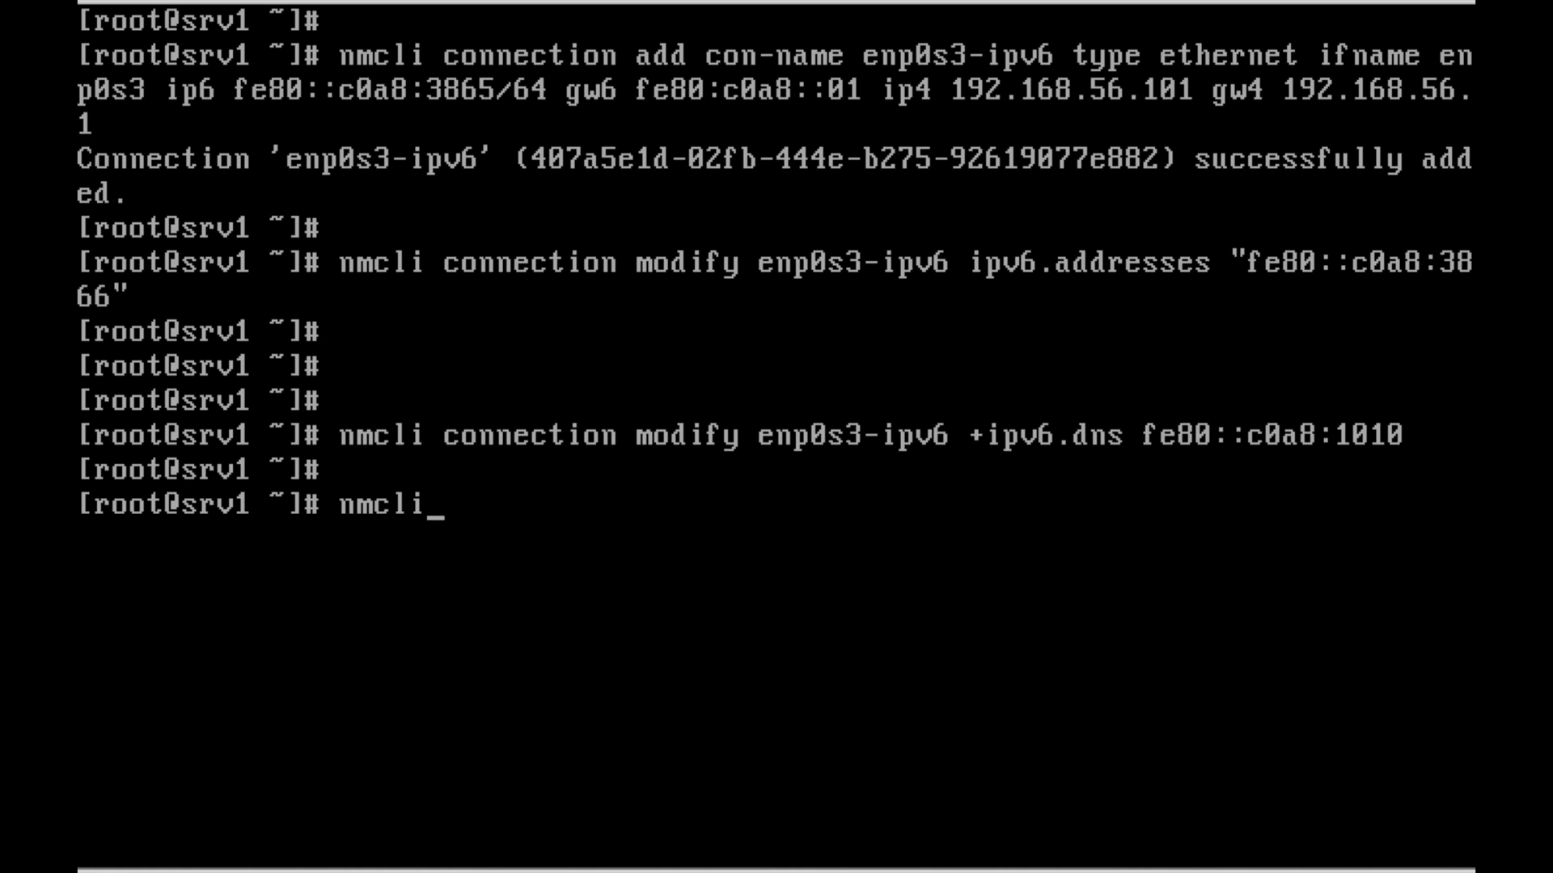
{"action": "type", "text": "device"}
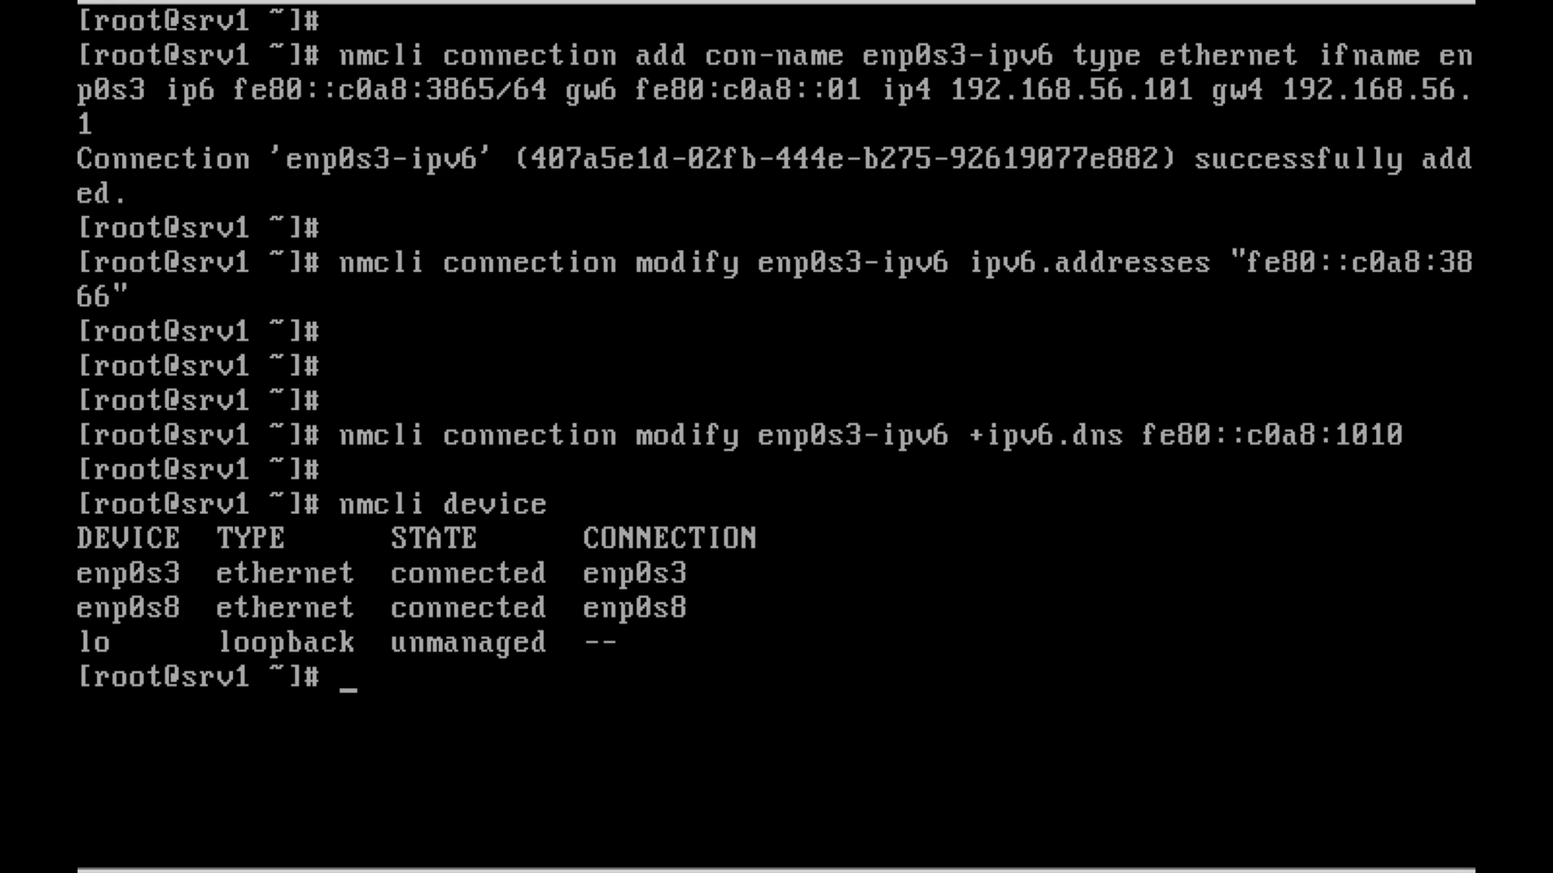
{"action": "type", "text": "n"}
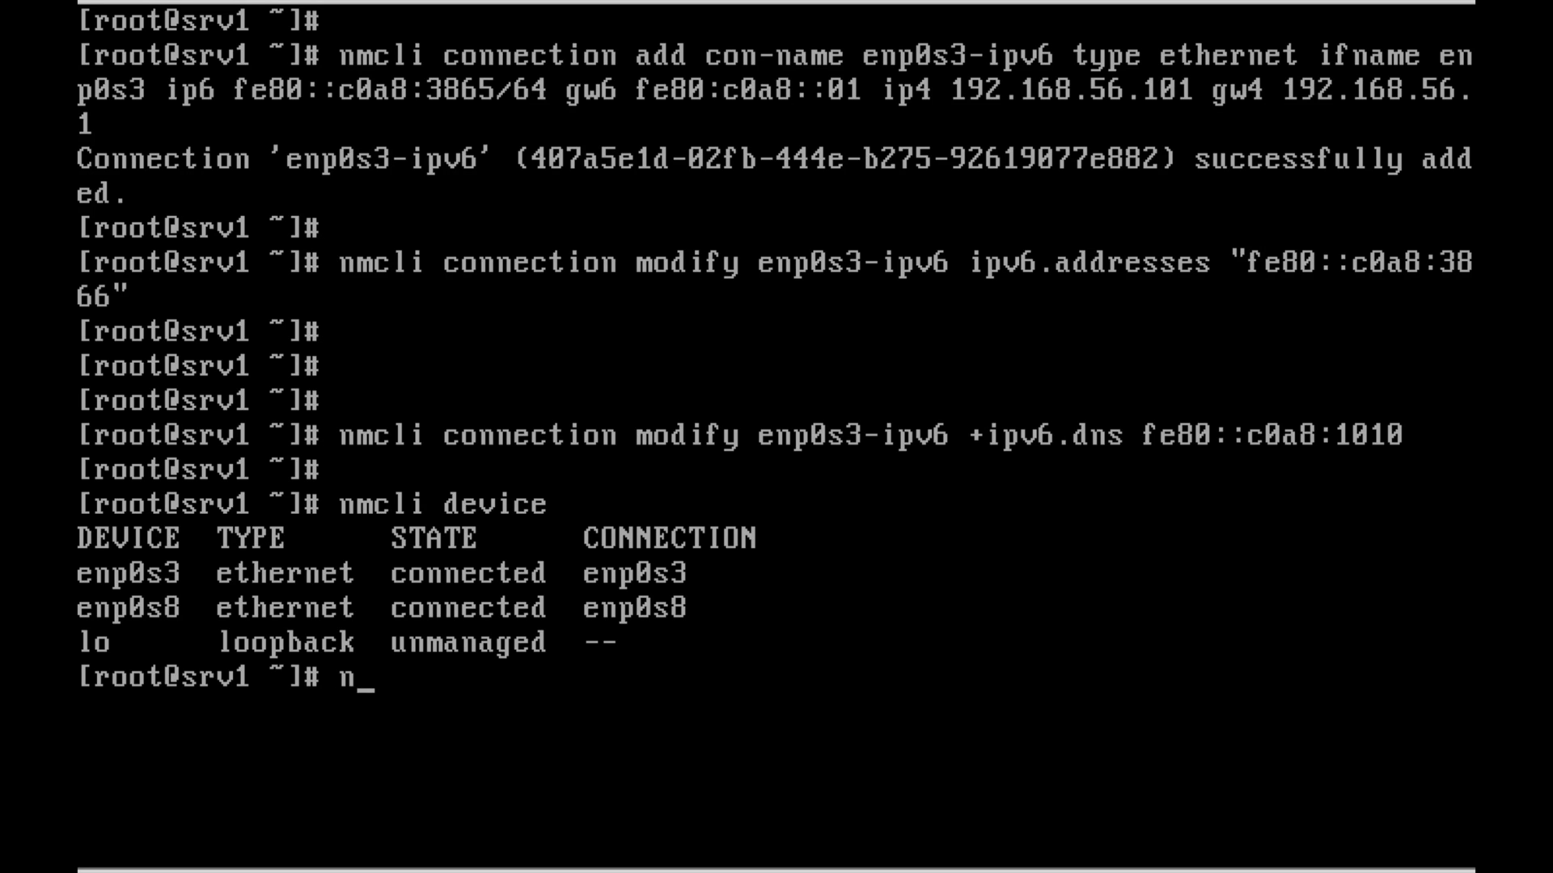
Bring up the enp0s3-ipv6 connection with nmcli connection up, activating it successfully
{"action": "type", "text": "mcli"}
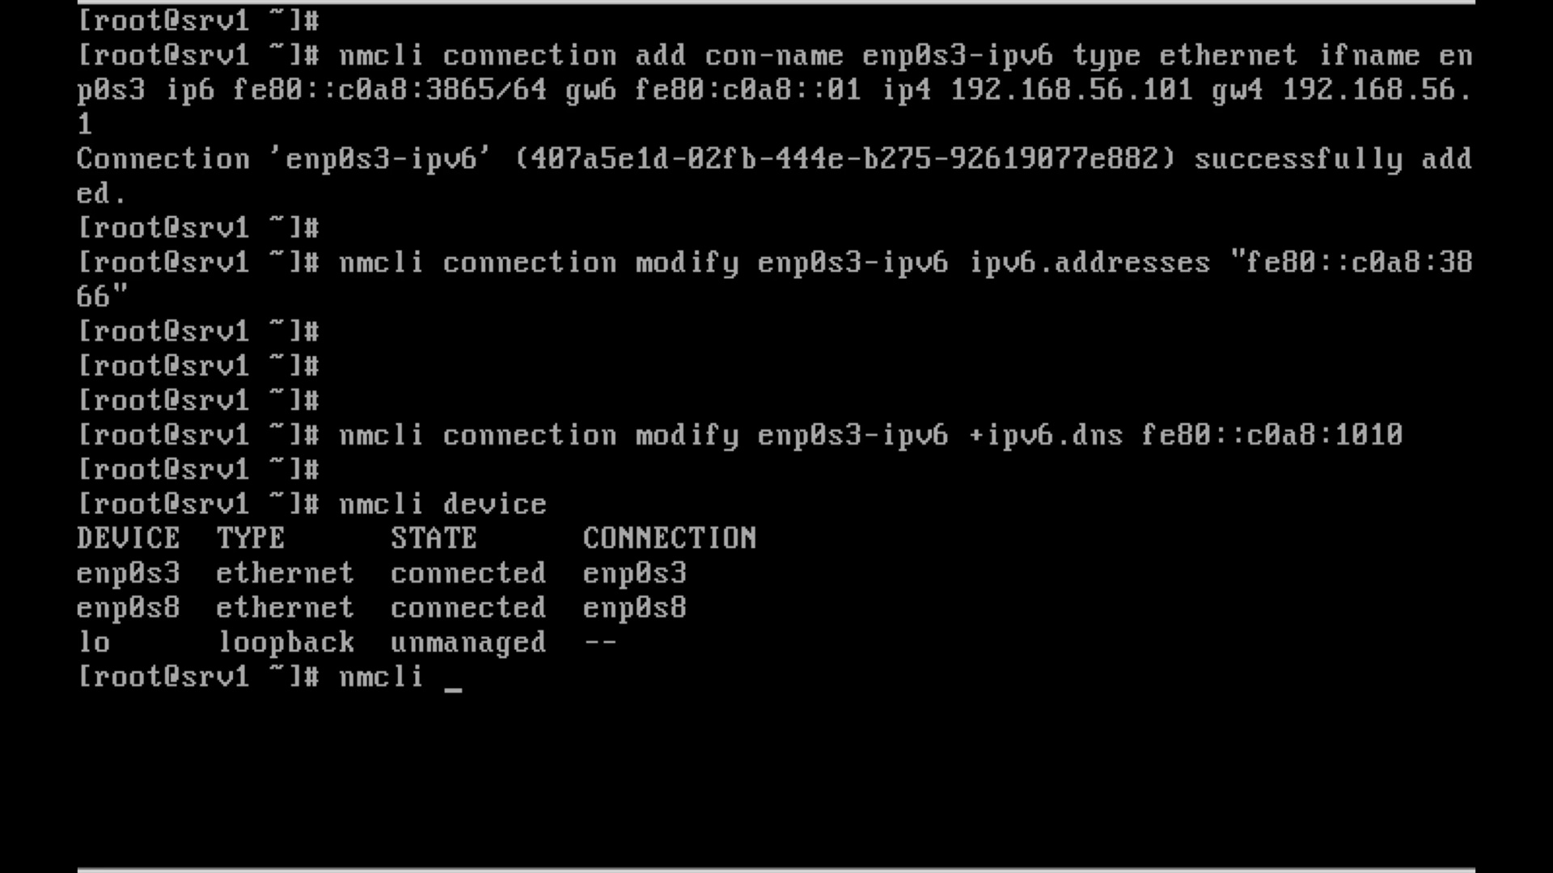
{"action": "type", "text": "connection u"}
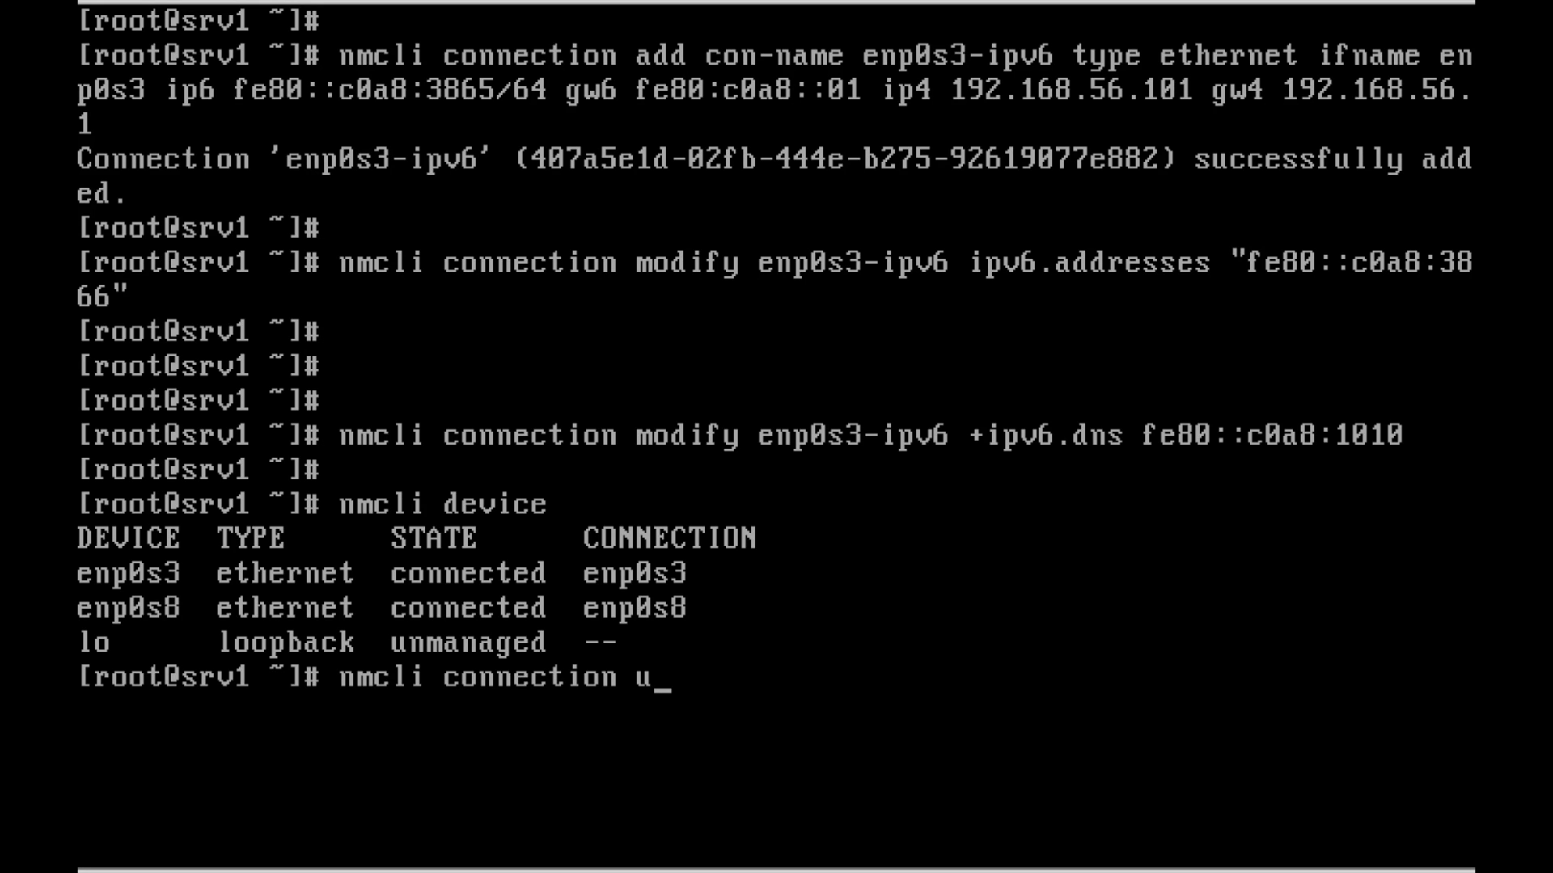
{"action": "type", "text": "p e"}
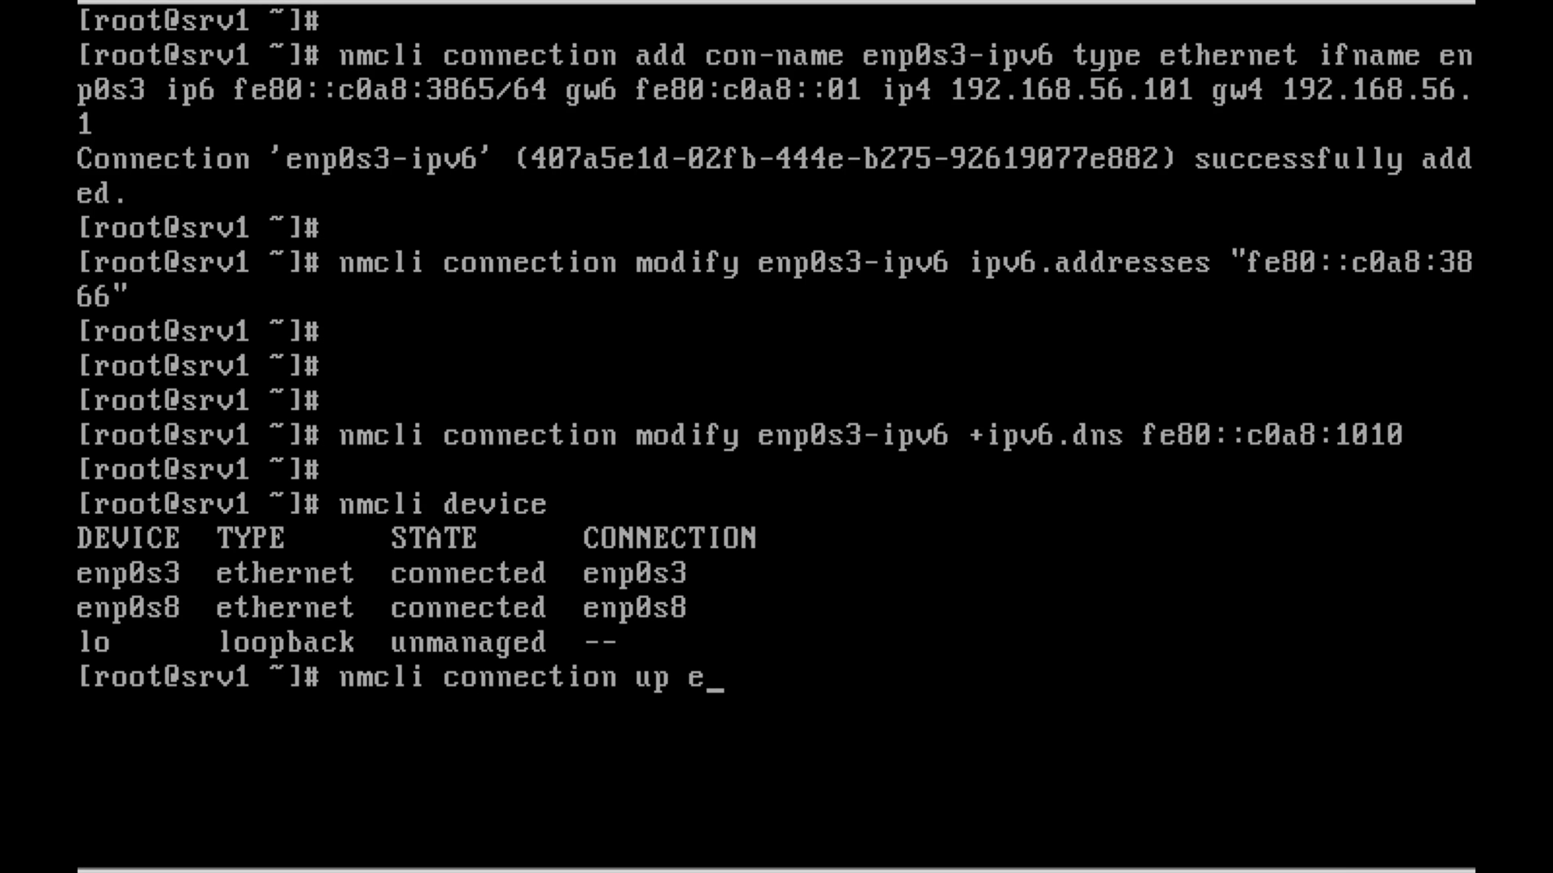
{"action": "type", "text": "np0s"}
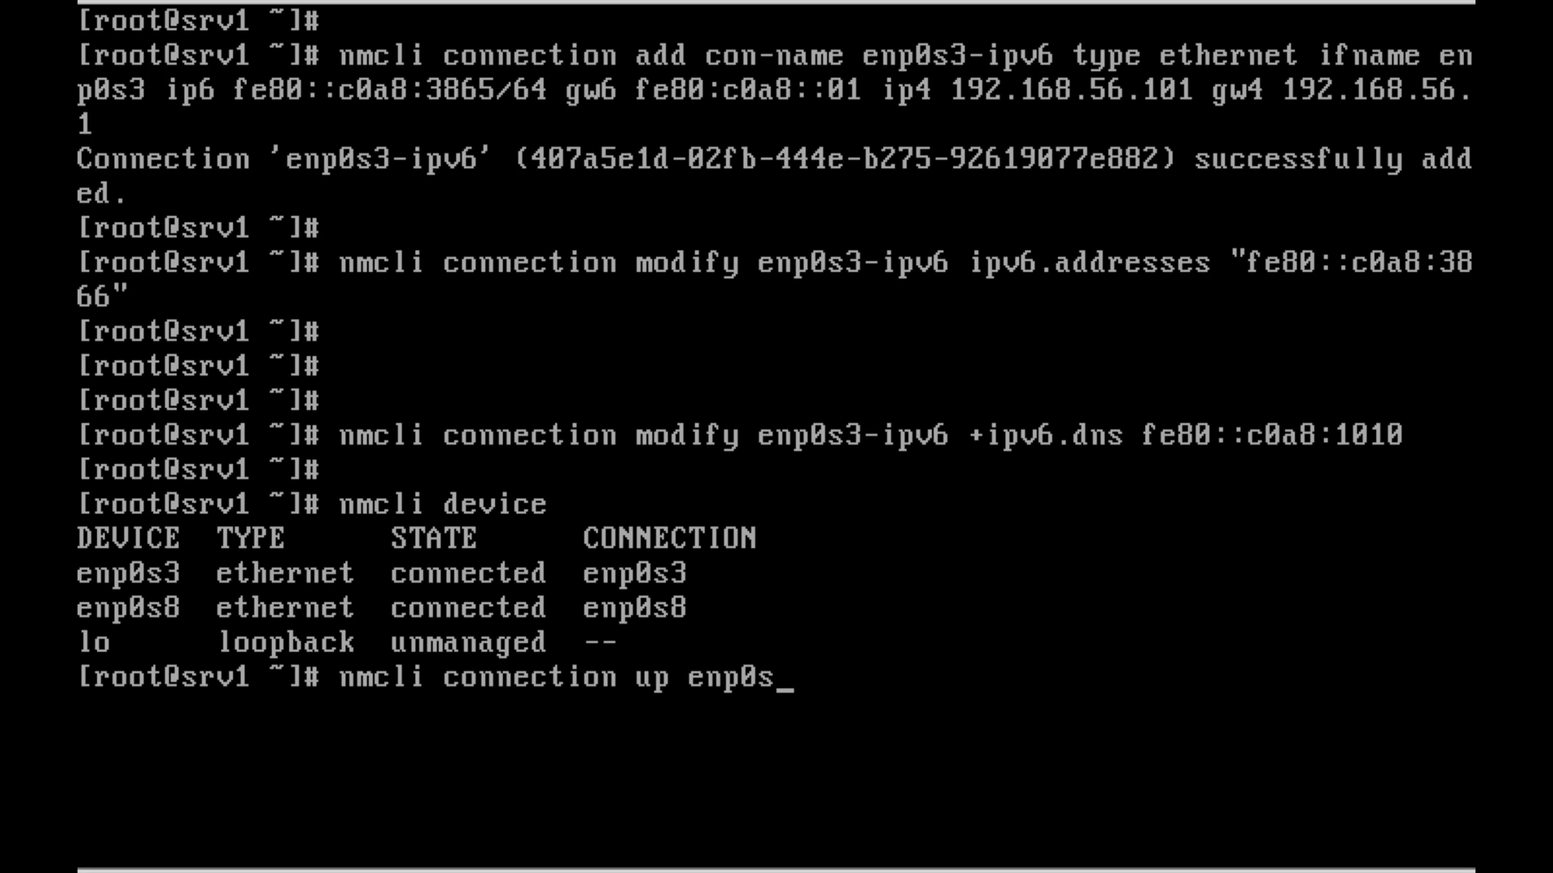
{"action": "type", "text": "3-ipv6"}
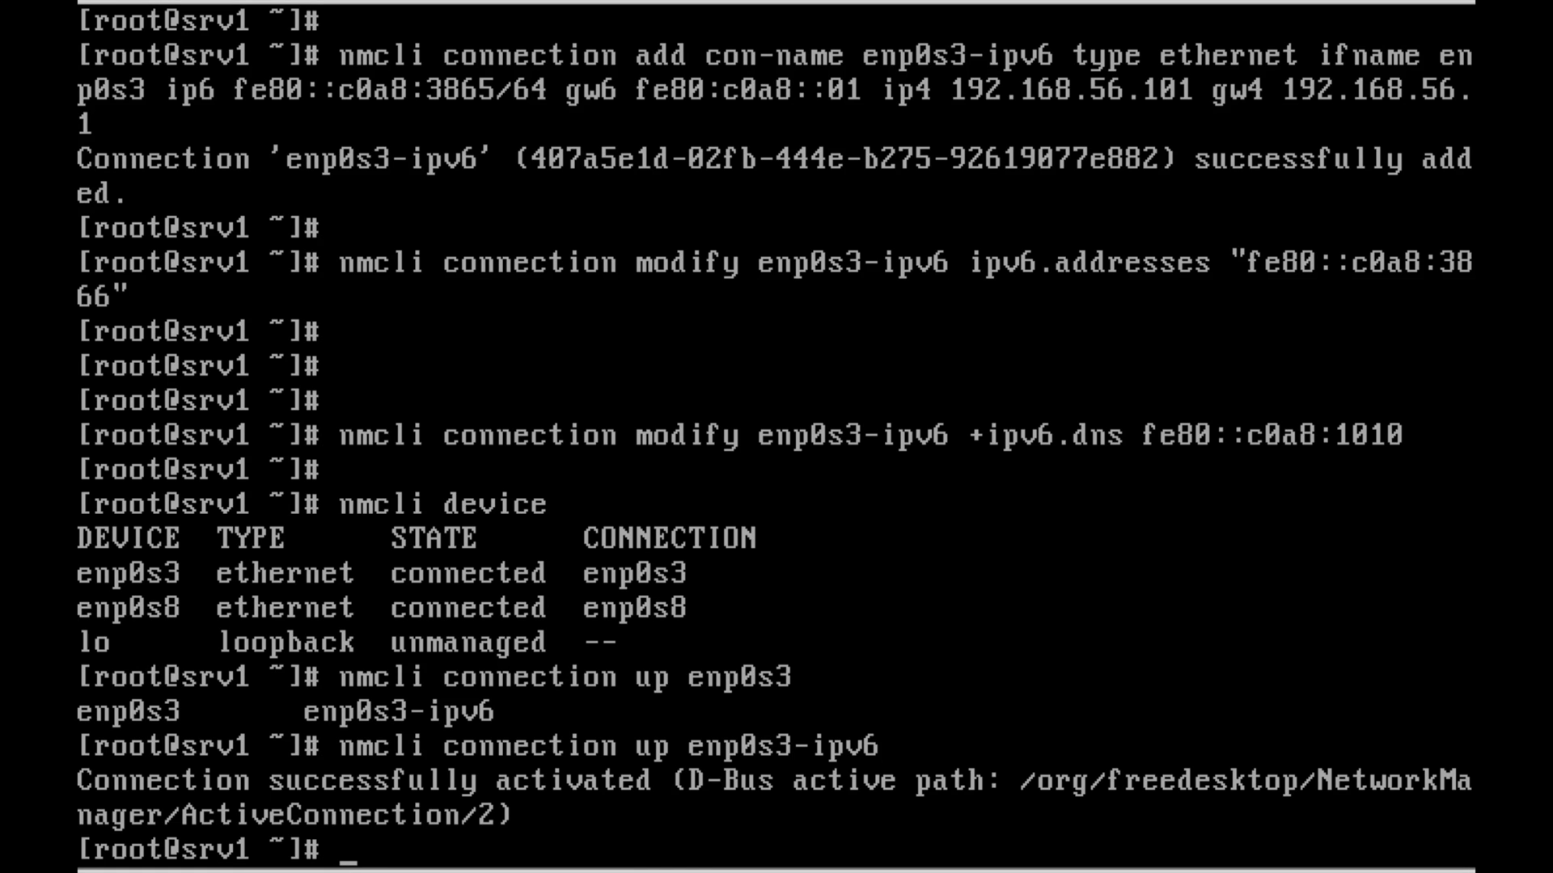
Rerun nmcli device confirming enp0s3 now uses enp0s3-ipv6, then clear the screen
{"action": "type", "text": "nmcli device"}
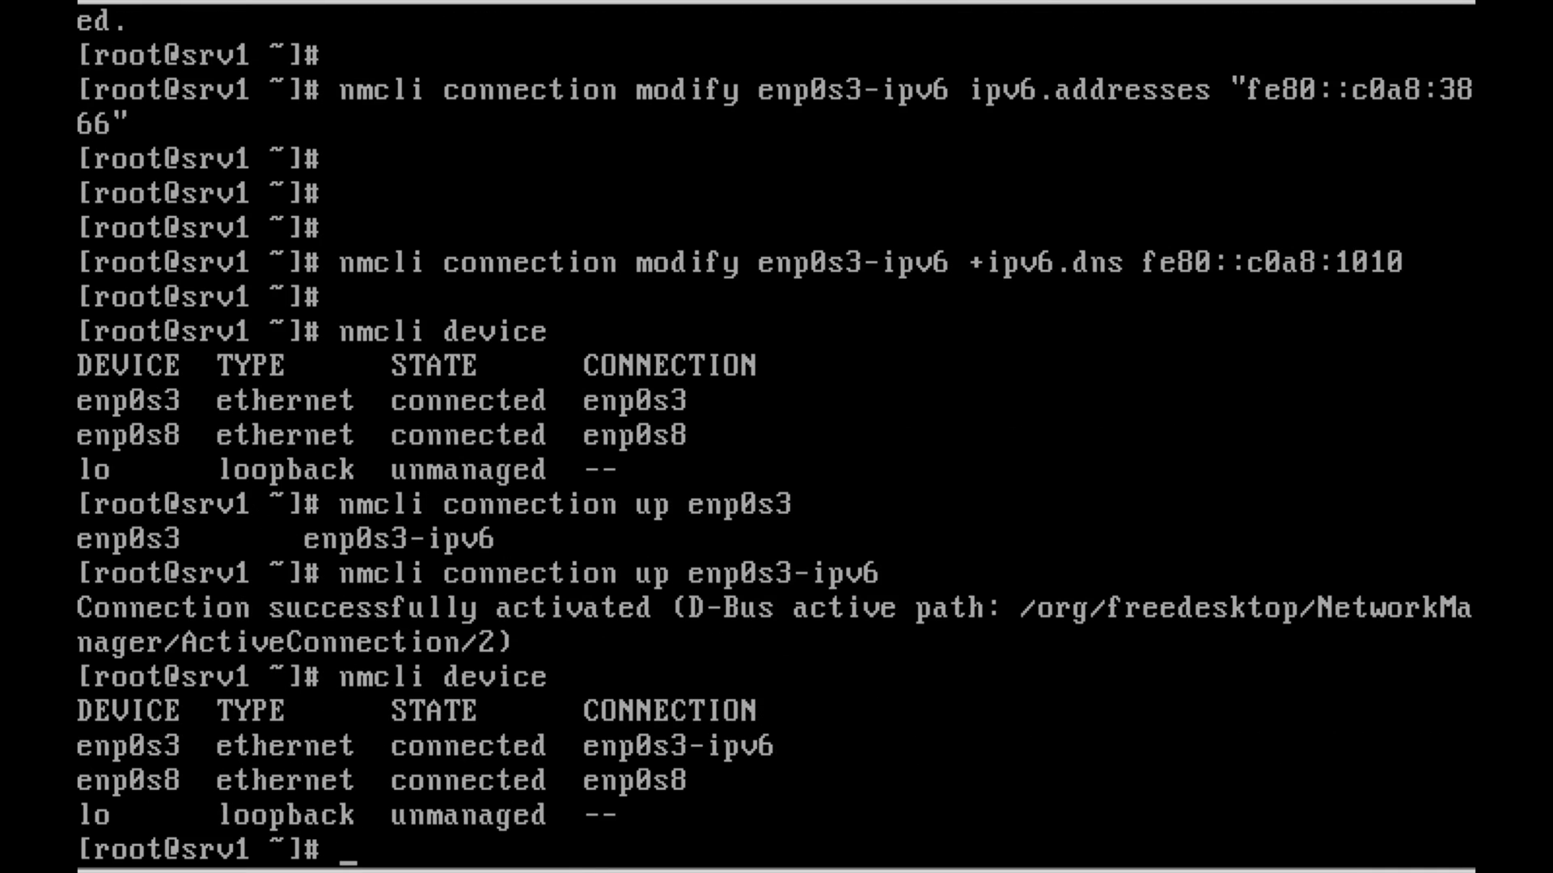
{"action": "type", "text": "clear"}
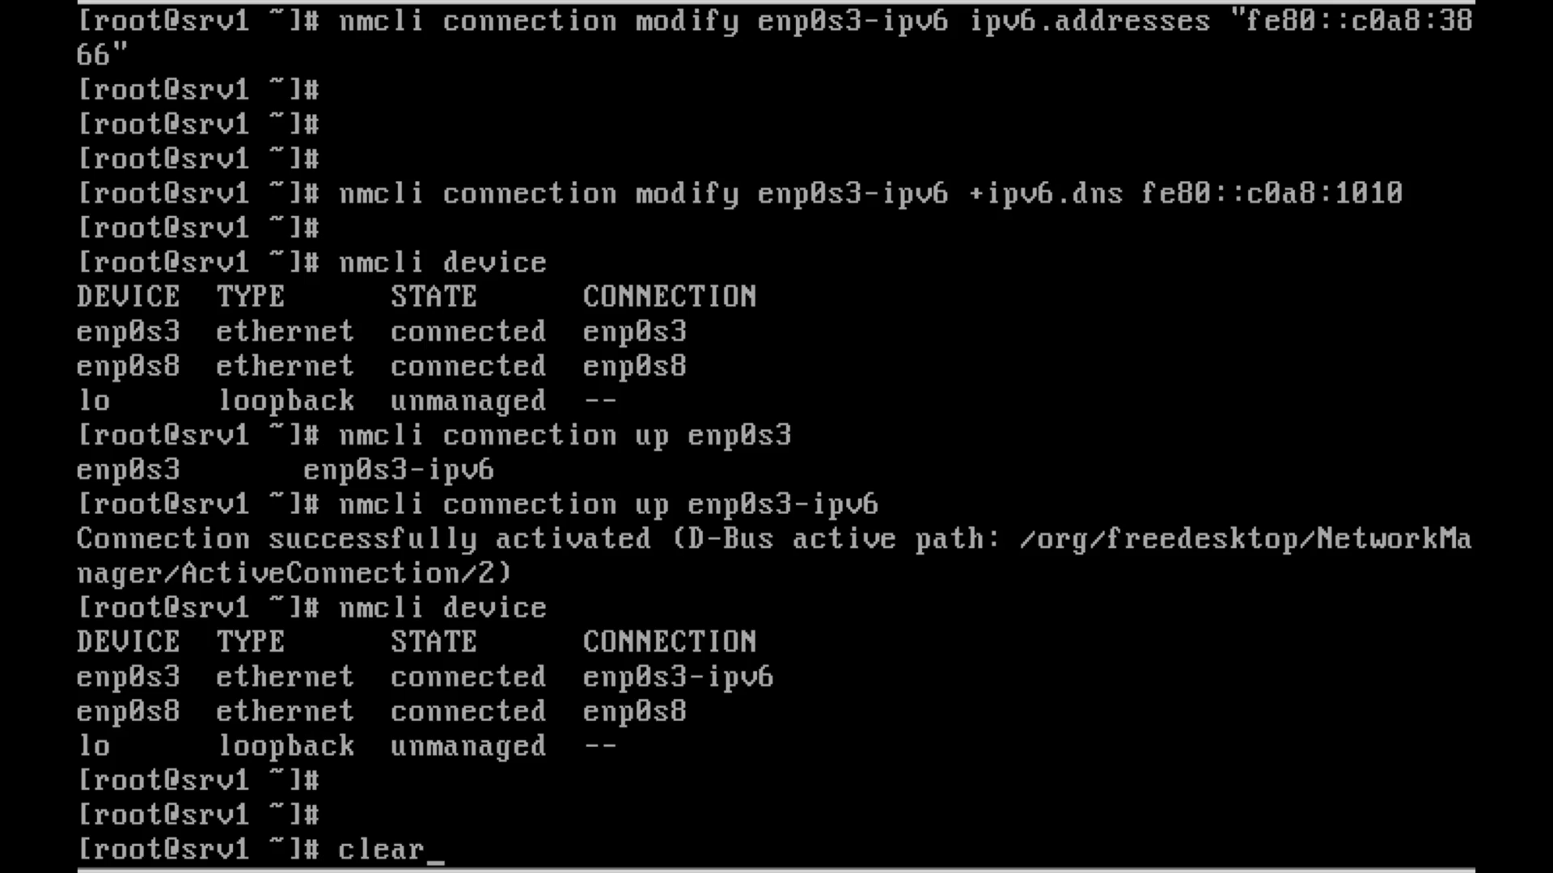